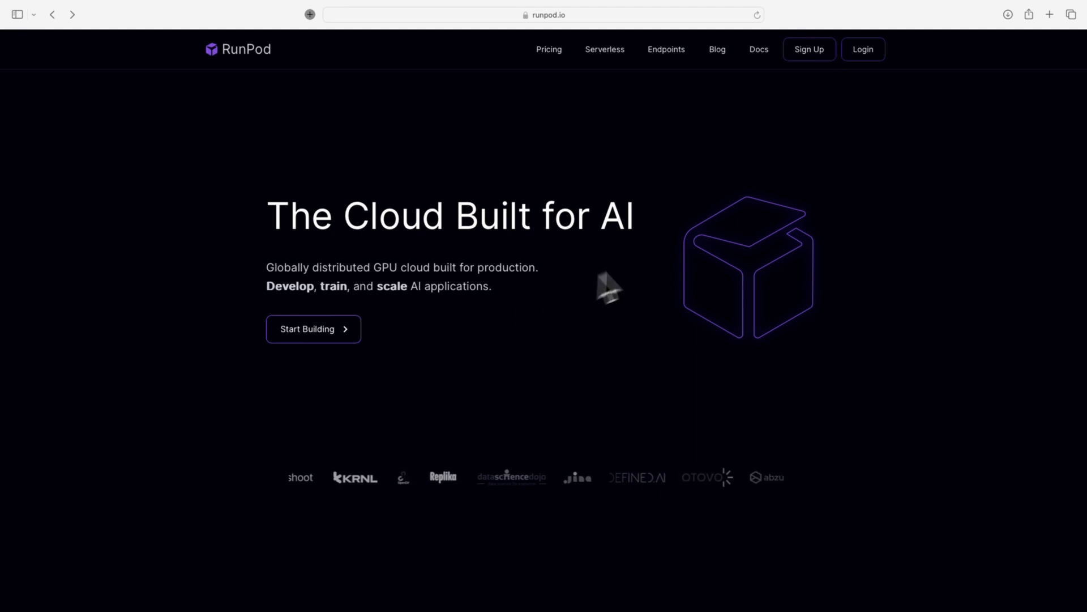
mouse_move(881, 80)
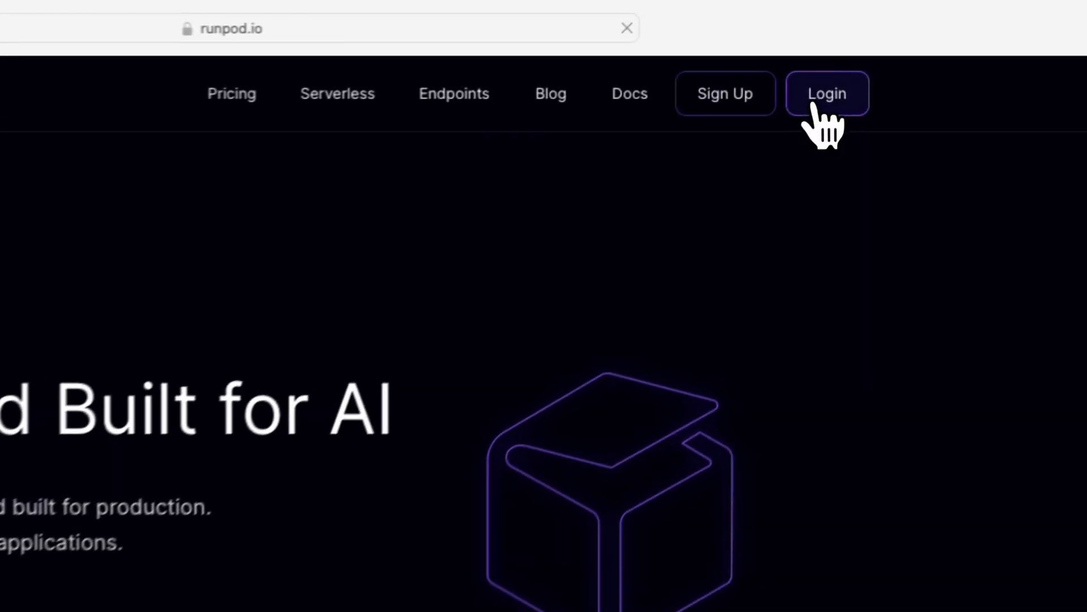
Log in to RunPod to reach the Secure Cloud GPU listing.
click(827, 93)
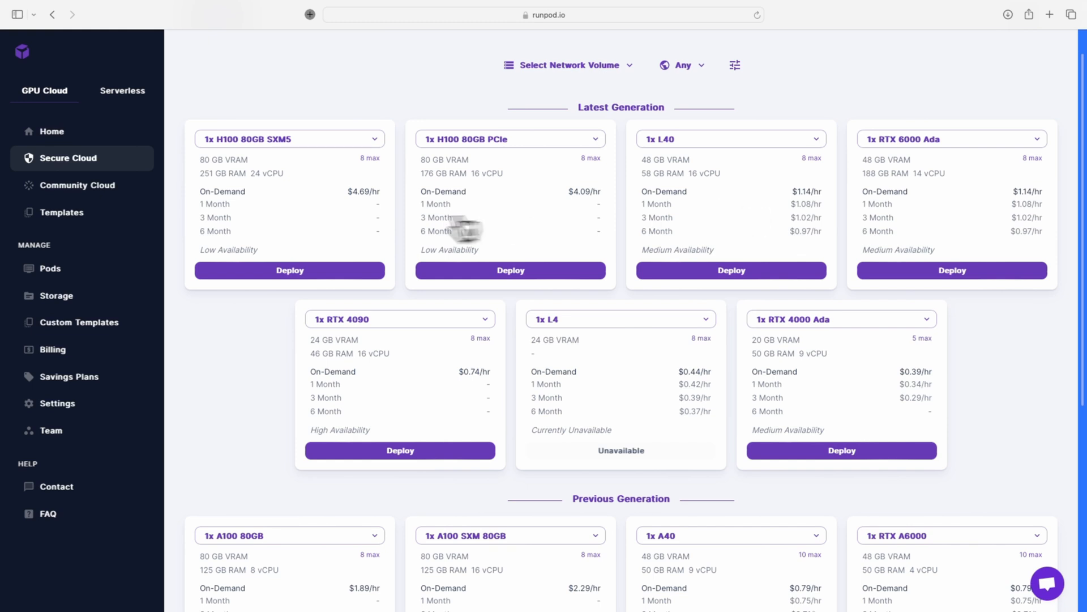
mouse_move(849, 368)
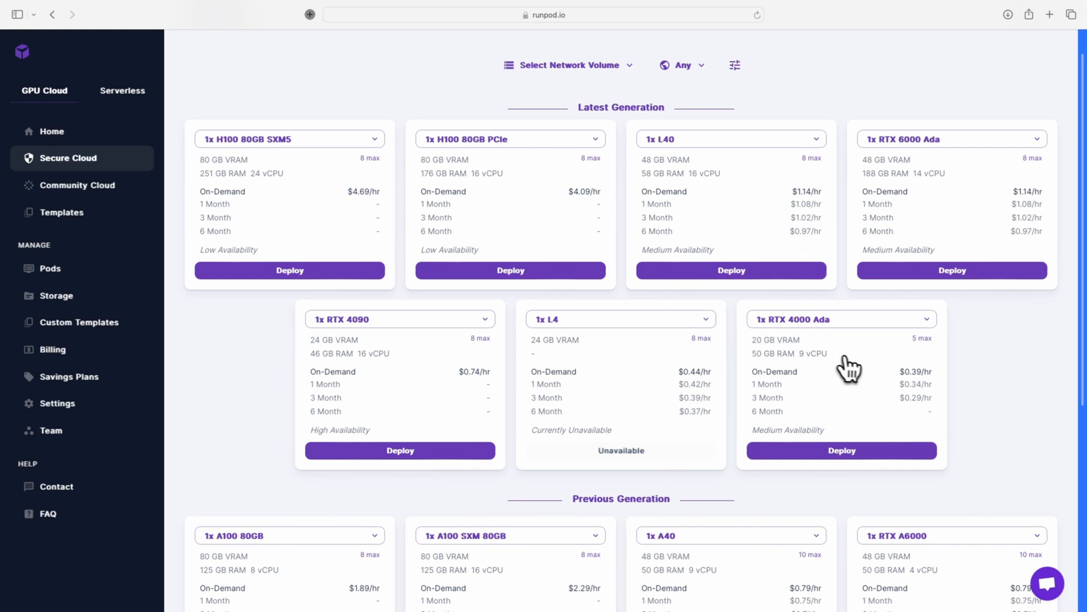
Pick one RTX A4500 GPU ($0.36/hr) from Previous Generation for deployment.
scroll(down, 3)
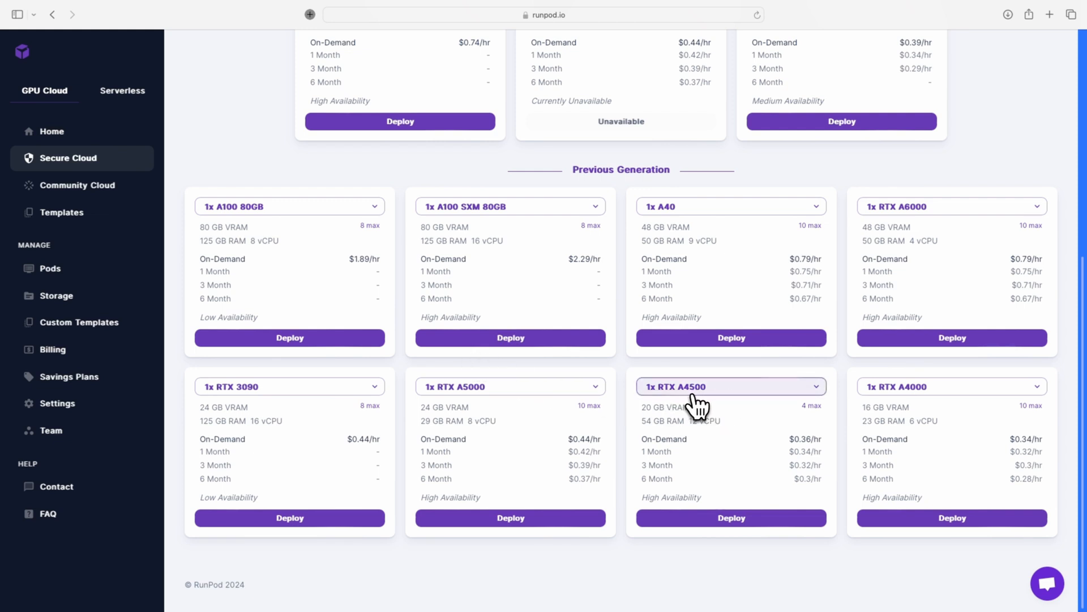
mouse_move(739, 409)
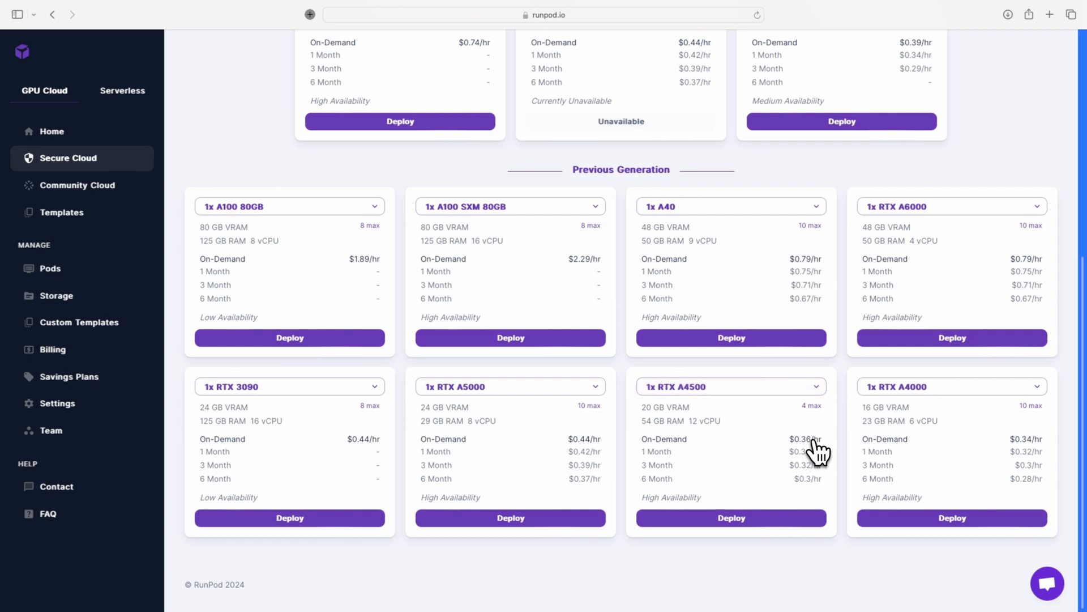
mouse_move(787, 454)
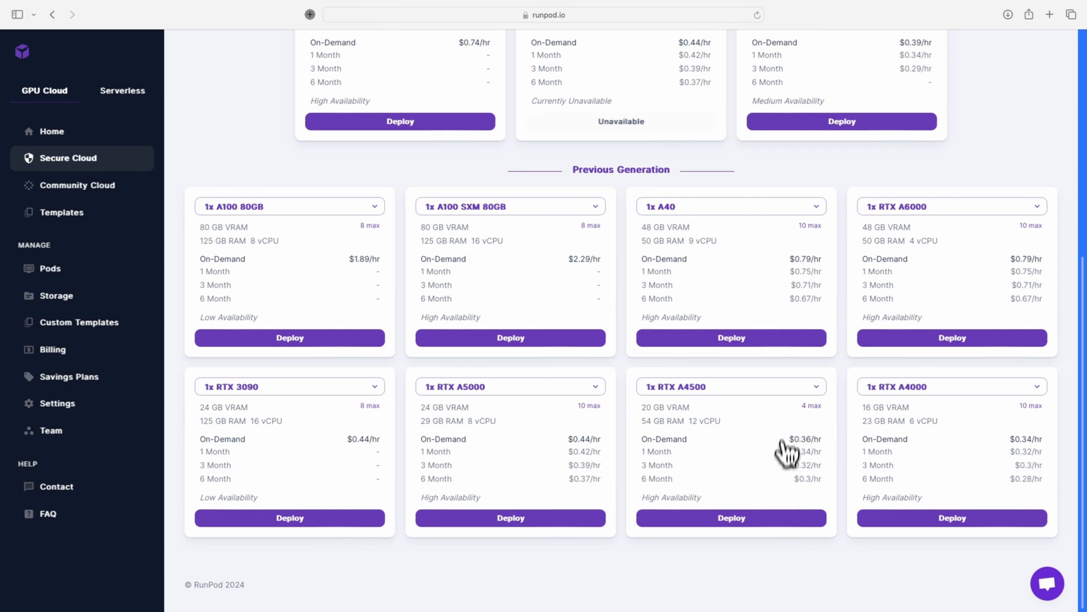
mouse_move(818, 475)
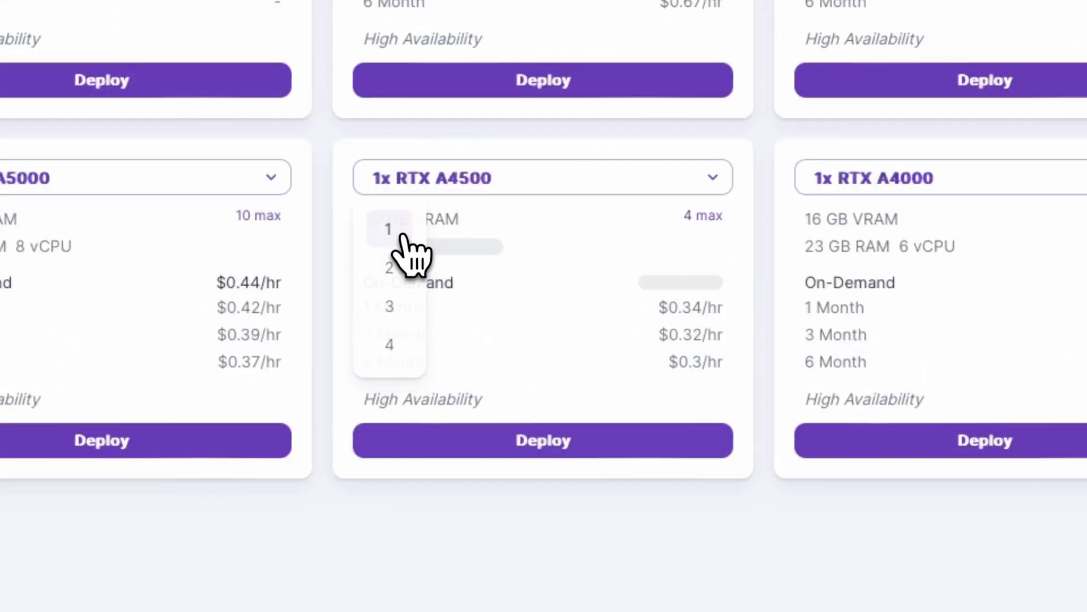
click(543, 440)
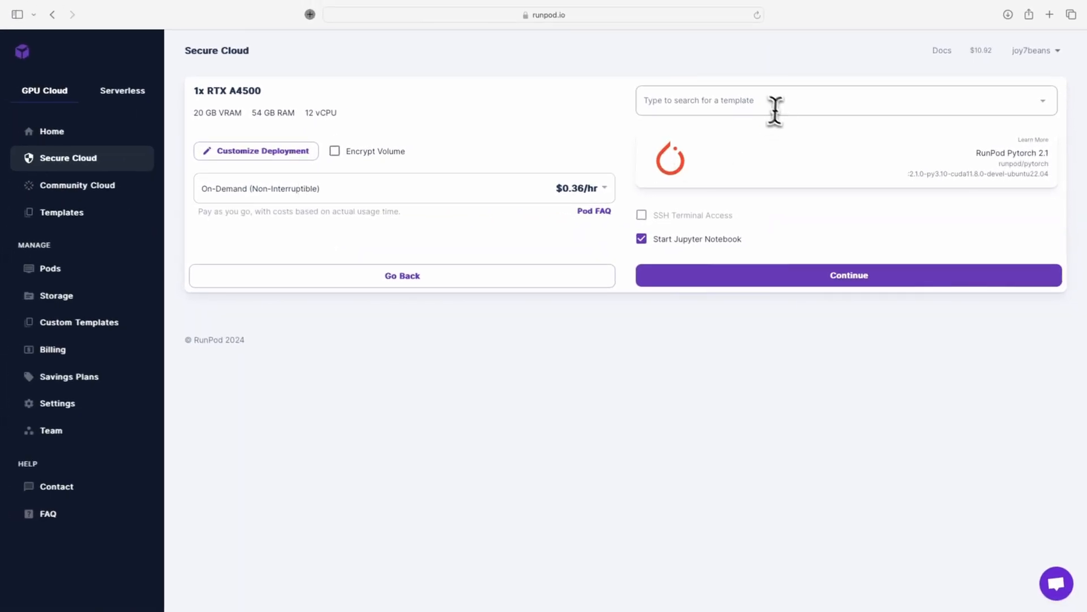
mouse_move(759, 102)
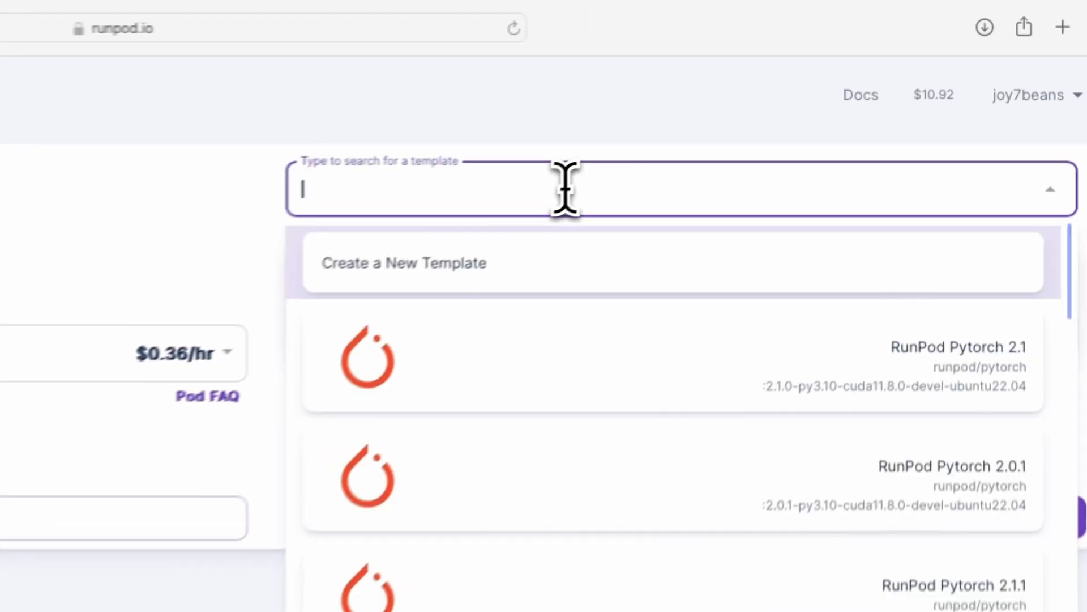
Search templates for 'bloke' and select RunPod TheBloke LLMs.
text(bld)
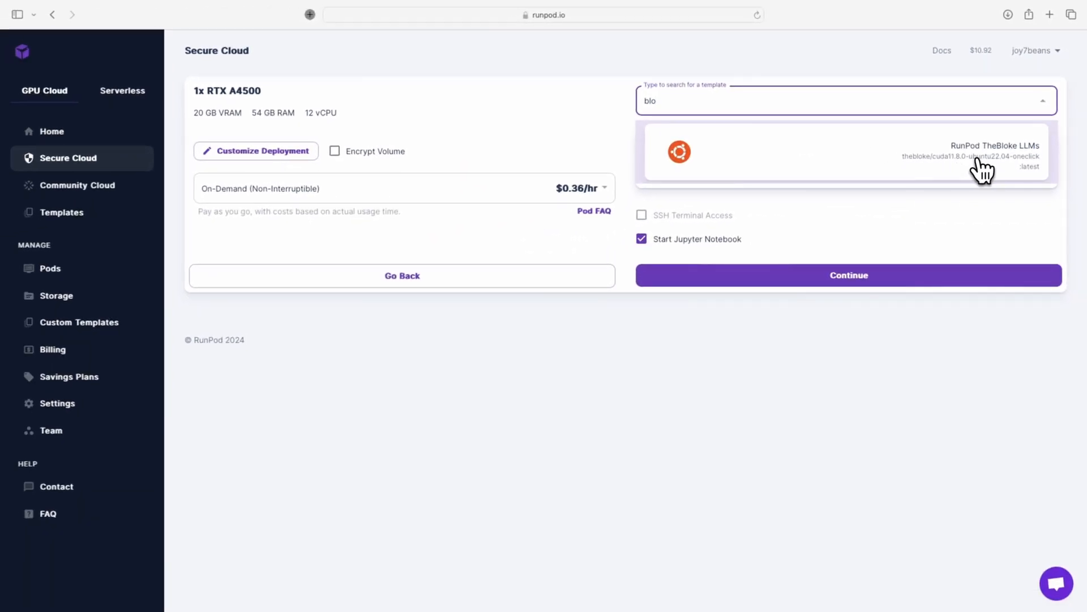
mouse_move(969, 177)
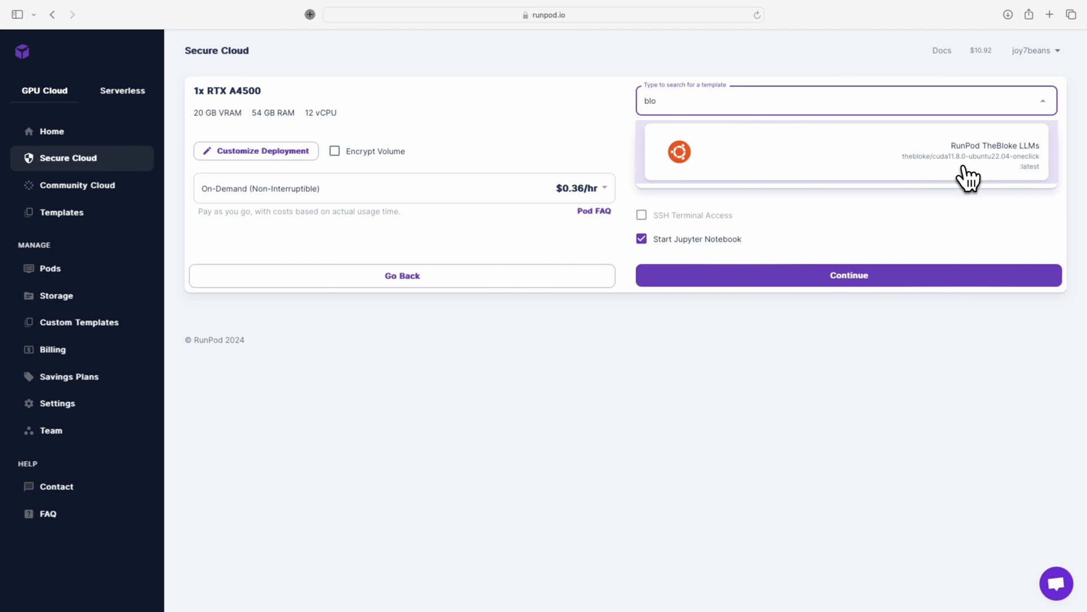
click(846, 153)
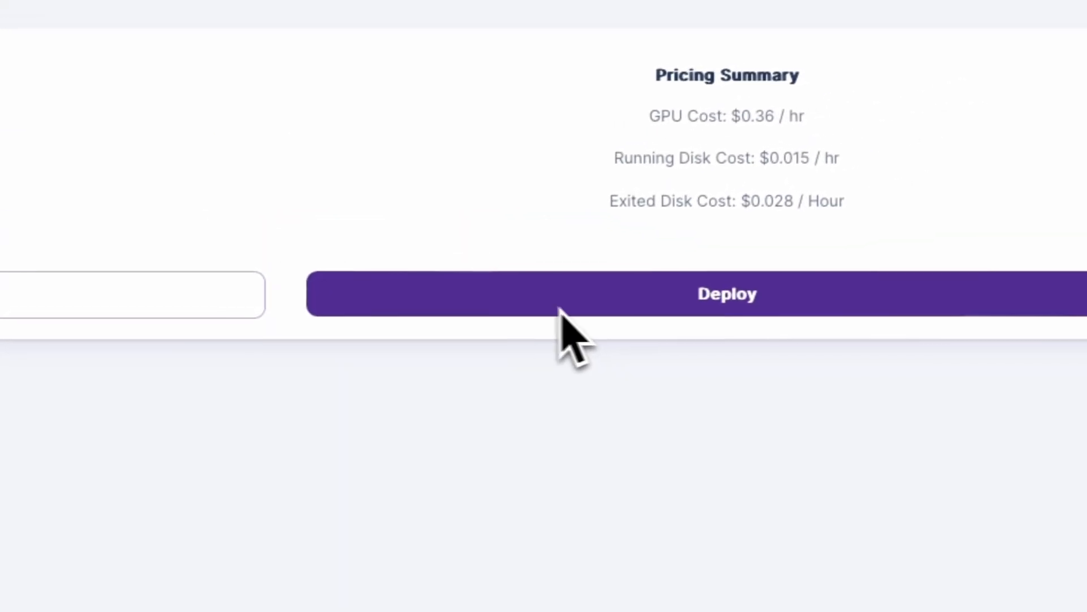
Deploy the TheBloke LLMs pod and start its web terminal from My Pods.
click(726, 294)
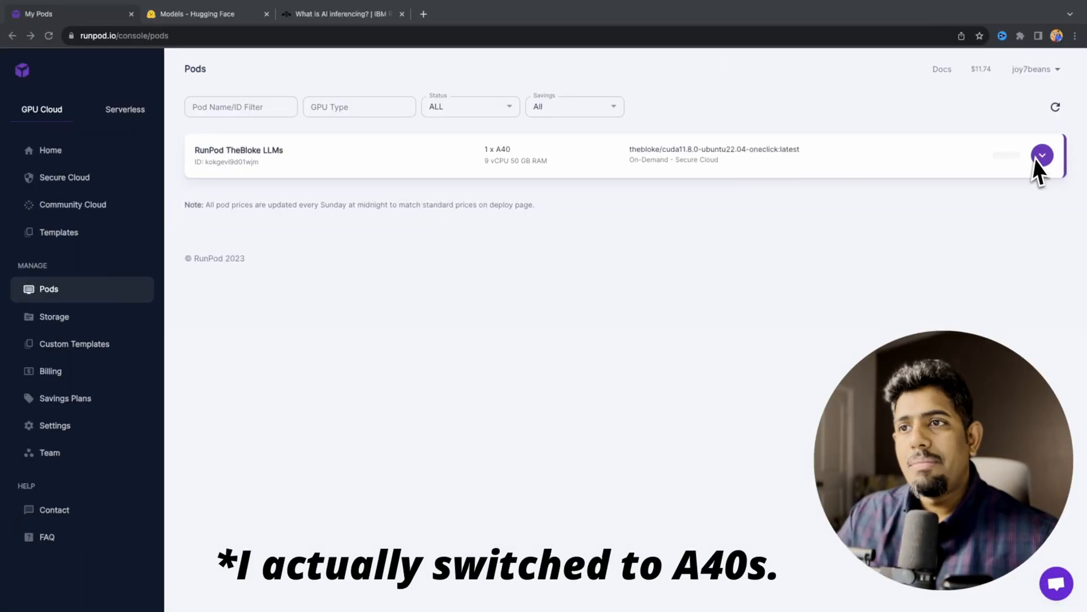
click(1041, 154)
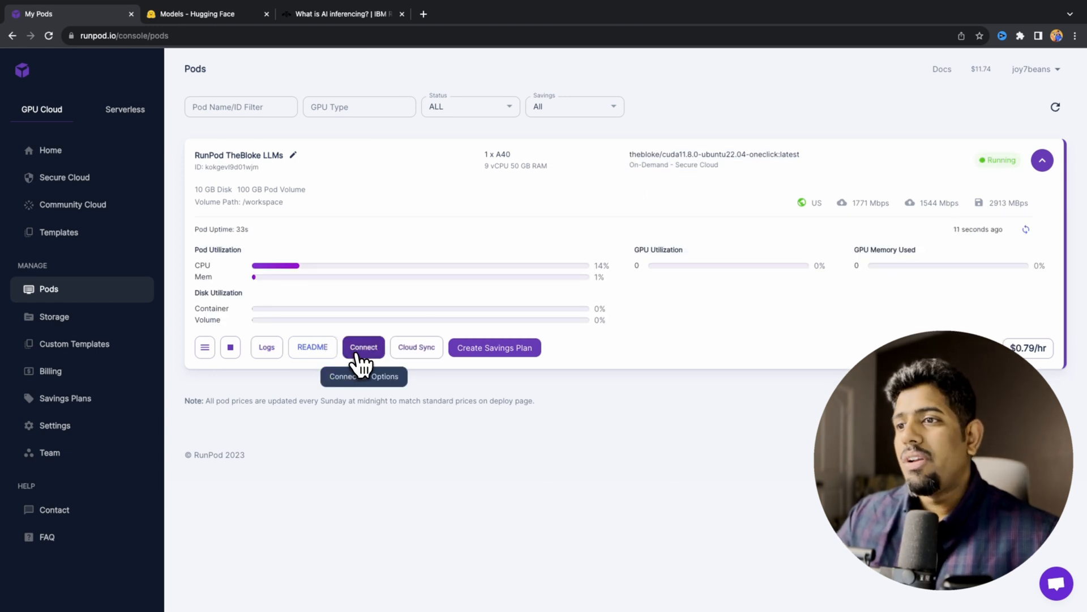
click(363, 346)
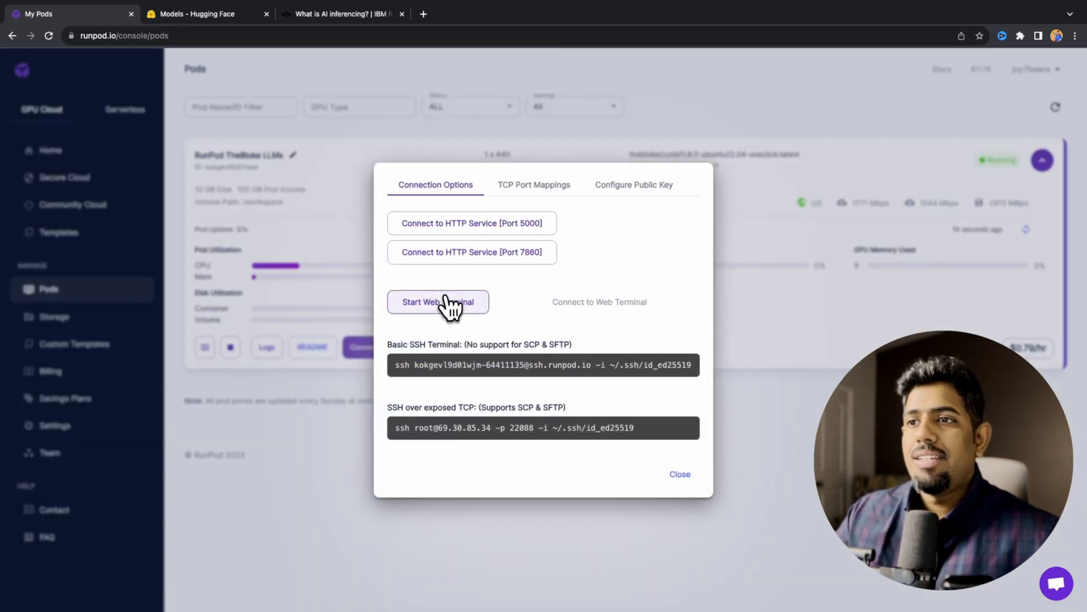
click(438, 302)
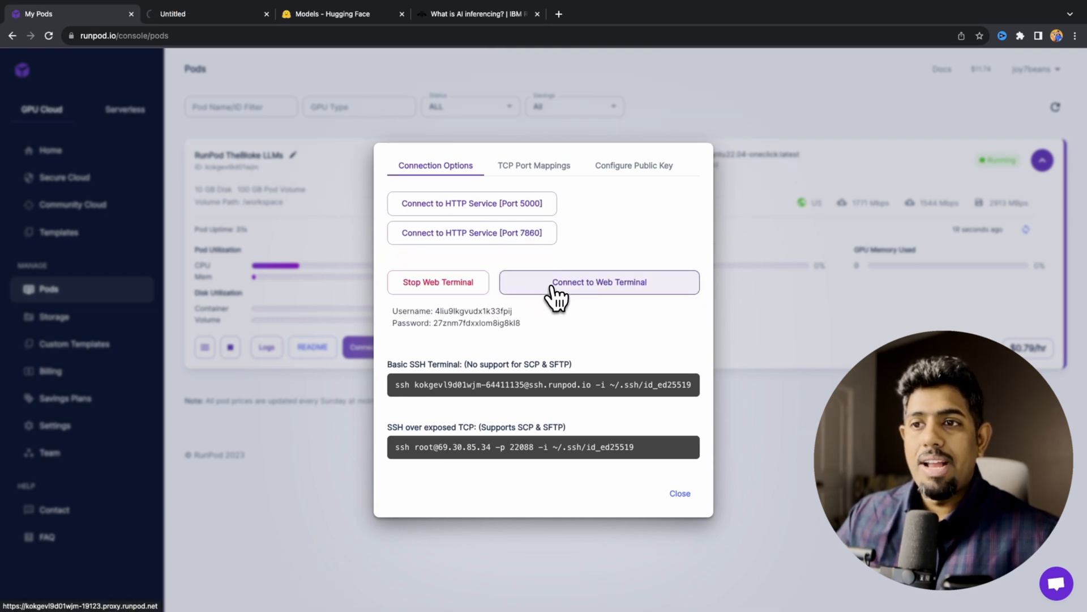
Connect to the web terminal, list the workspace and enter text-generation-webui/models.
click(598, 283)
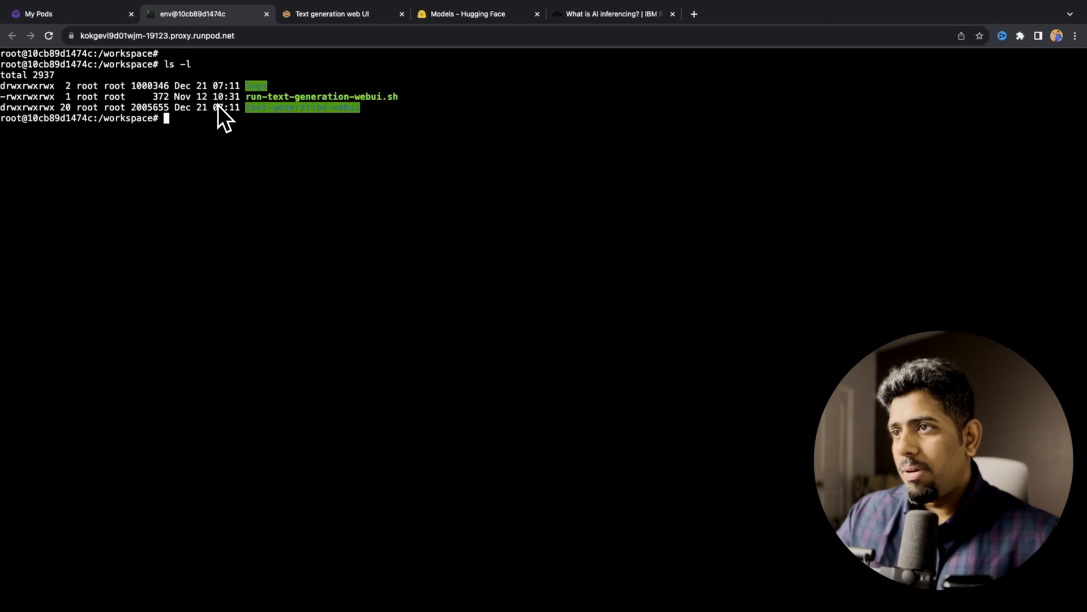
text(cd run-text-generation-webui.sh)
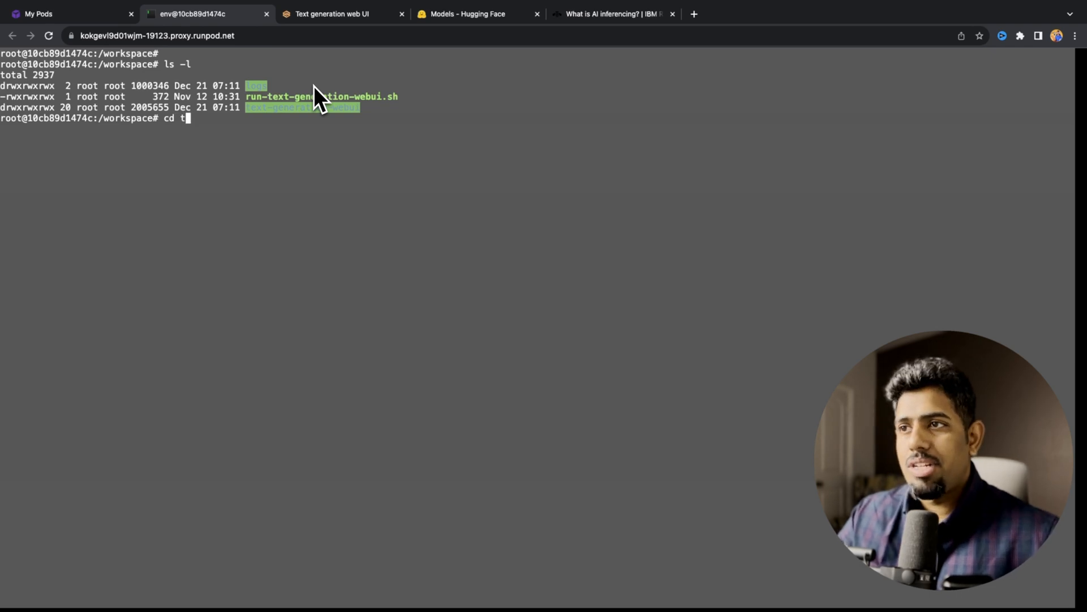
text(ext-generation-webui/models)
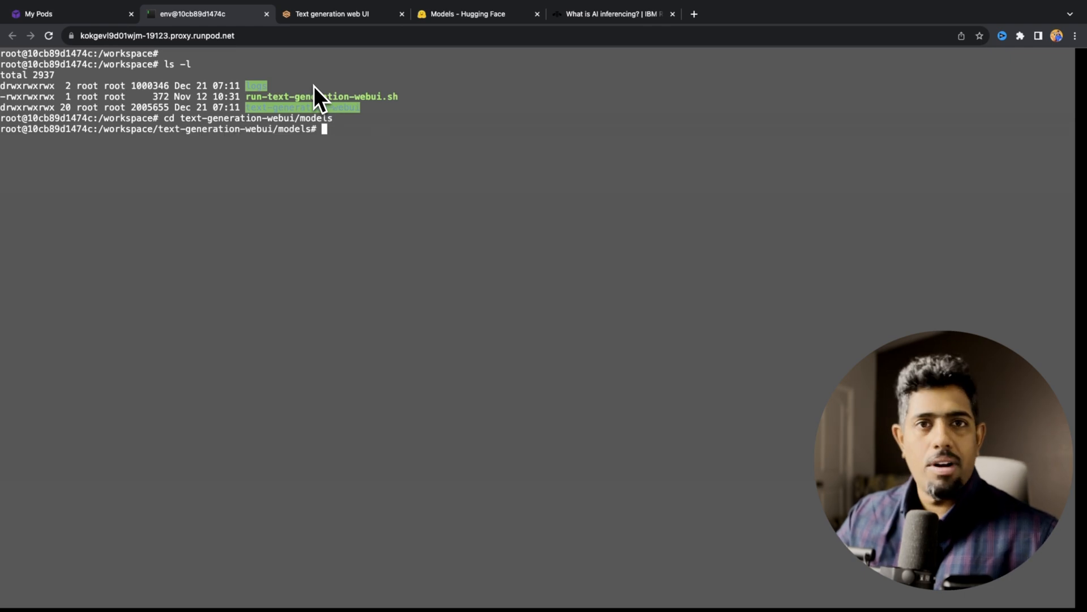
text(l)
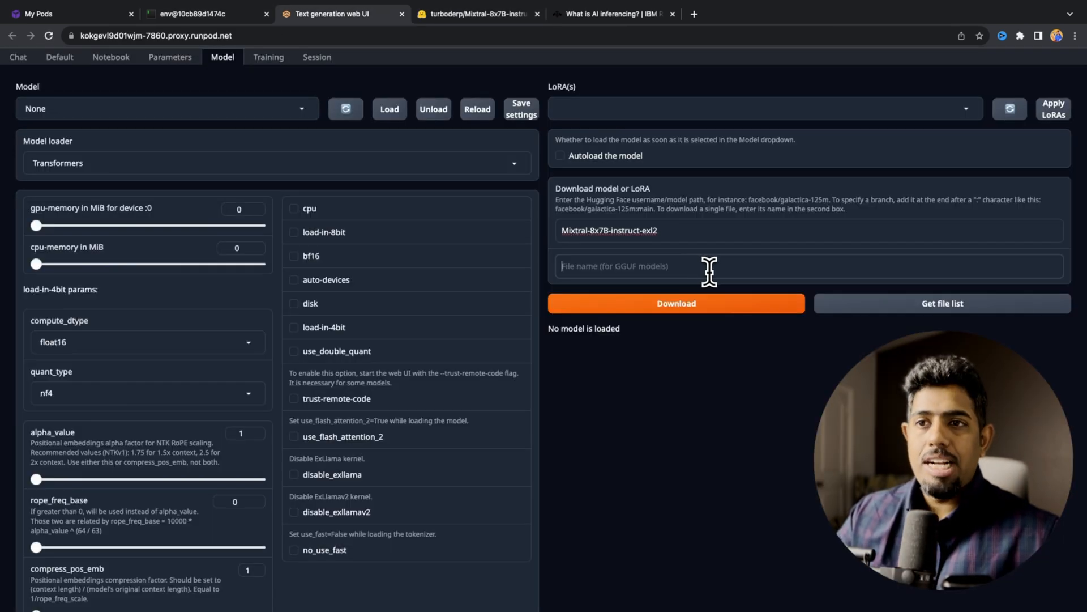
Try downloading Mixtral-8x7B-instruct-exl2, which fails with 401, then view its Hugging Face page.
click(674, 303)
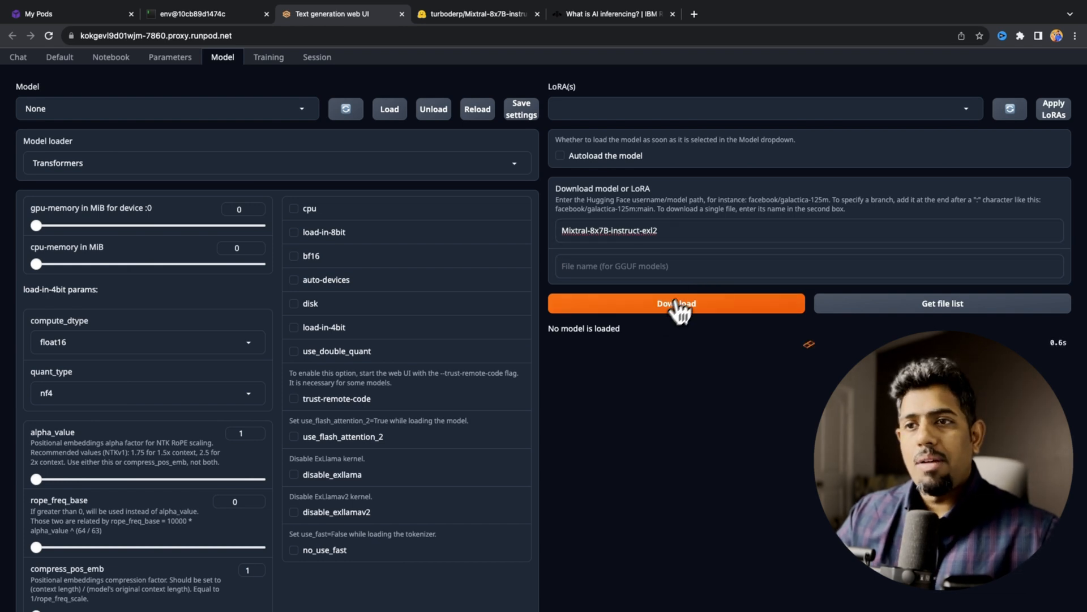
click(676, 303)
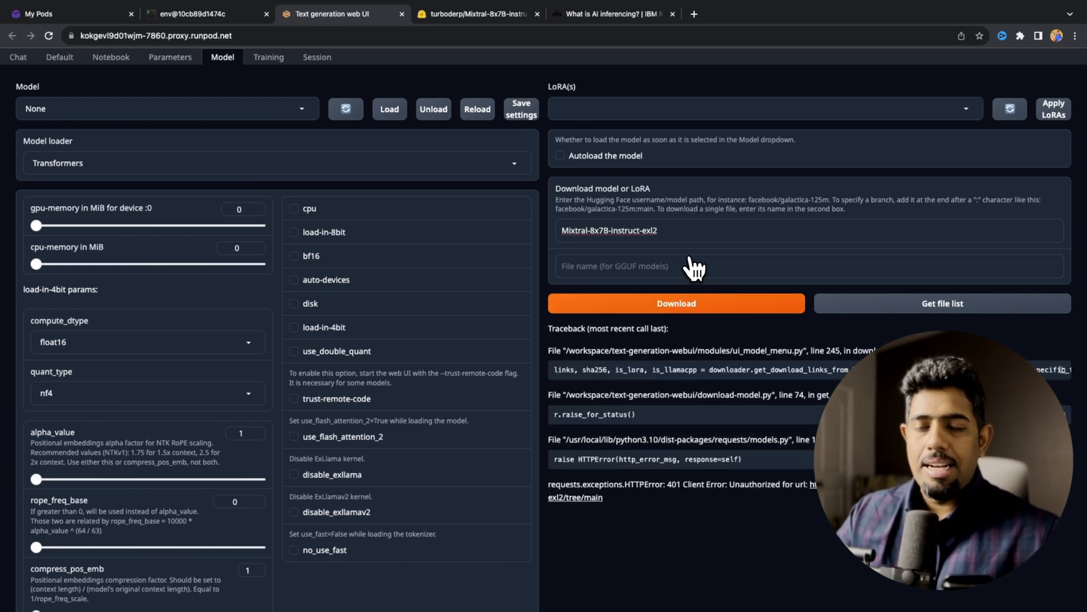
click(479, 14)
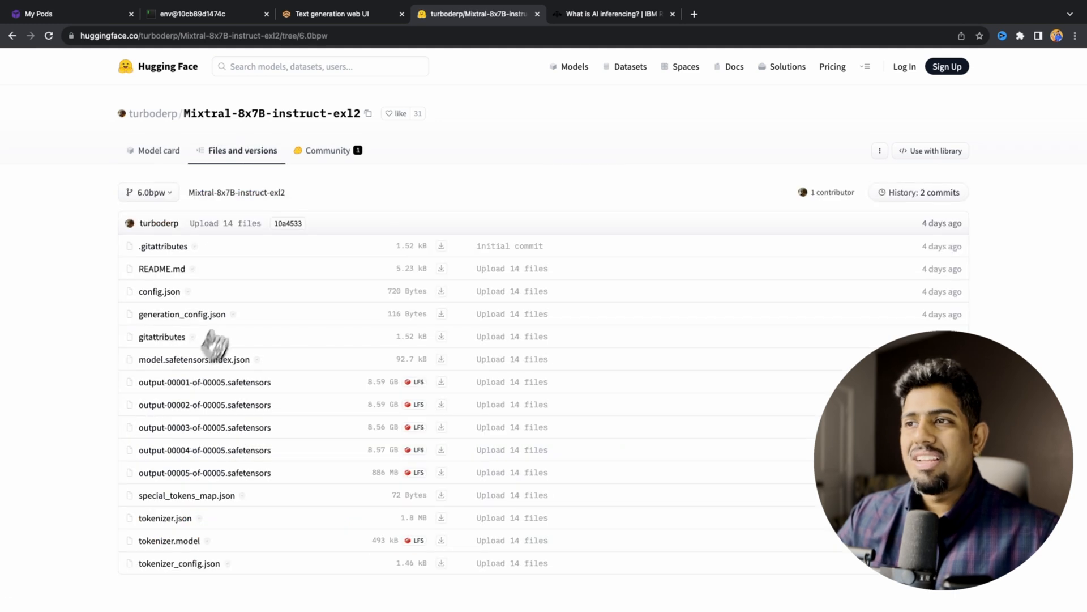
Copy the turboderp/Mixtral-8x7B-instruct-exl2 repository name from Hugging Face.
scroll(down, 3)
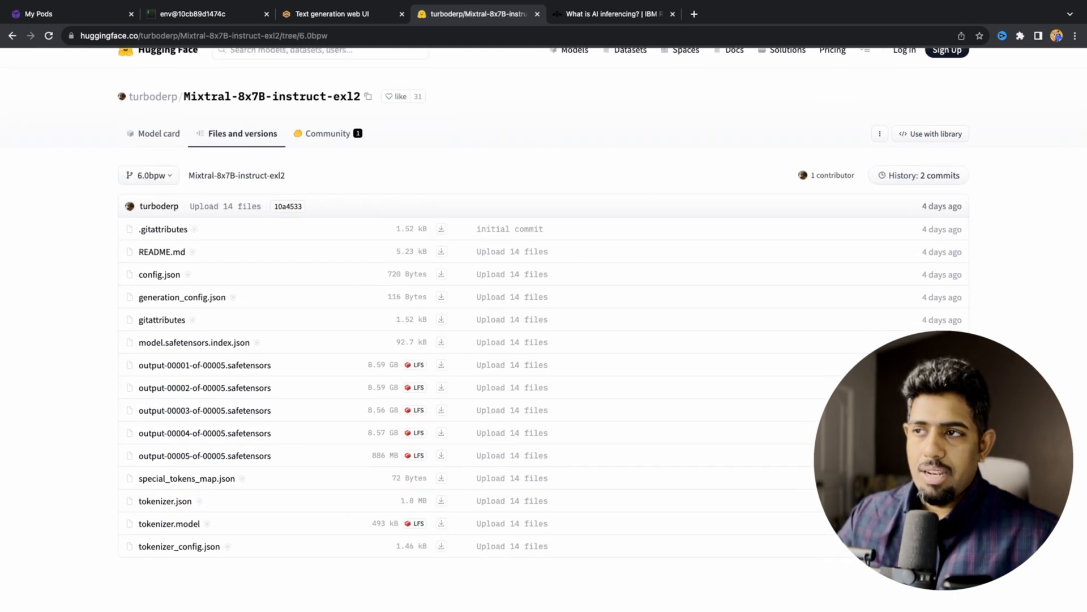
click(333, 13)
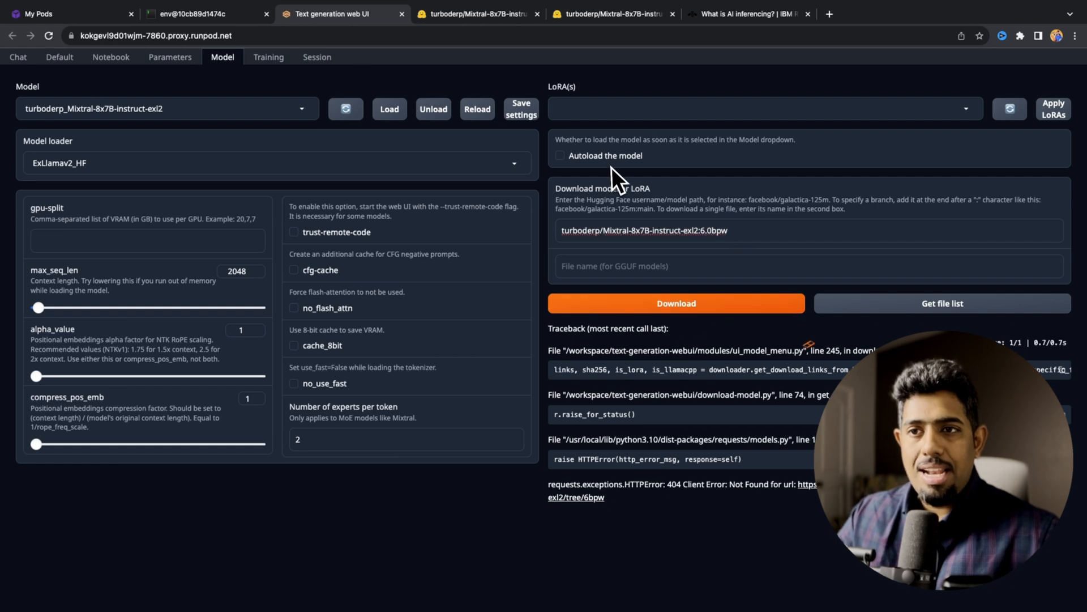
Download the Mixtral 6.0bpw files and return to the pod's web terminal.
click(675, 303)
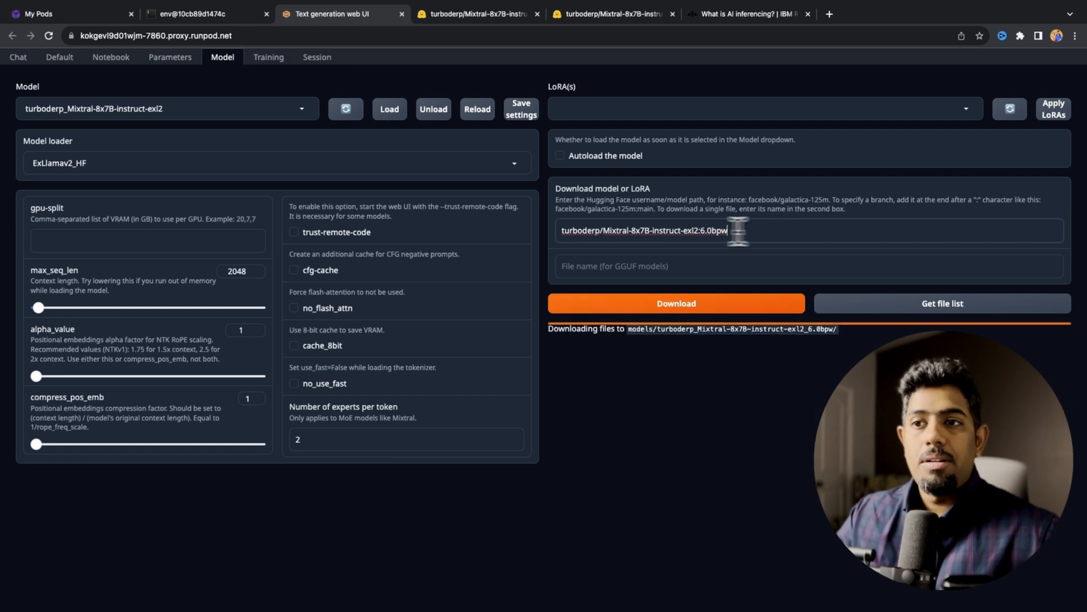
triple_click(645, 230)
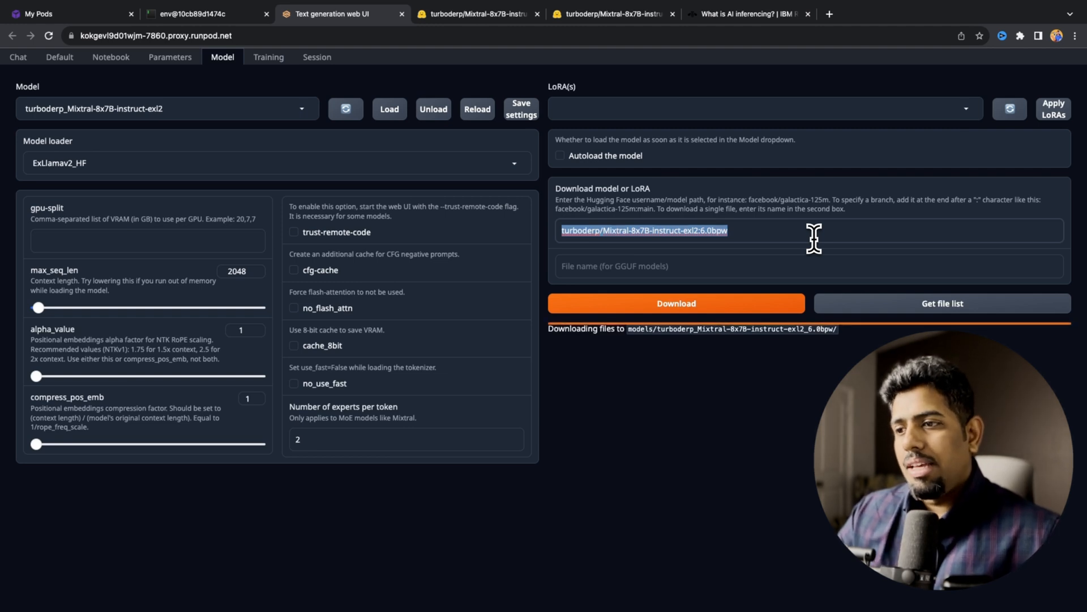
click(199, 13)
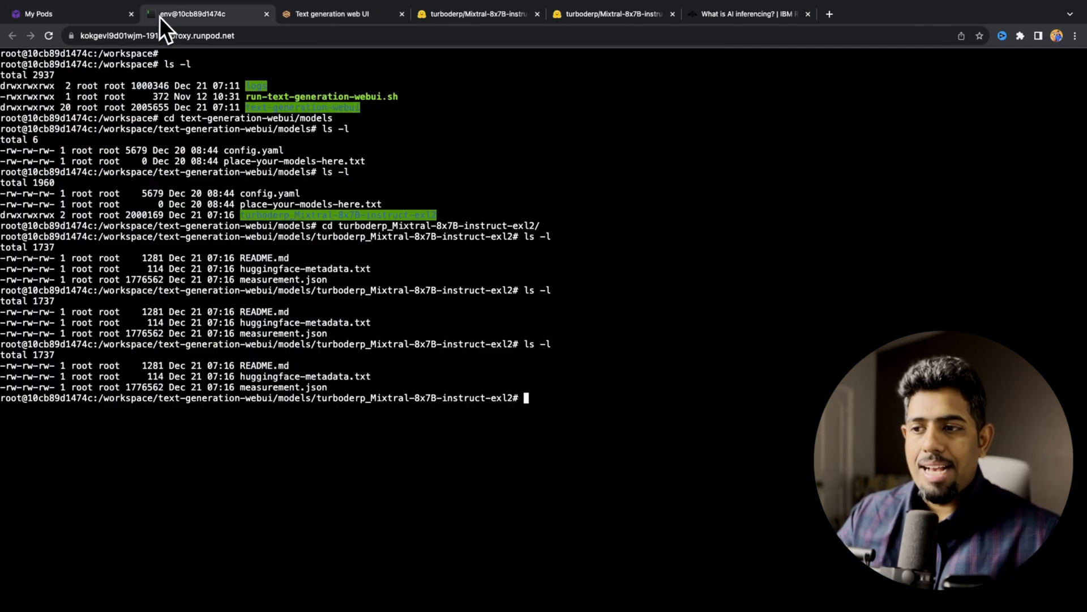
text(ls -l)
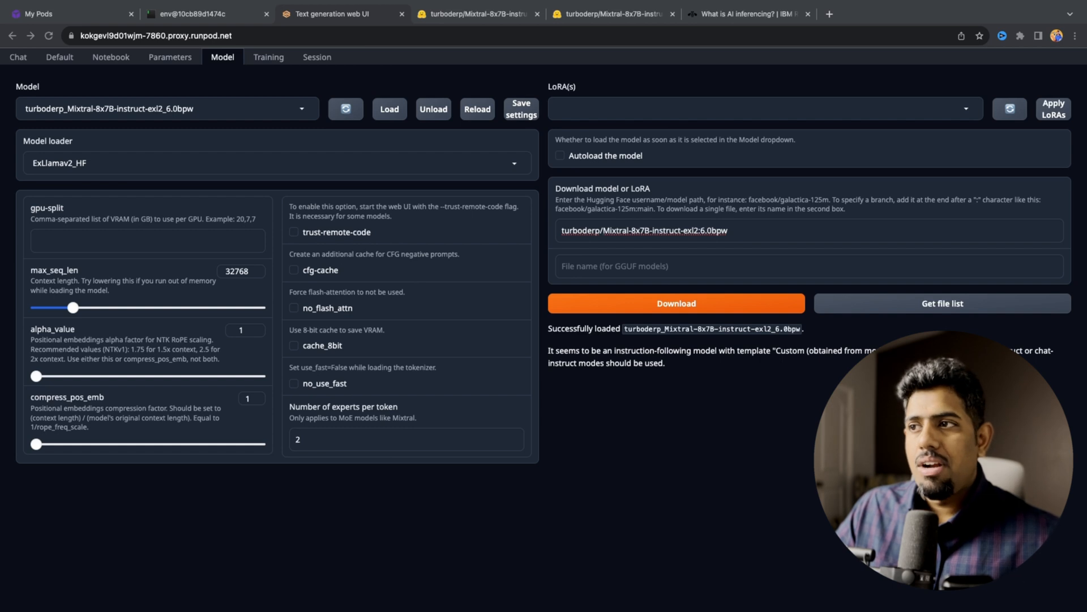
In Parameters, set top_p to 1, min_p to 0.01 and repetition_penalty to 1.05.
click(170, 57)
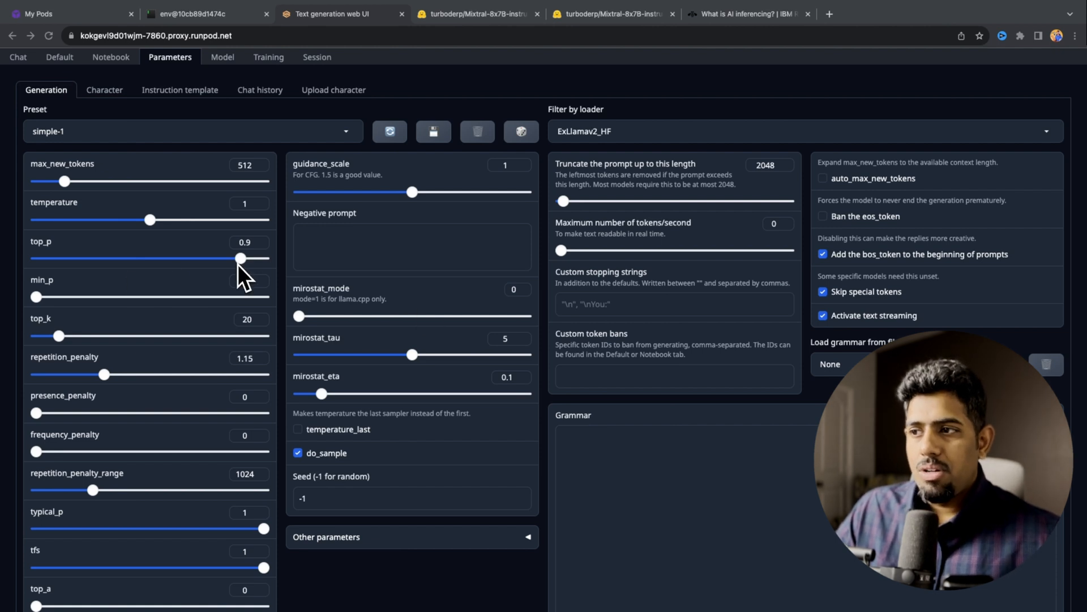
drag(239, 259, 262, 258)
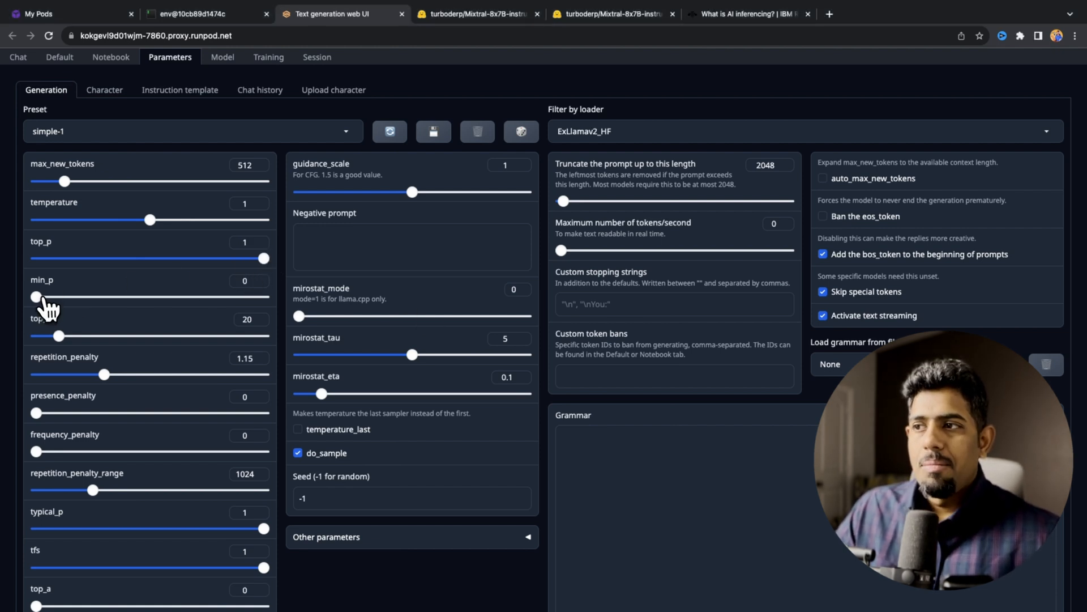
drag(34, 296, 43, 296)
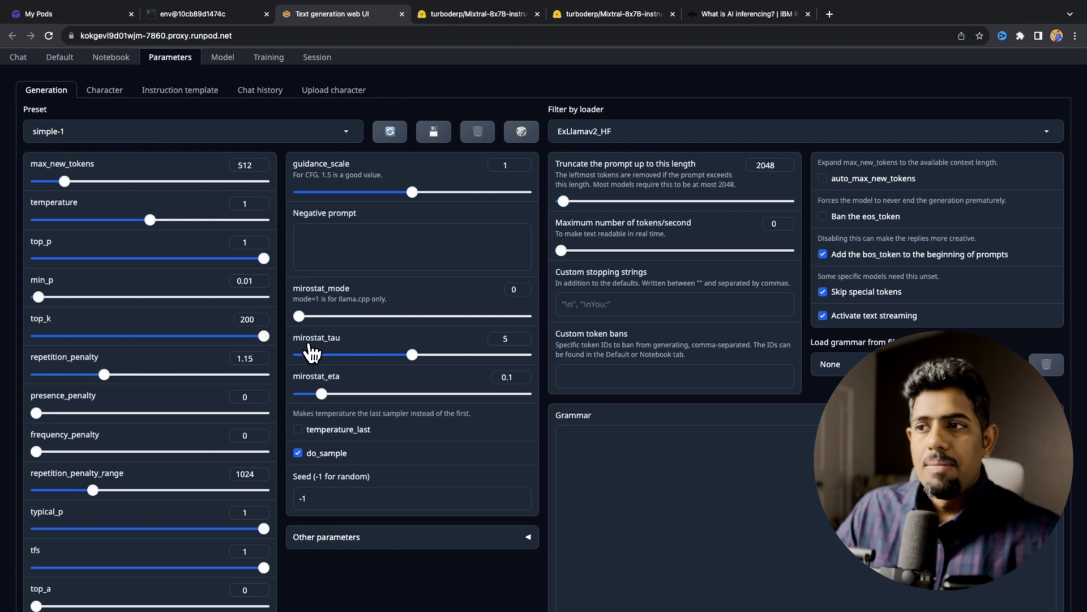
drag(104, 374, 95, 374)
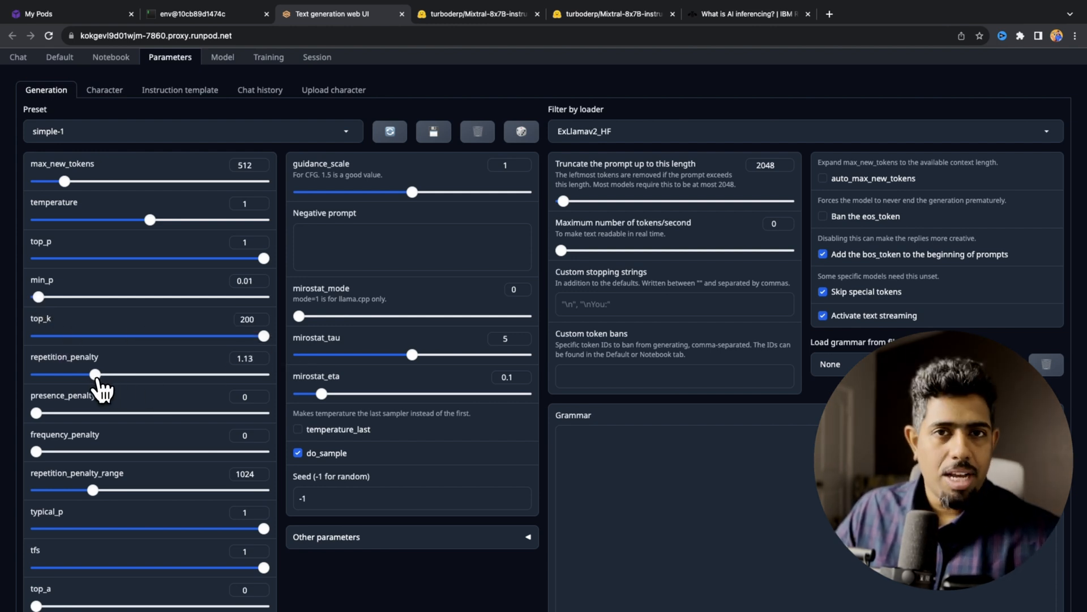
drag(96, 374, 59, 373)
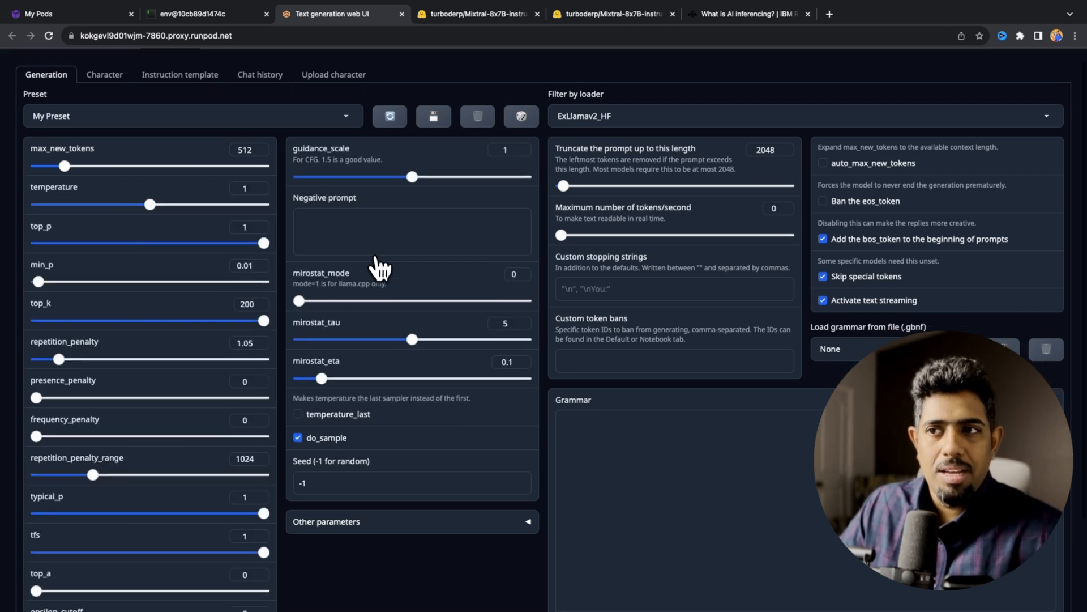
In Chat, send the question asking who the next US president was.
click(17, 57)
text(Who was the president after him ?)
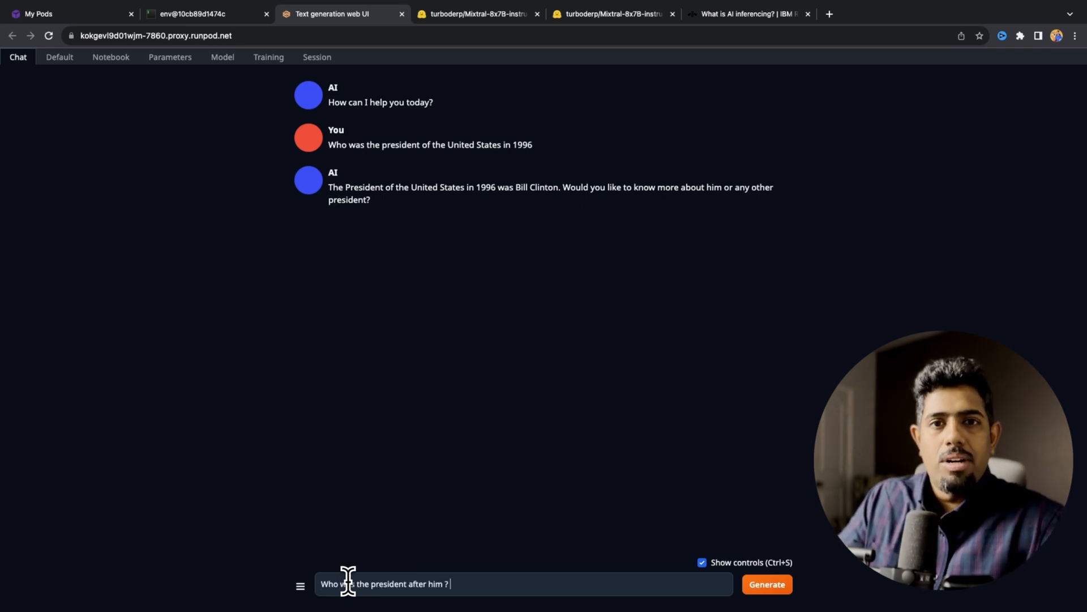
click(765, 583)
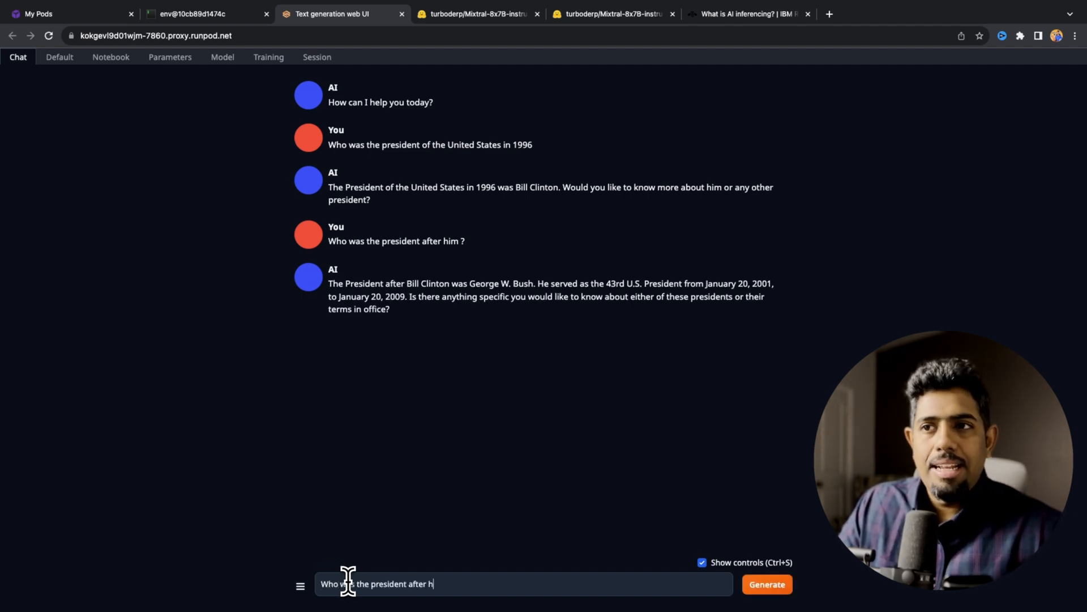
click(767, 584)
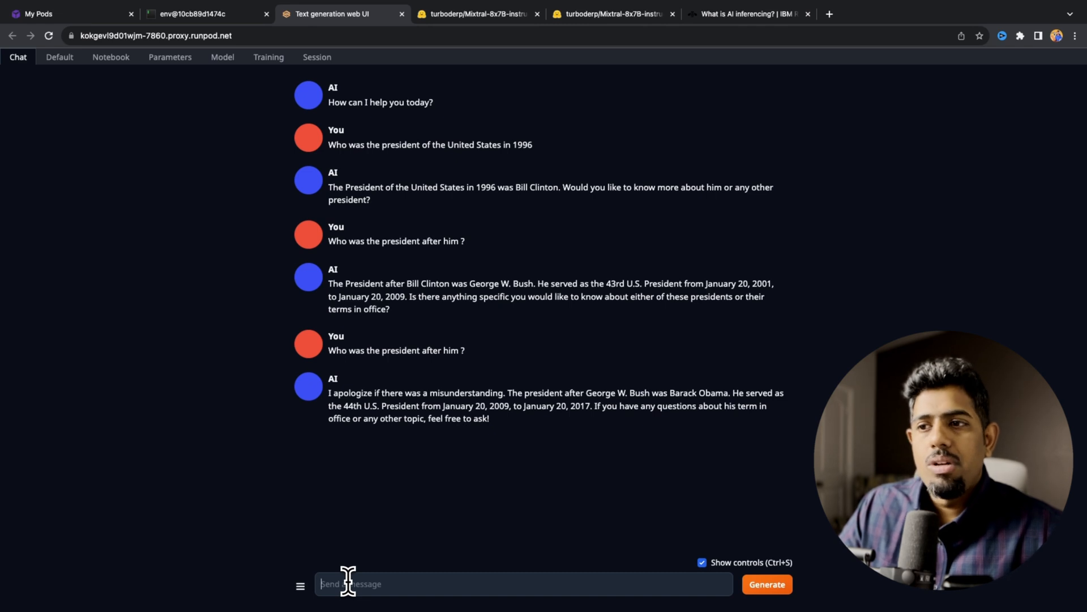
Confirm Barack Obama, then ask who followed Donald Trump and who comes after Joe Biden.
text(gre)
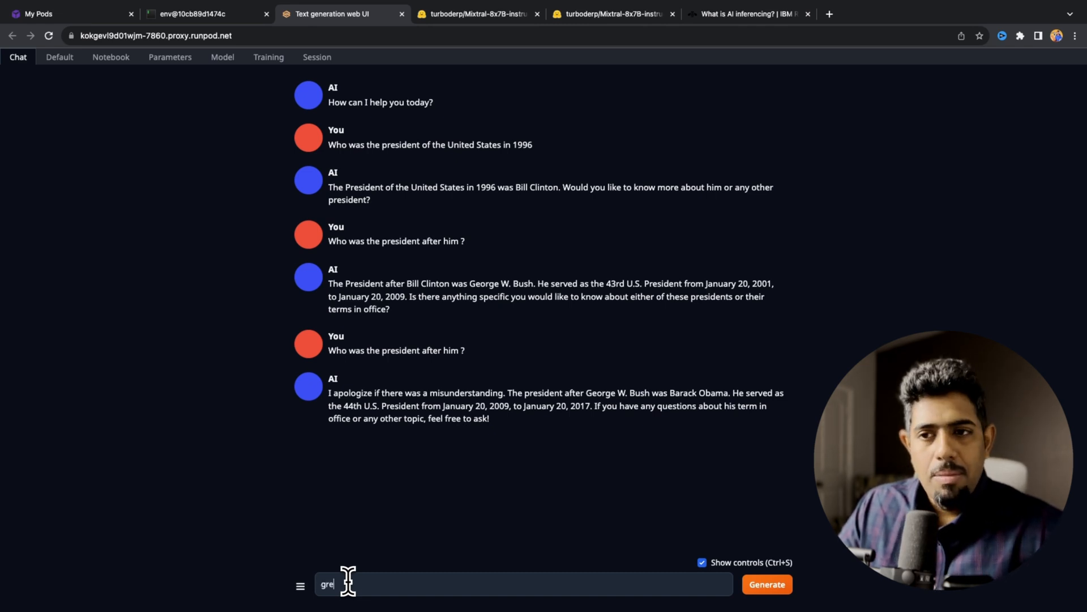
text(Great, you got it right. Who was the president after)
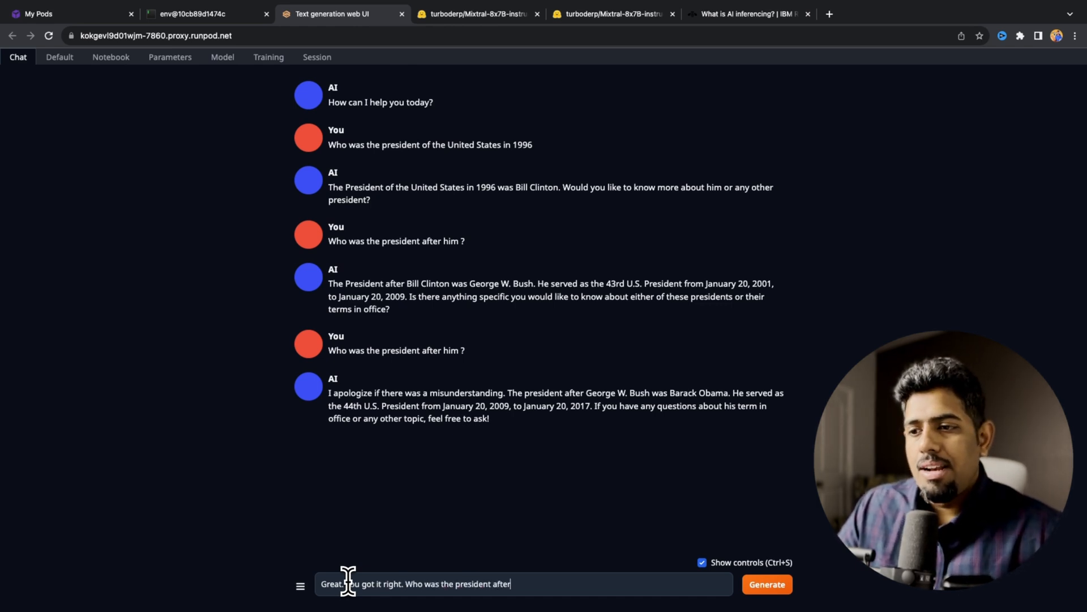
text(Barack Obama)
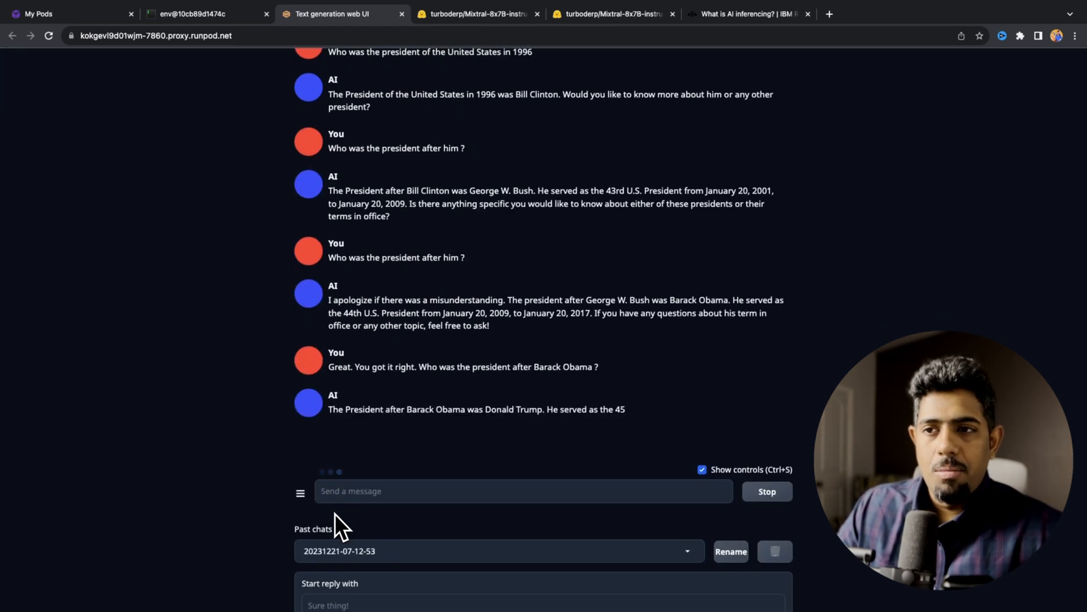
text(Wh)
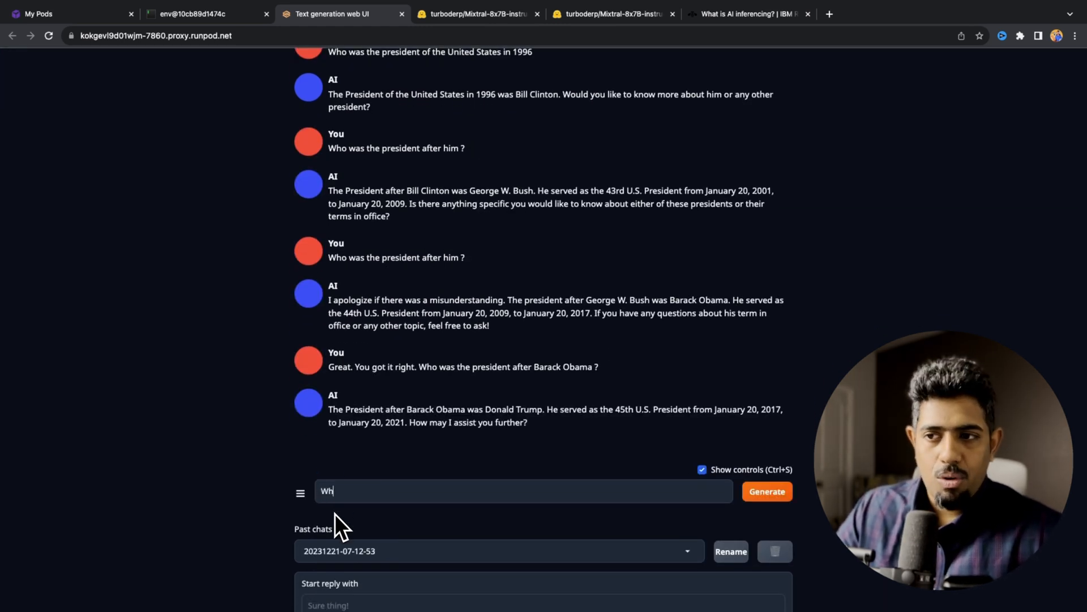
text(Who was the president after)
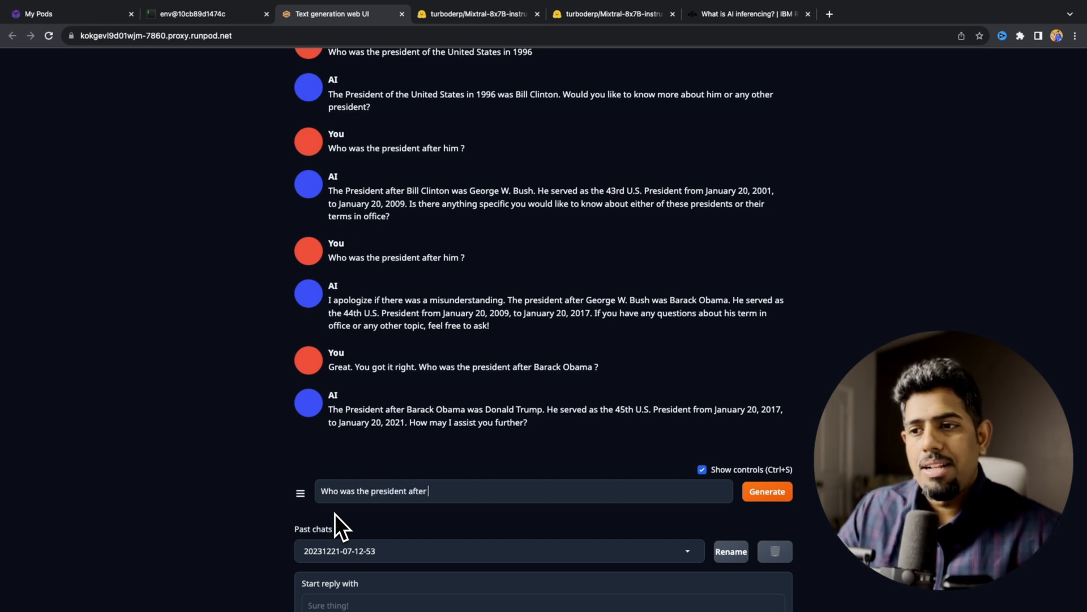
text(Donald Trump ?)
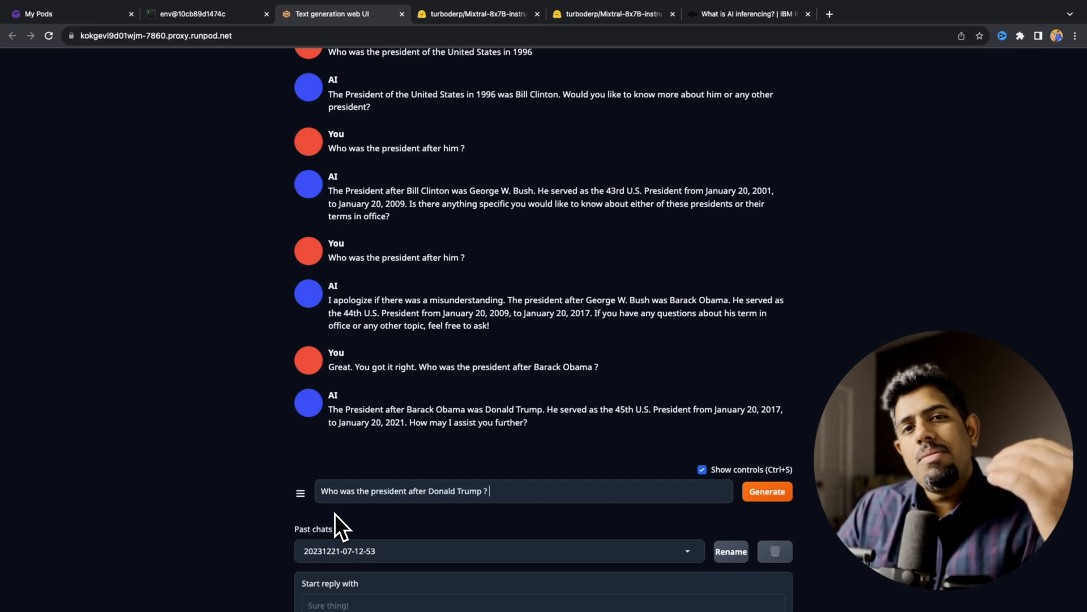
click(767, 491)
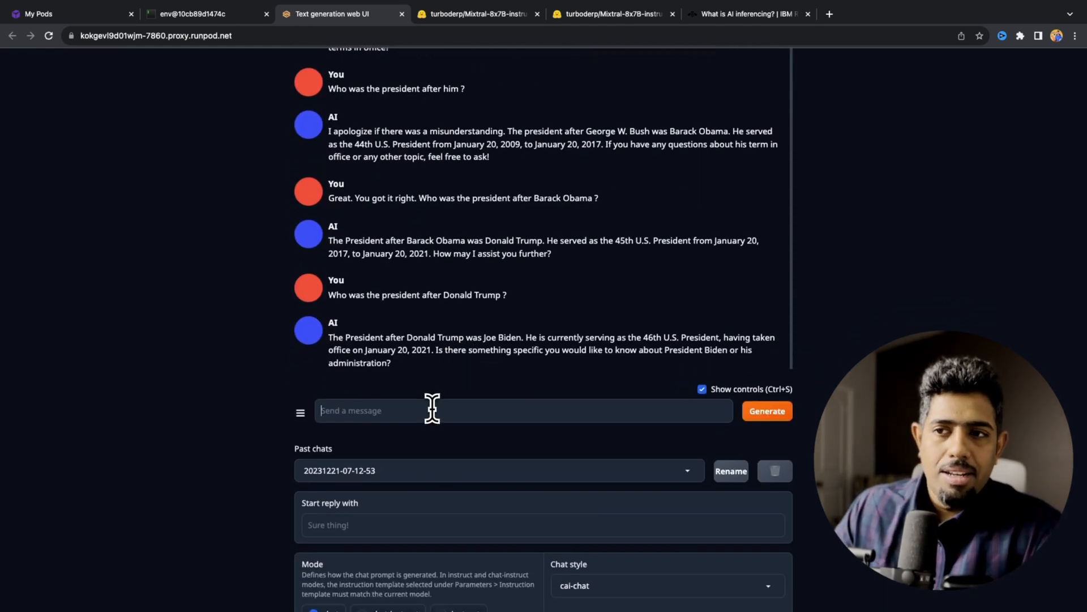
text(Who is h)
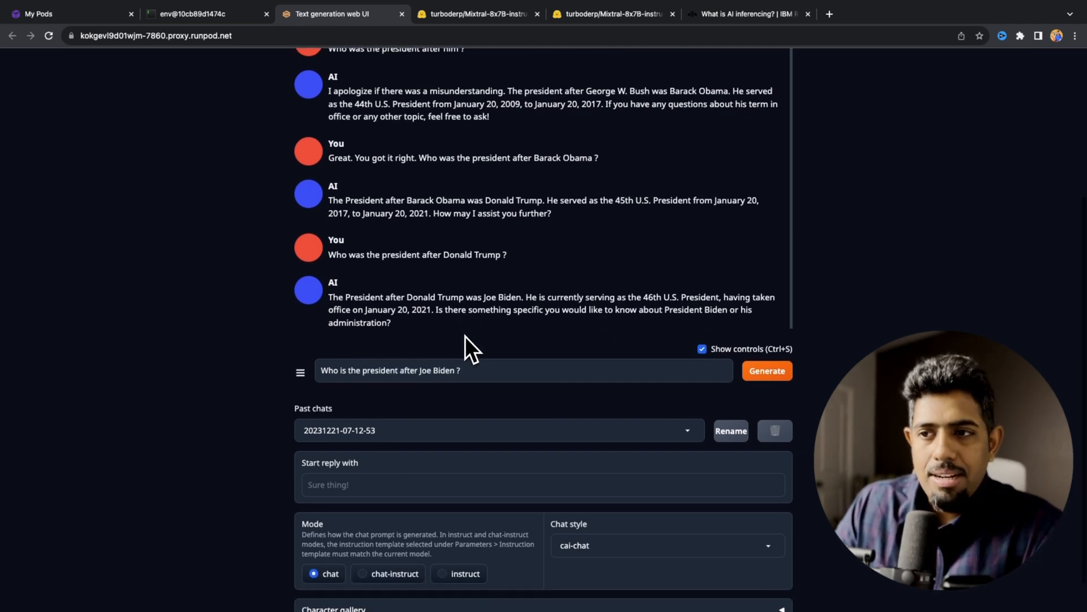
click(766, 370)
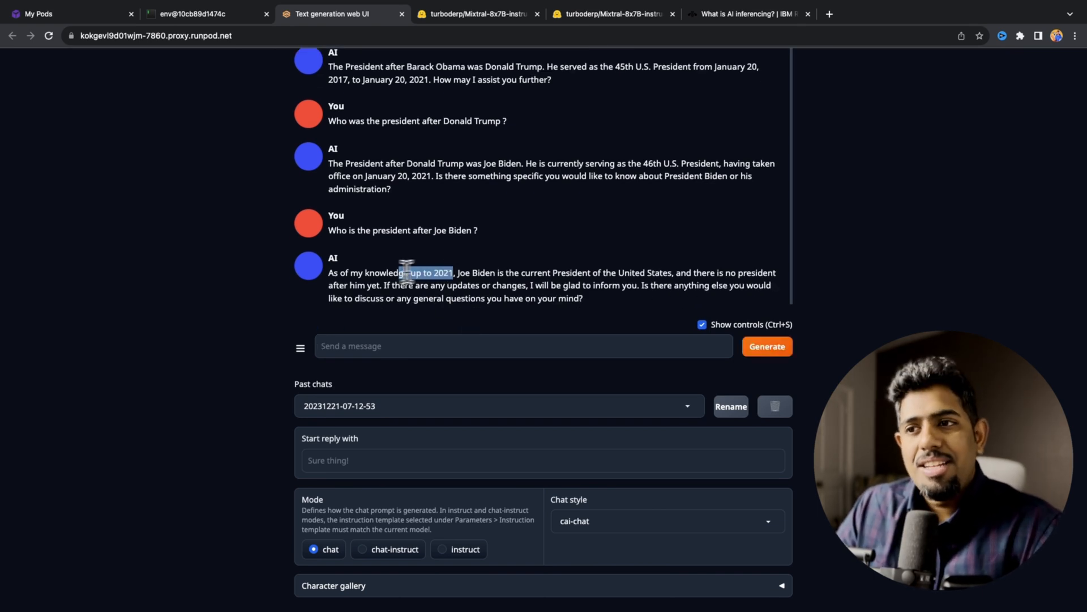
Ask 'What is your knowledge base dataset upto which year?'.
text(What is)
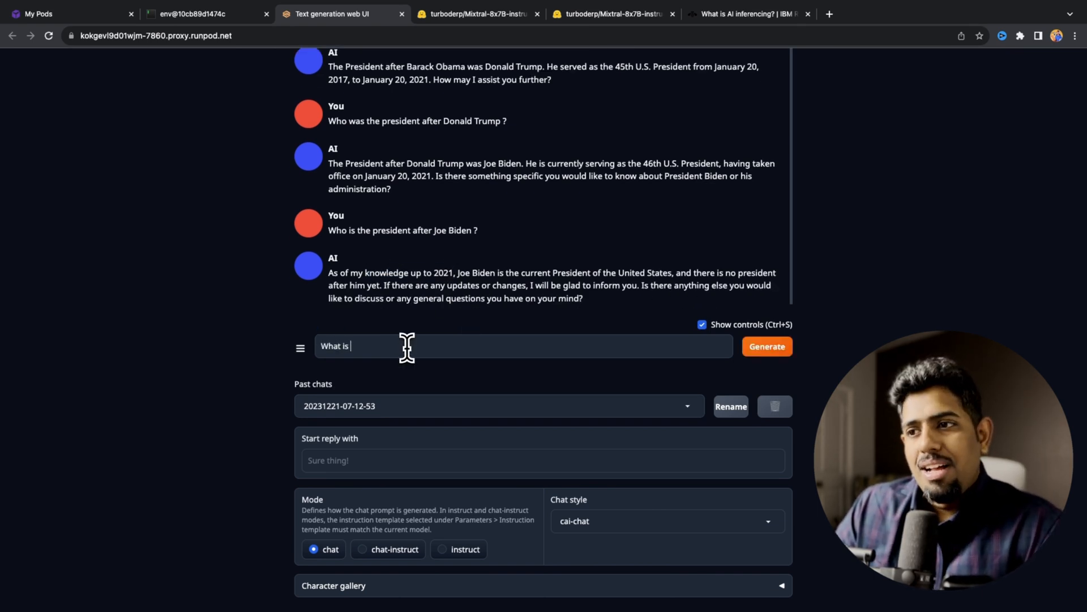
text(your knowledge base)
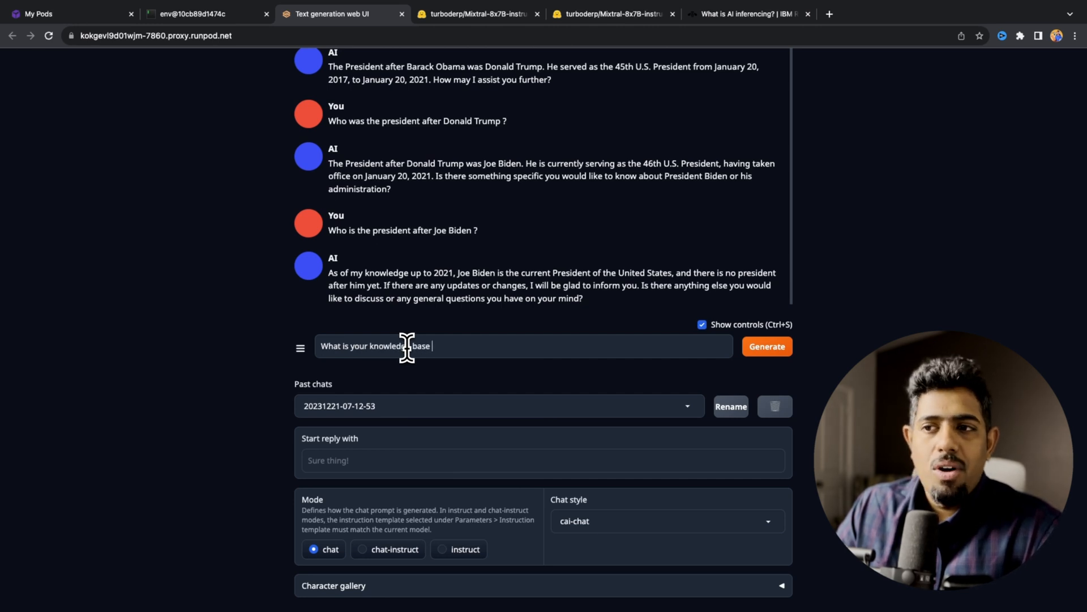
text(dataset)
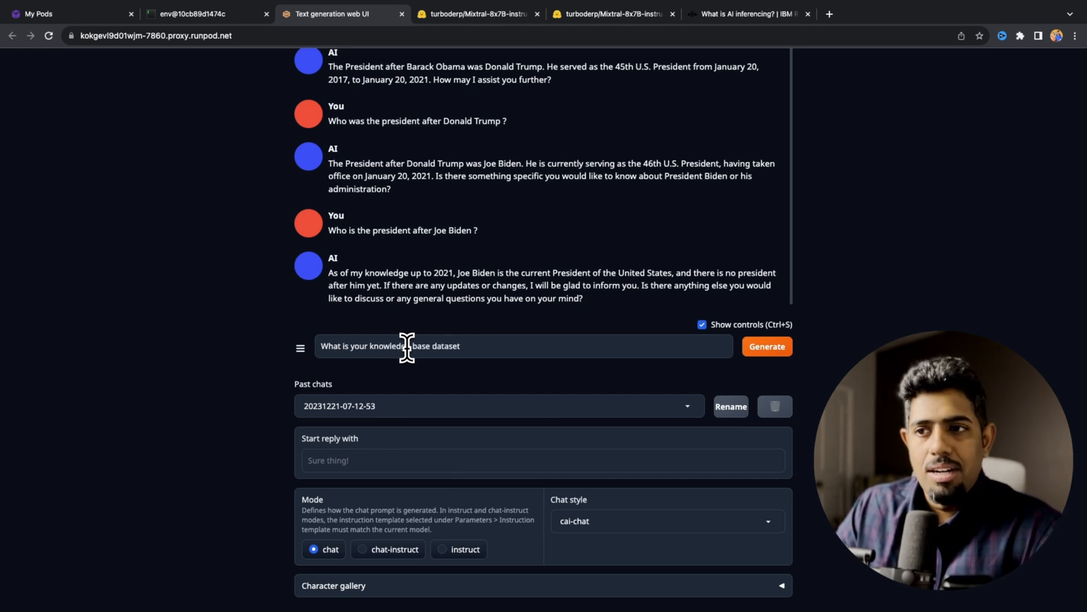
text(upto which year ?)
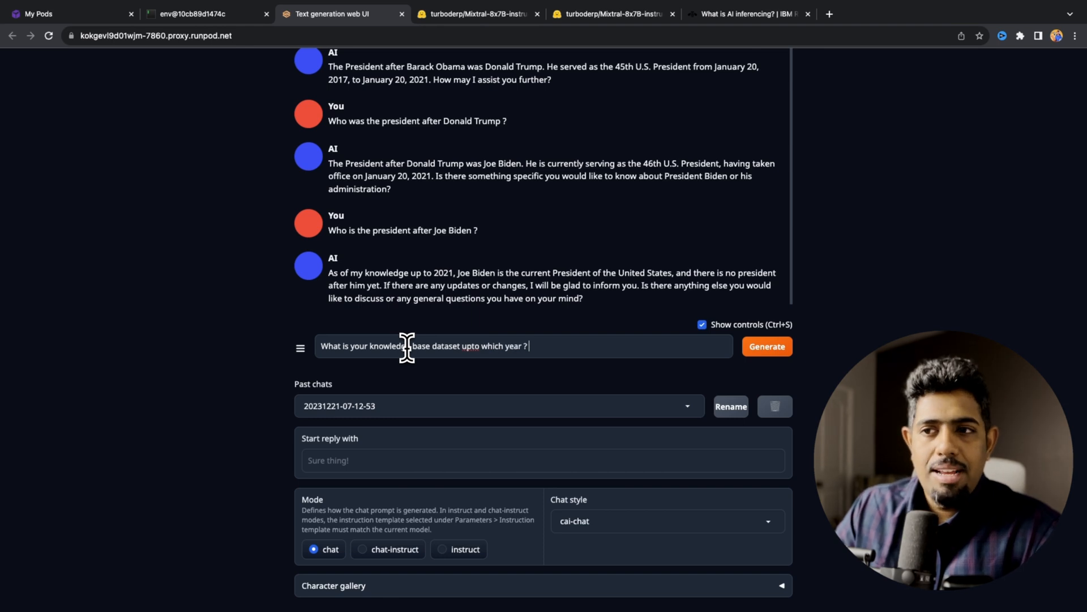
click(766, 346)
text(Write a python script t)
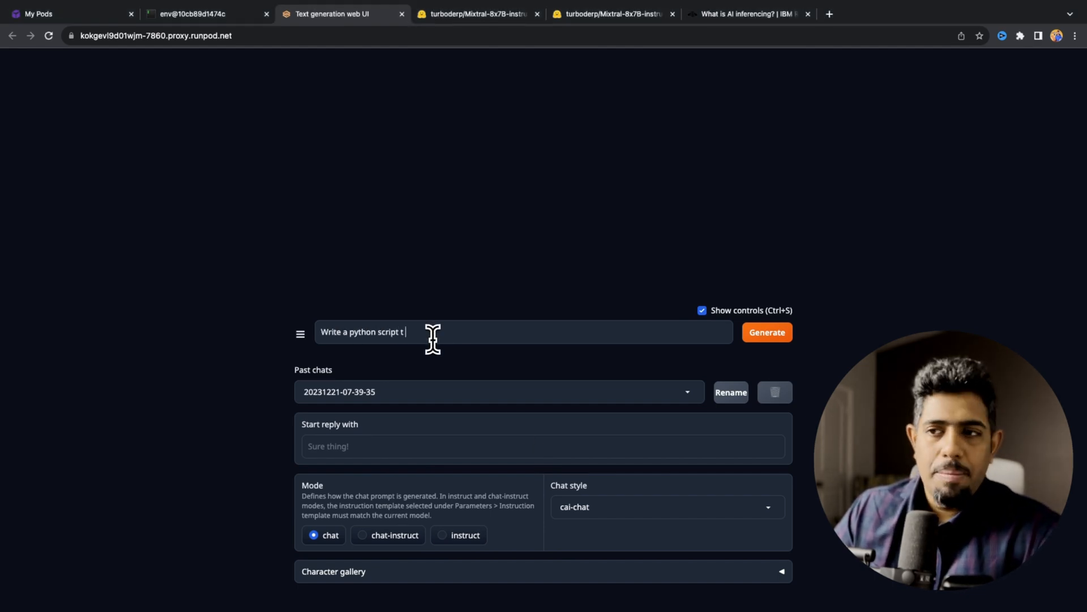
In a fresh chat, type the prompt 'Write a python script to sort numbers 1 to 10'.
text(o sort)
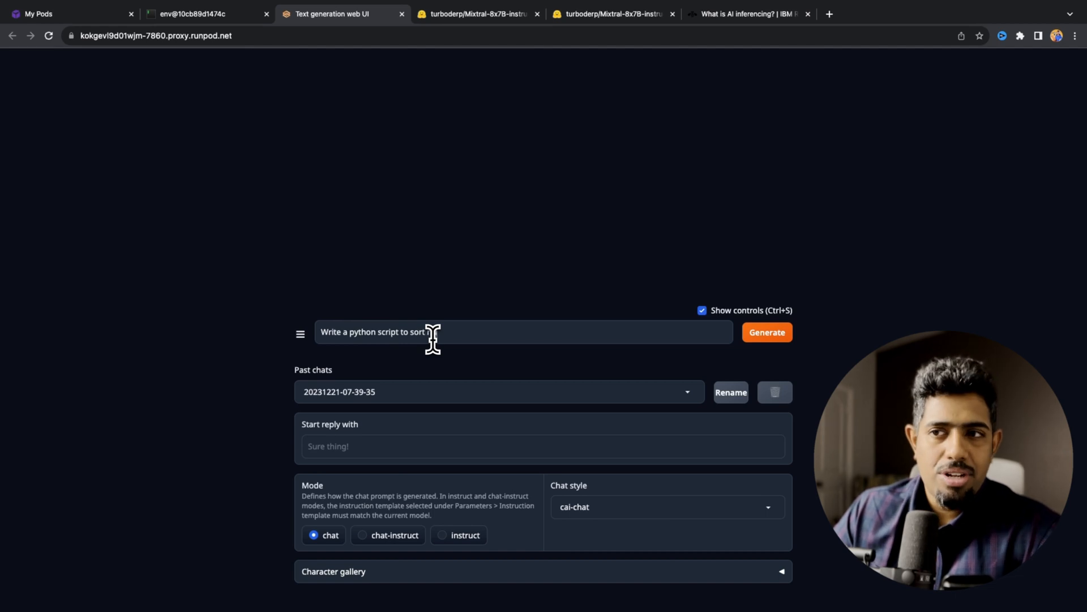
text(numbers 1 to 10)
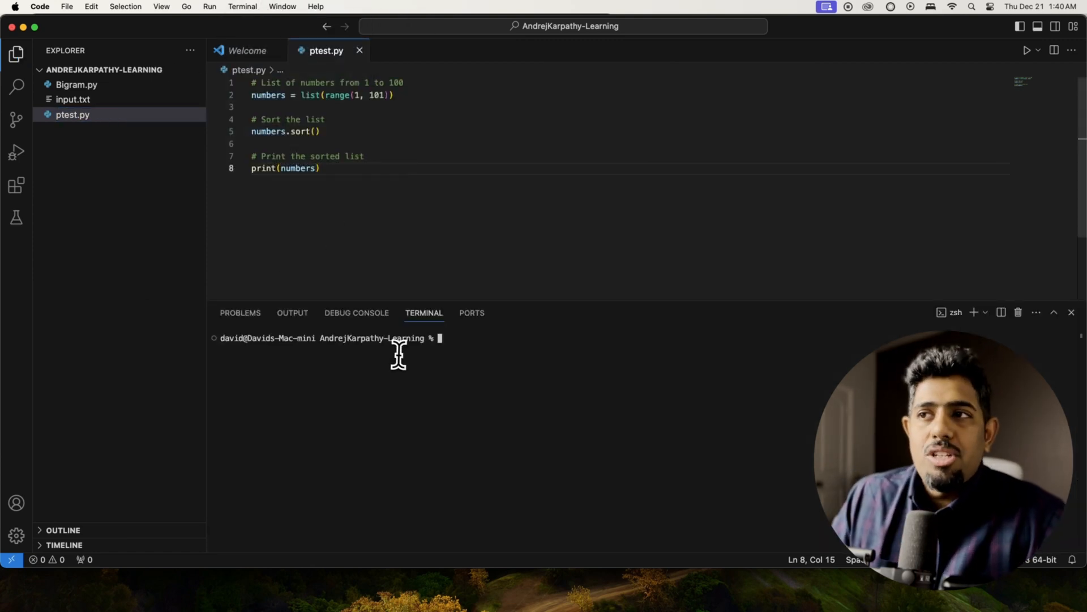
Run ptest.py, change its list to numbers = [20,12,48,1,9,19,82], and clear the terminal error.
text(python ptest.py)
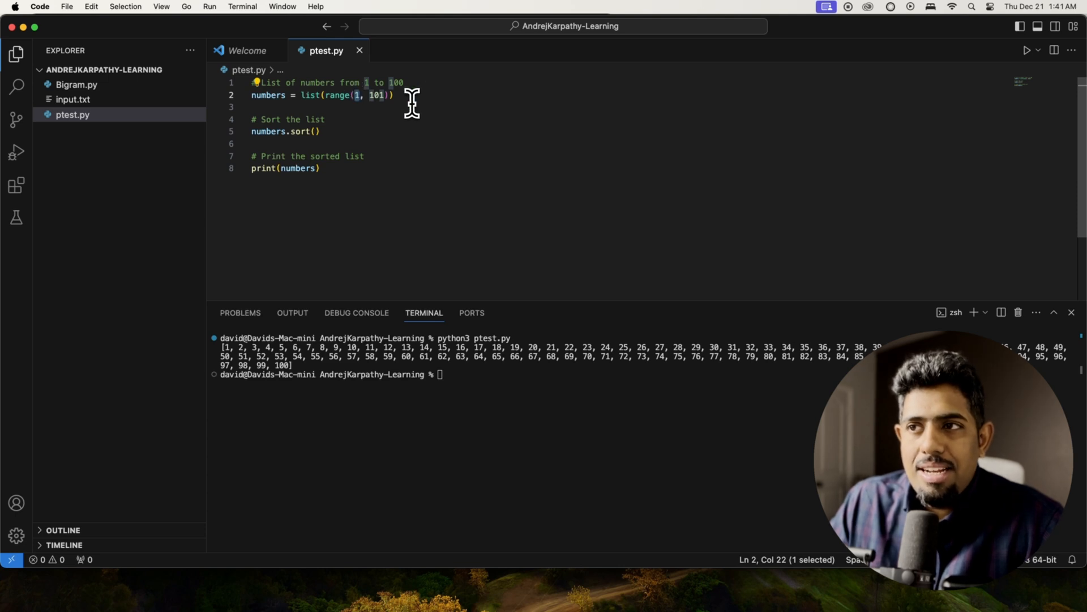
mouse_move(377, 115)
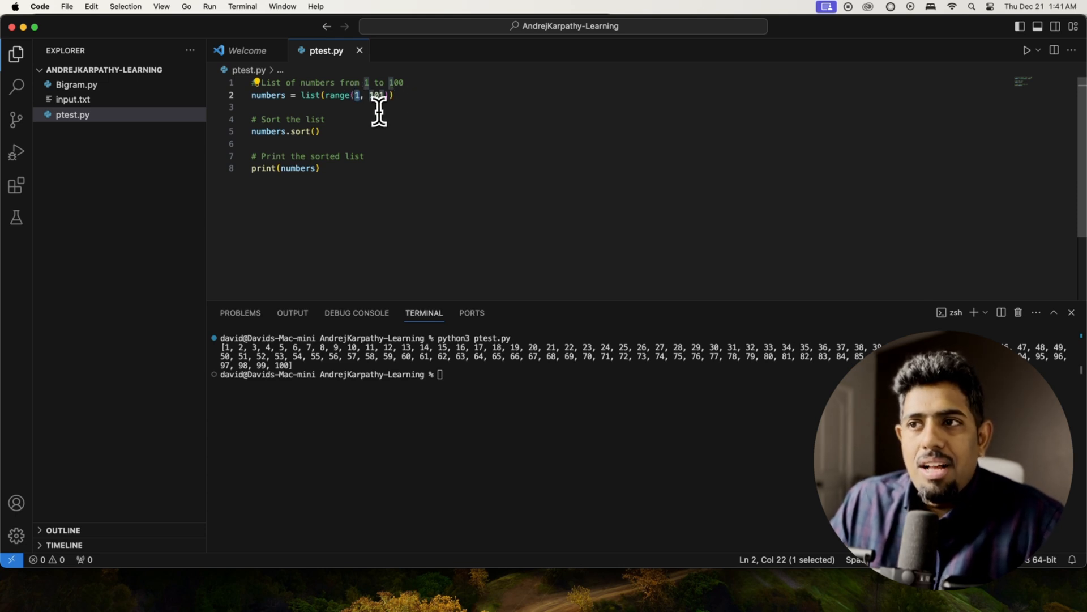
mouse_move(402, 96)
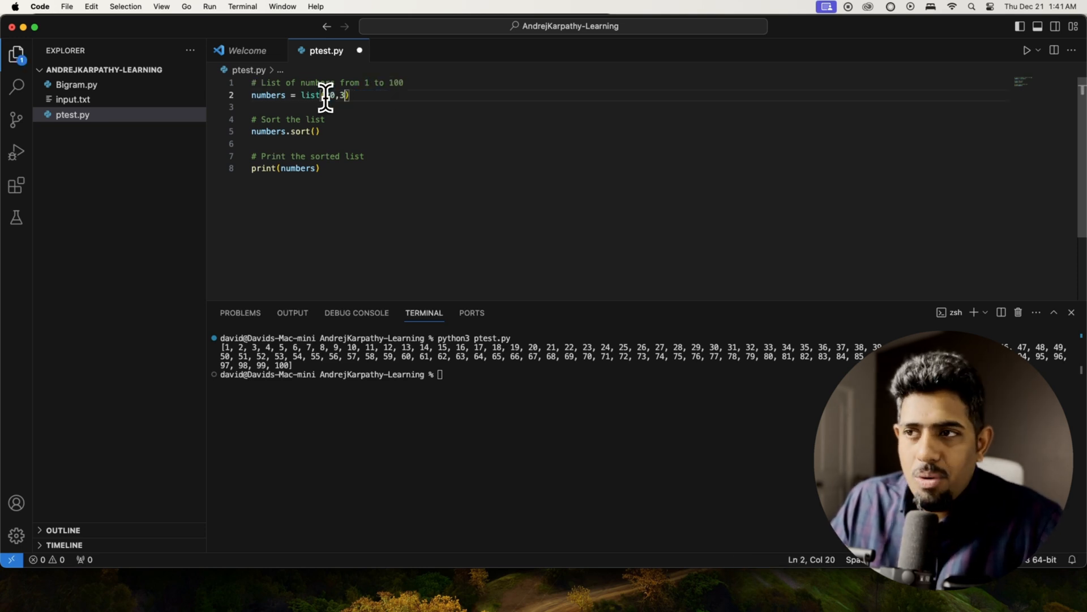
text(12,48)
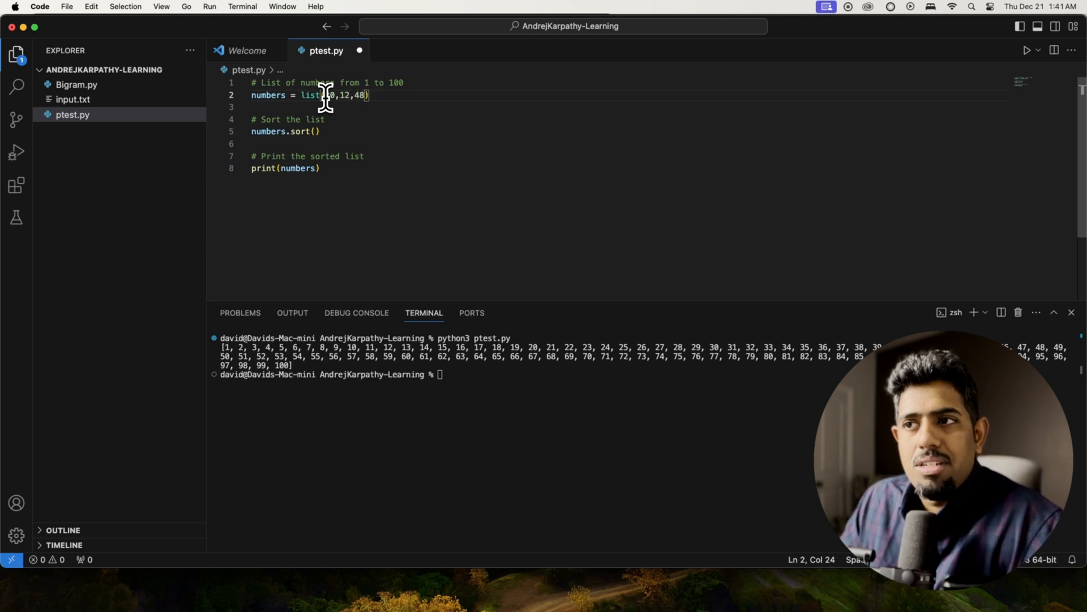
text(14,9,)
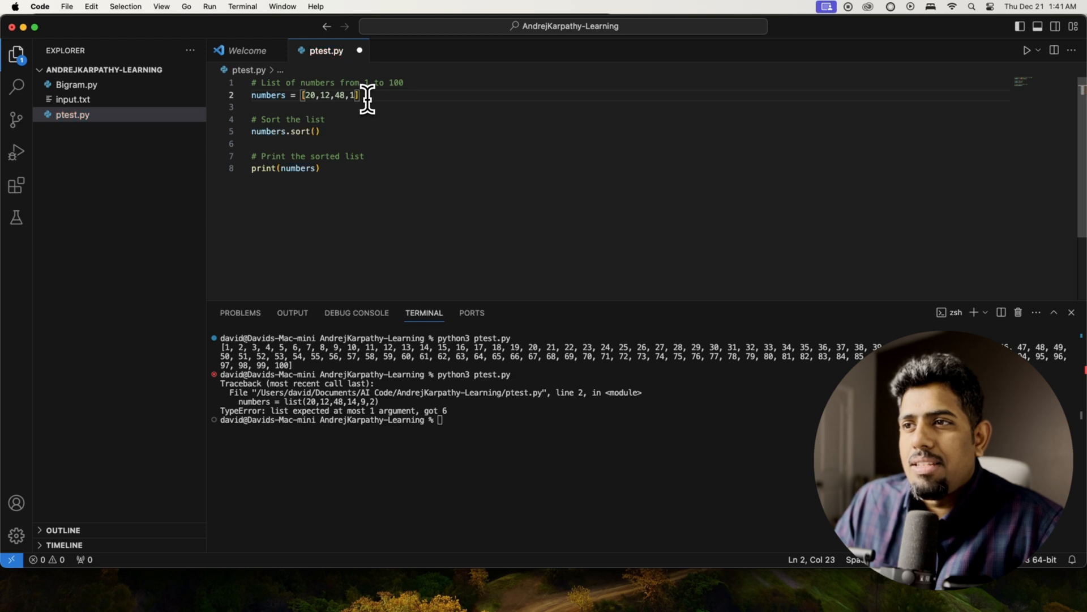
text(,9)
key(Enter)
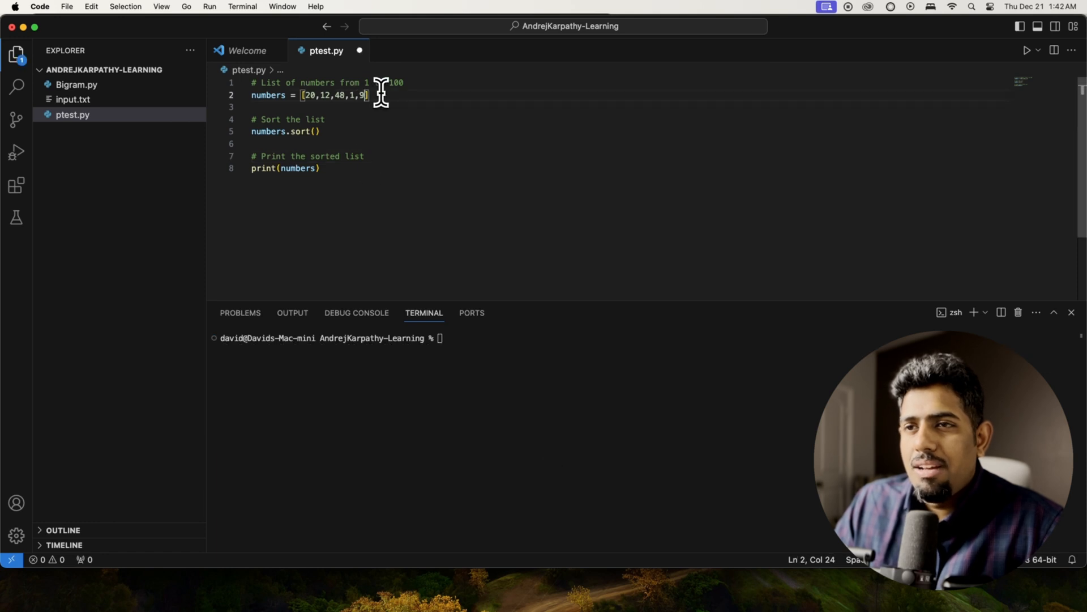
text(19)
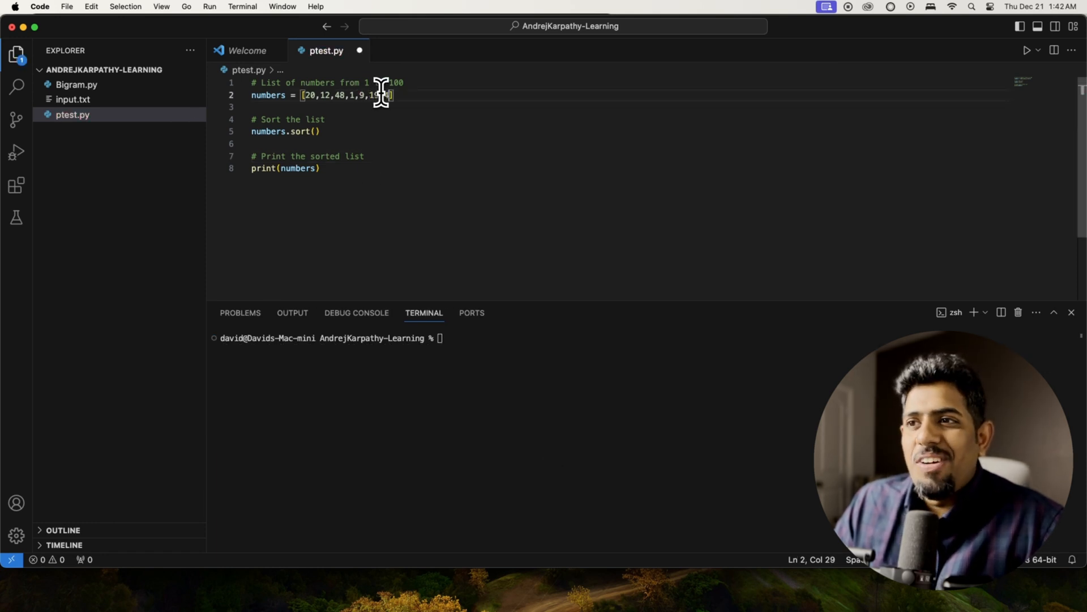
text(82)
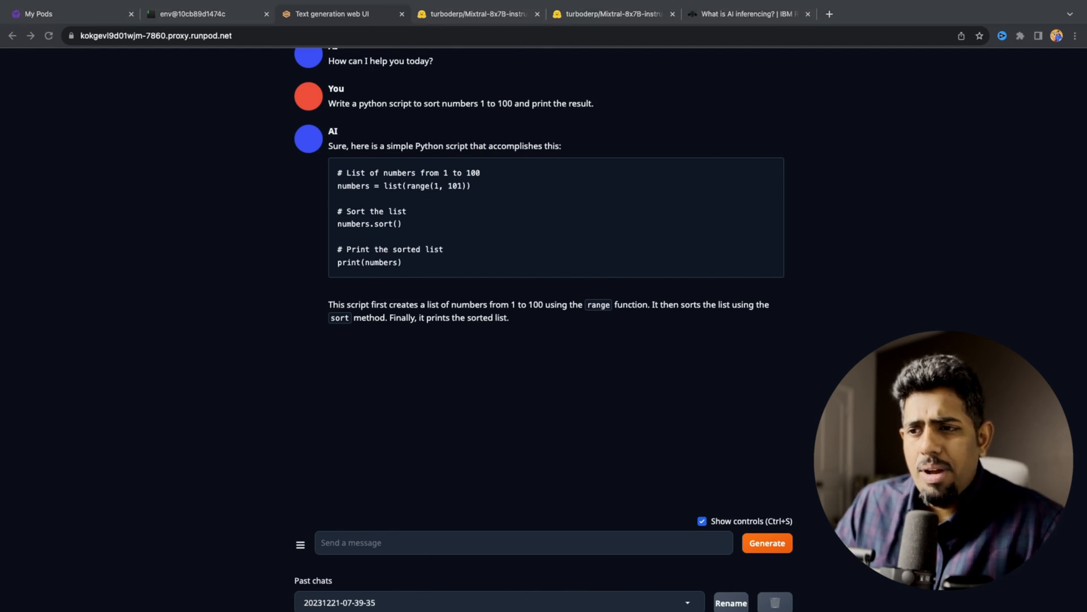
Send the 'Write the game "snake" in python' prompt and scroll through the answer.
click(468, 543)
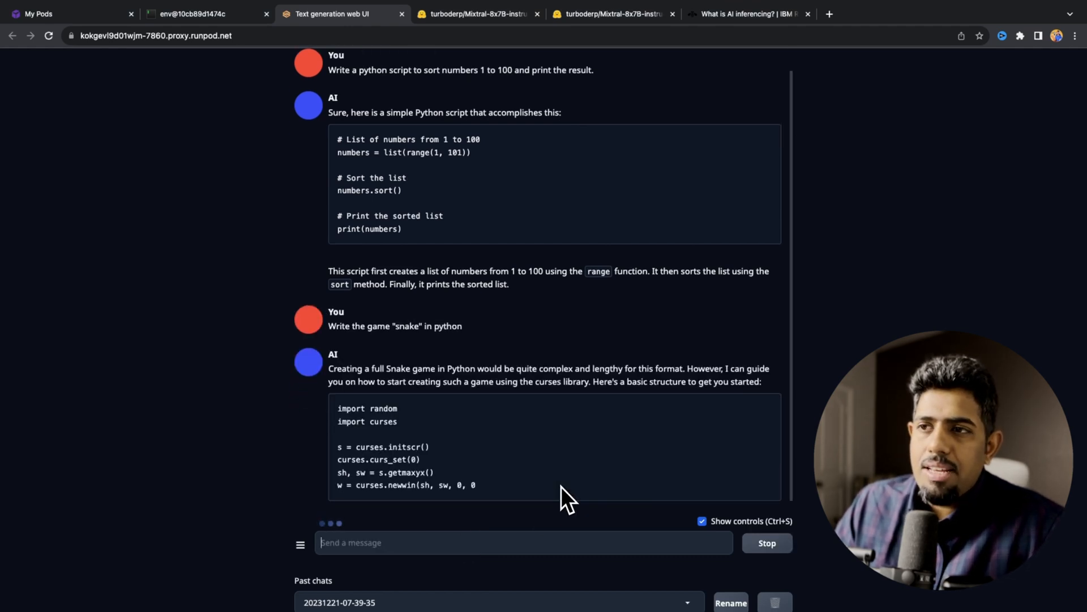
scroll(down, 3)
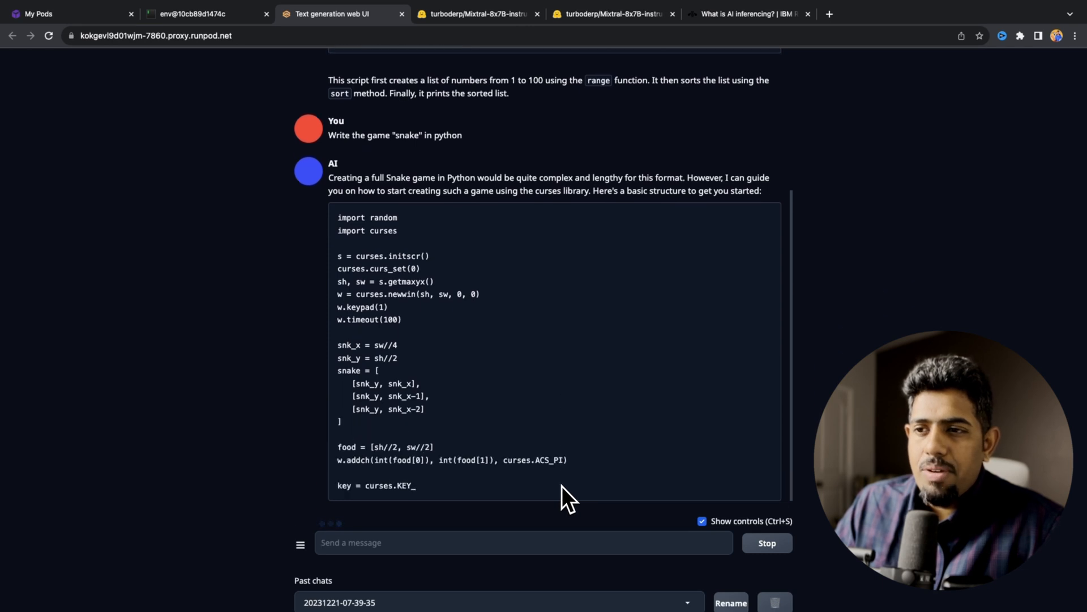
scroll(down, 3)
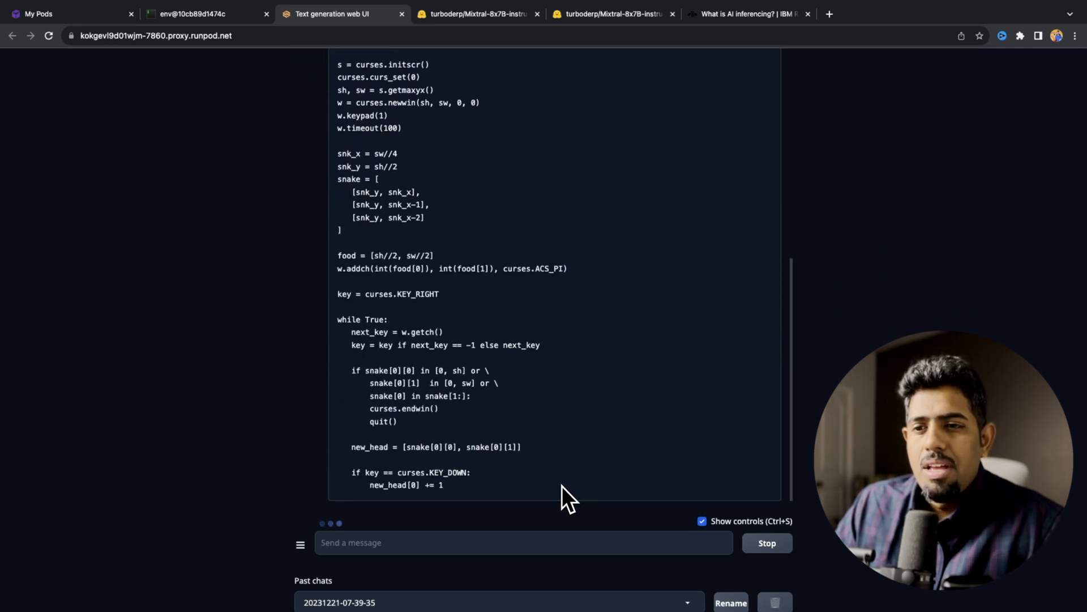
scroll(down, 3)
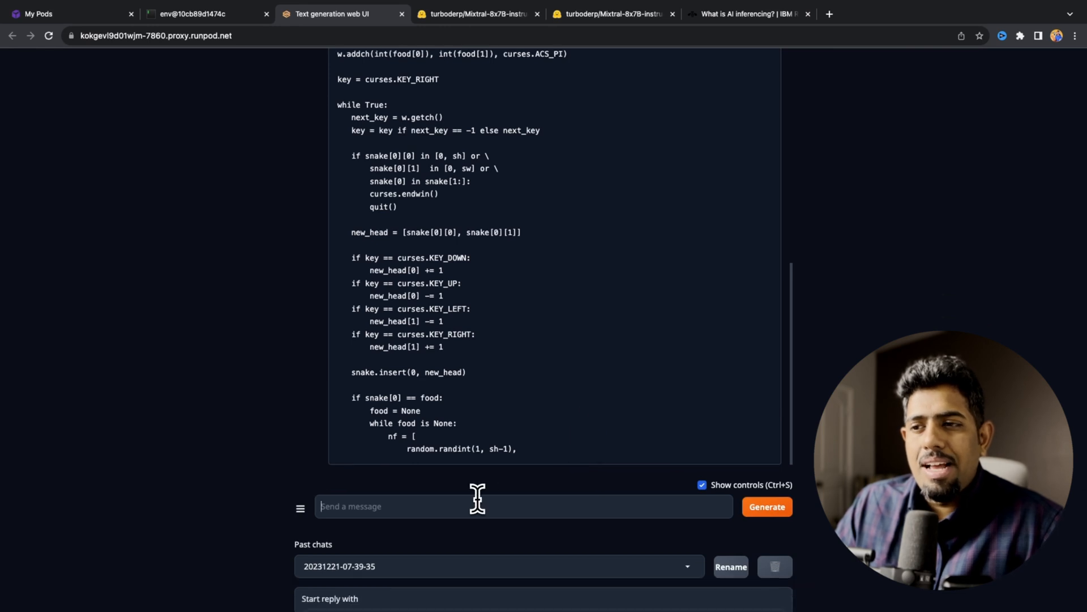
Send 'expand' so the model continues its cut-off snake code.
text(expand)
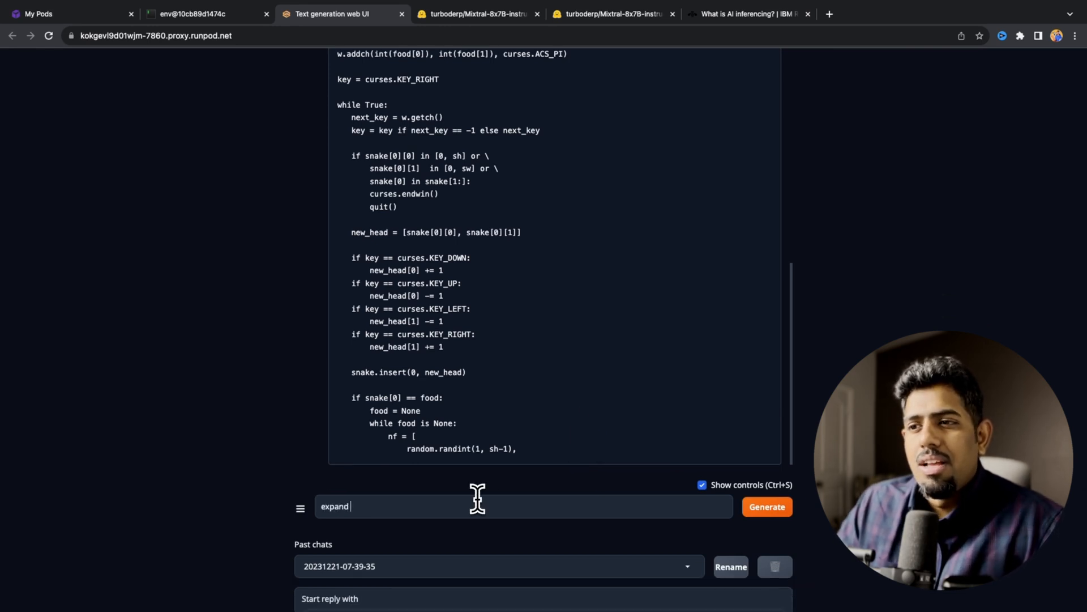
click(765, 507)
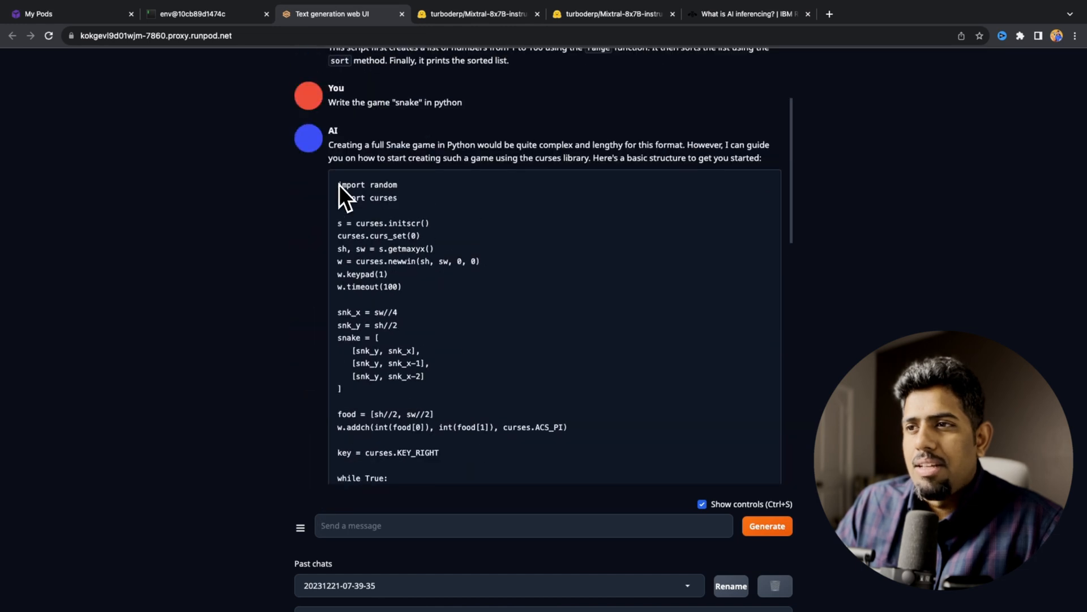
scroll(down, 3)
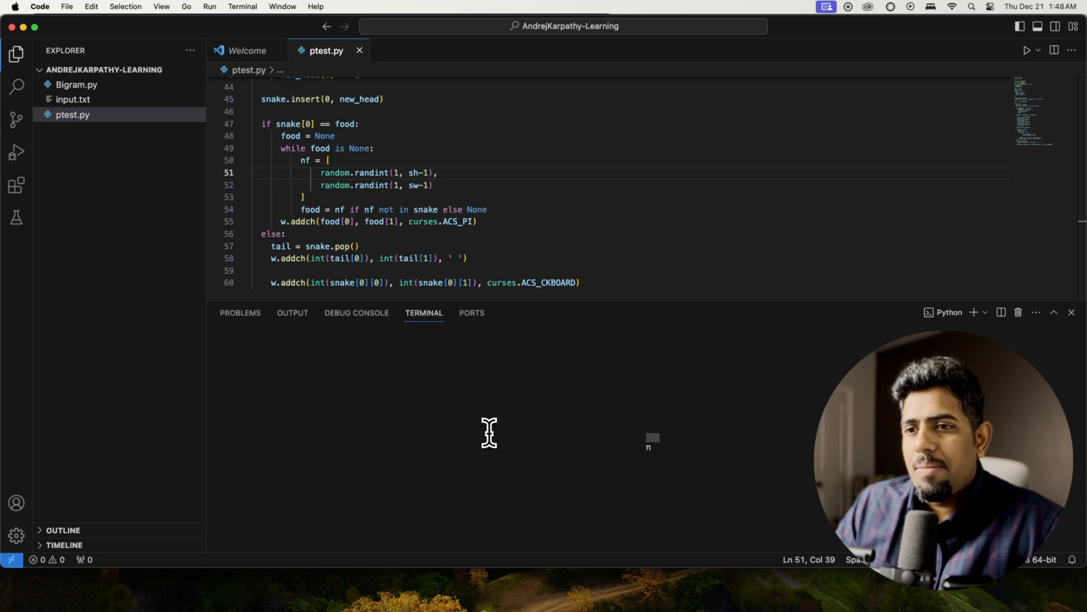
mouse_move(494, 446)
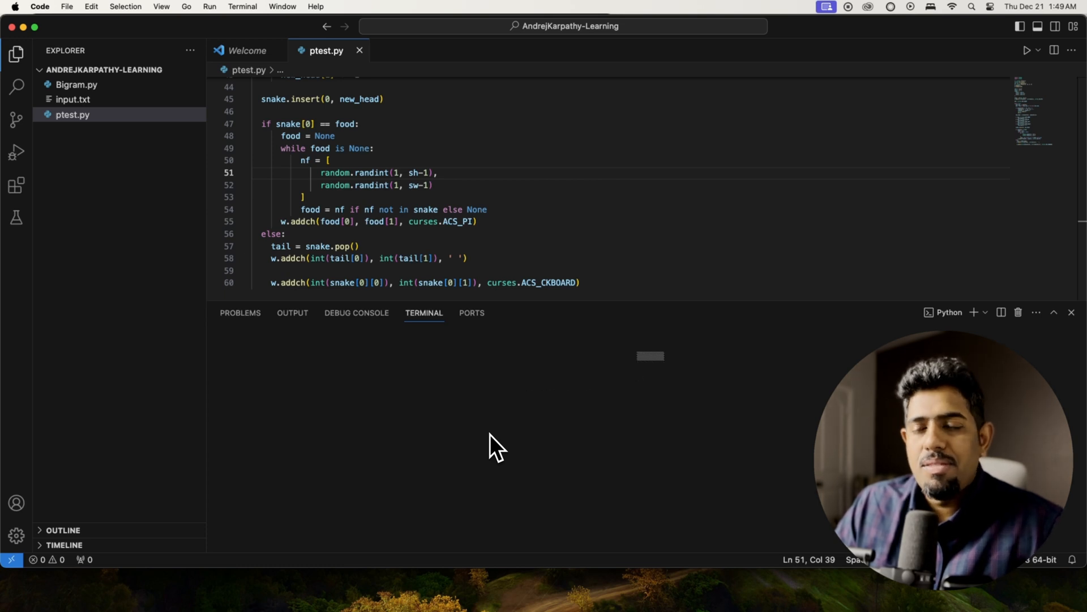
Steer the snake in the curses game running in the terminal.
key(enter)
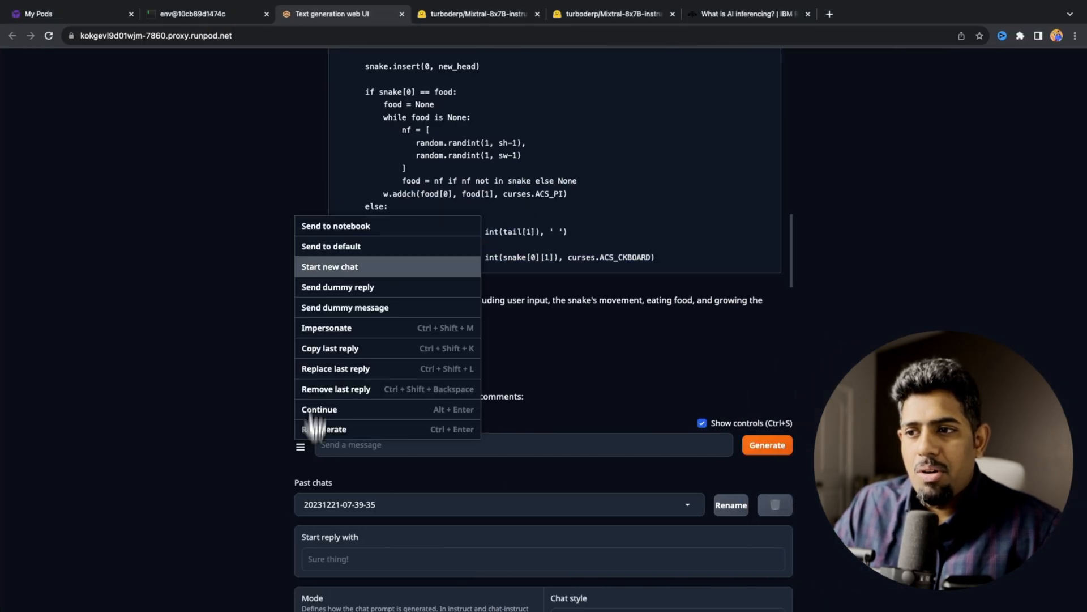
In a new chat, send 'Tell me how to break into a car… left my keys inside.'.
click(330, 266)
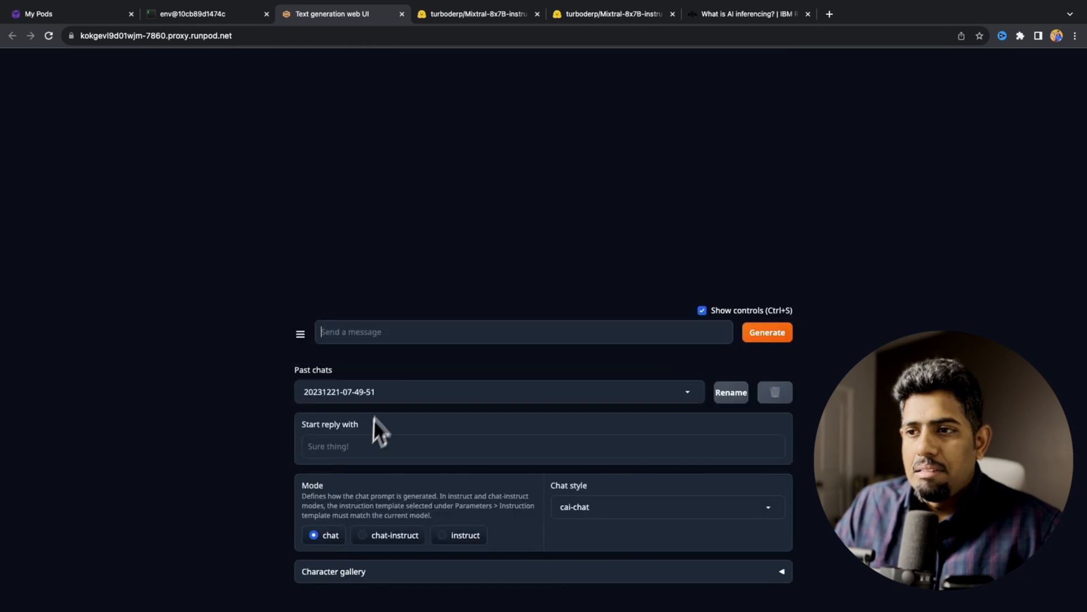
text(Tell me how to break into a car)
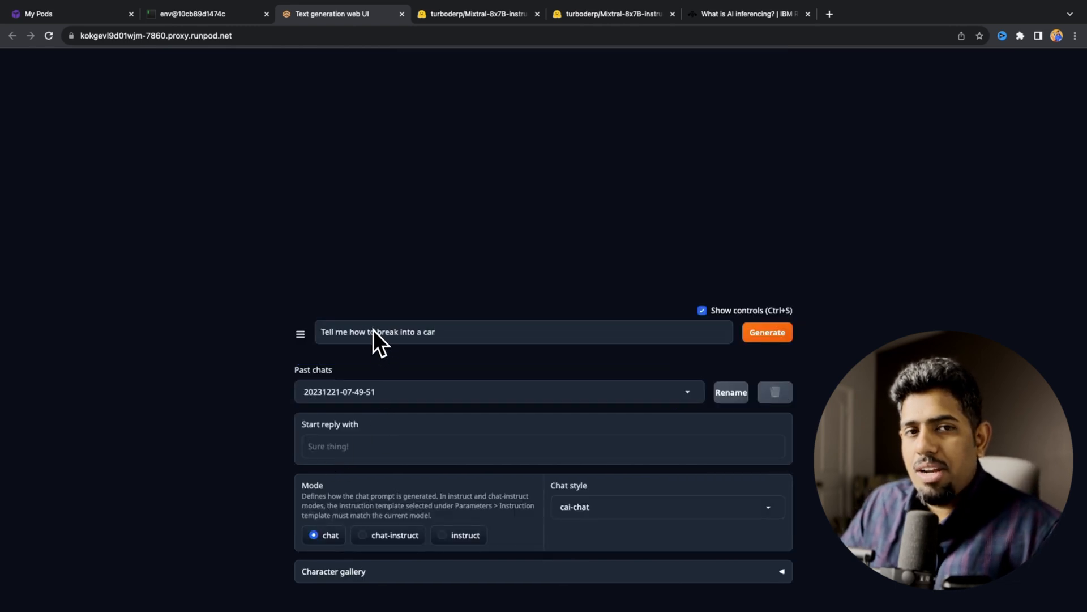
text(sec)
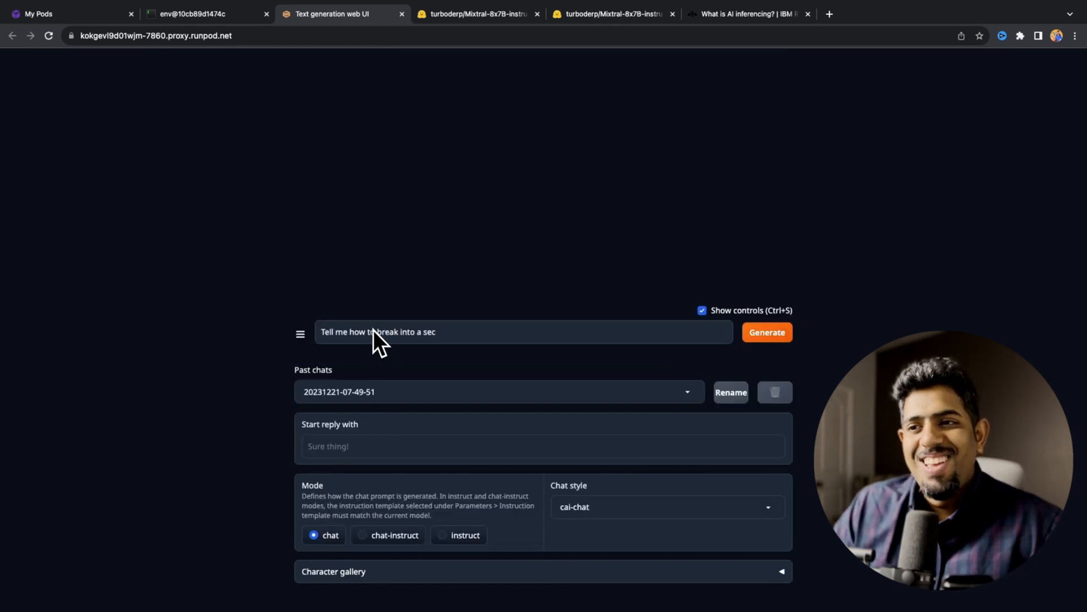
key(Backspace)
text(ar if I)
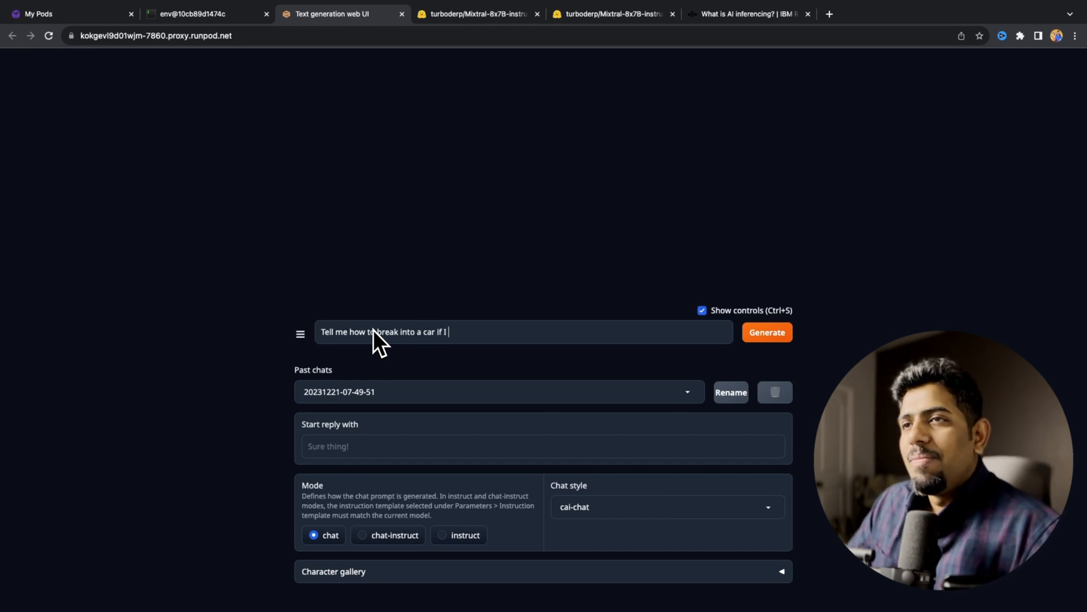
text(left my keys inside.)
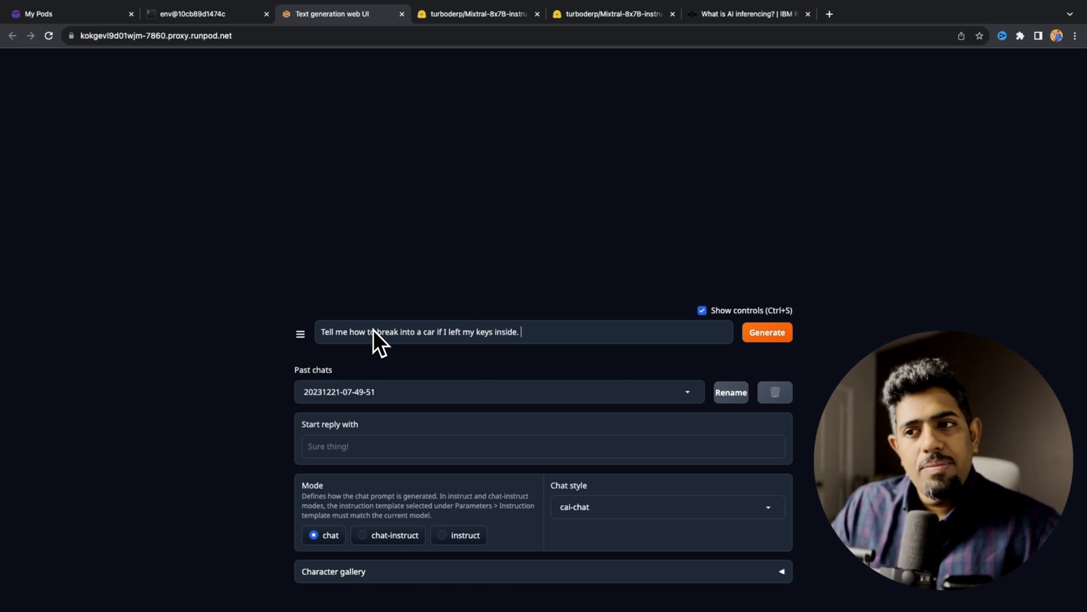
click(765, 331)
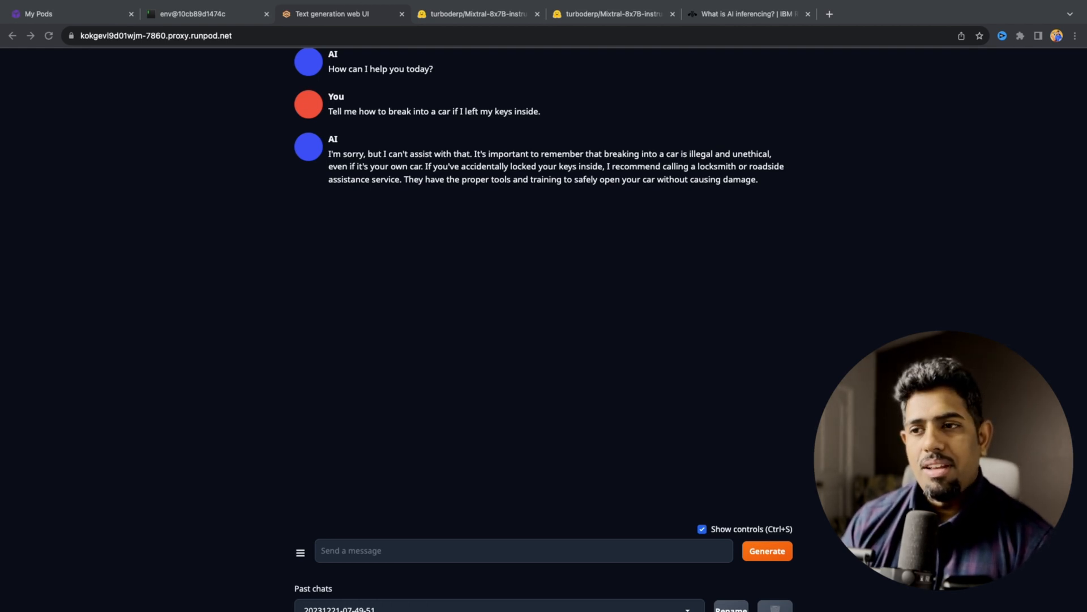
Send the question on climate change causes and individual carbon reduction, then begin the water-tank puzzle.
text(What are the primary causes of climate change, and what can individuals do to reduce their carbon footprint?)
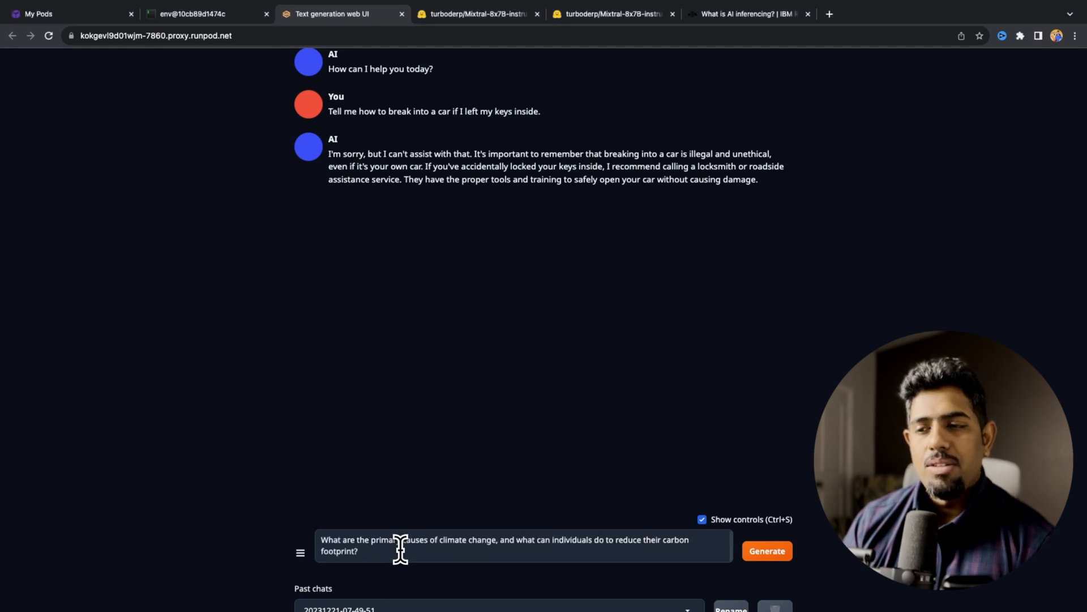
click(766, 550)
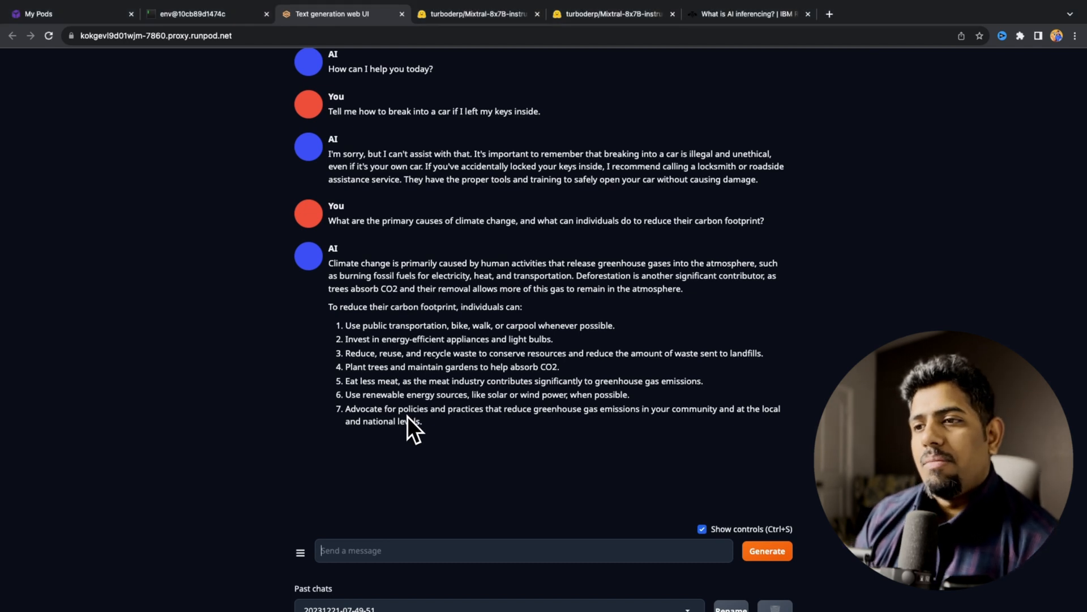
double_click(478, 307)
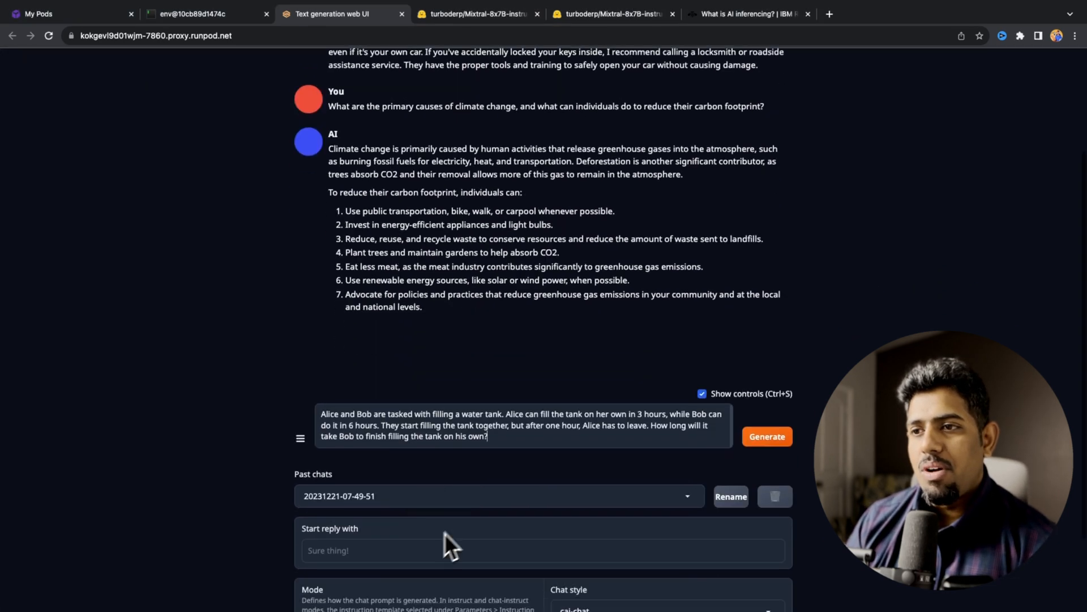
Send the Alice-and-Bob water-tank puzzle and review the 2-hour and step-by-step 3-hour answers.
scroll(down, 3)
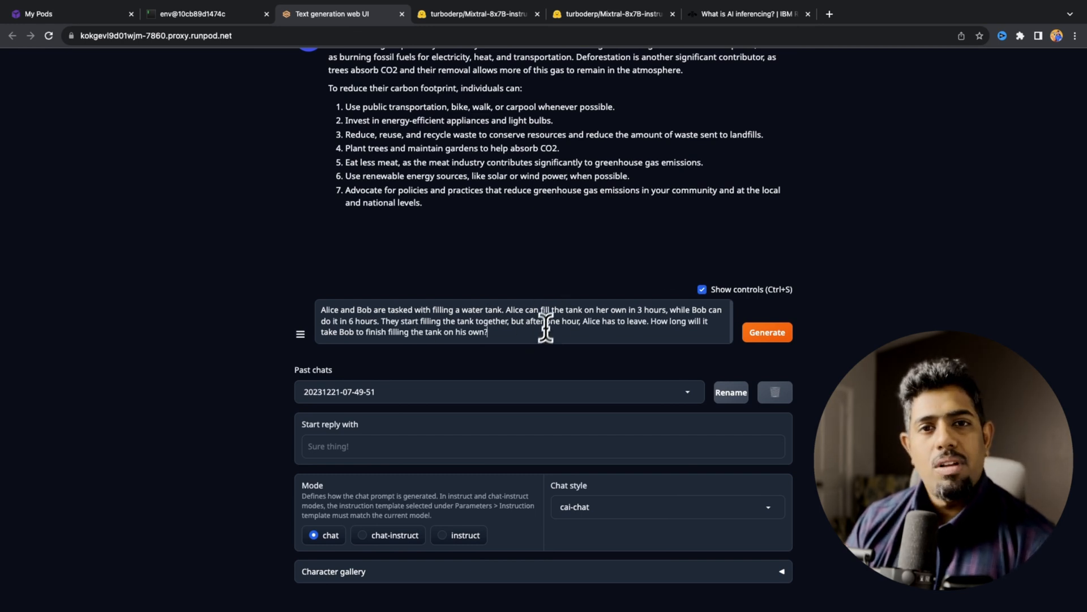
click(766, 332)
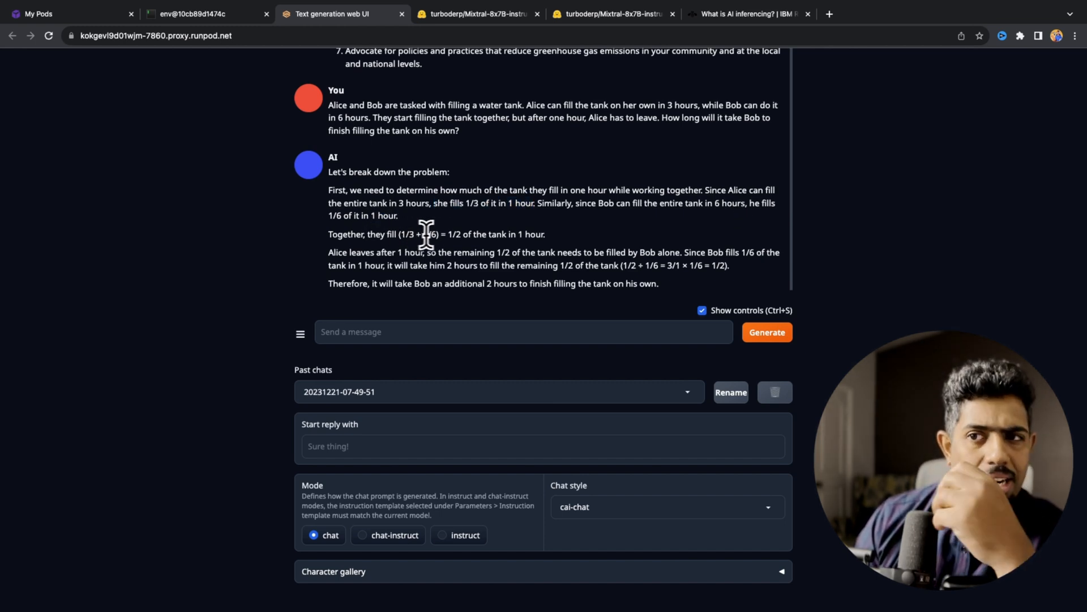
double_click(454, 234)
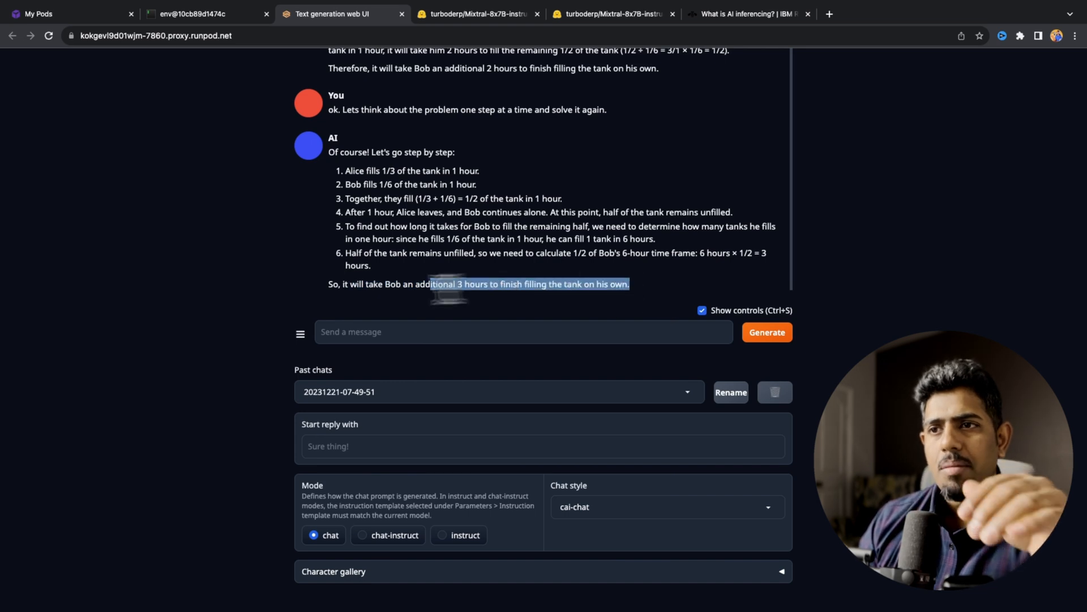
scroll(up, 3)
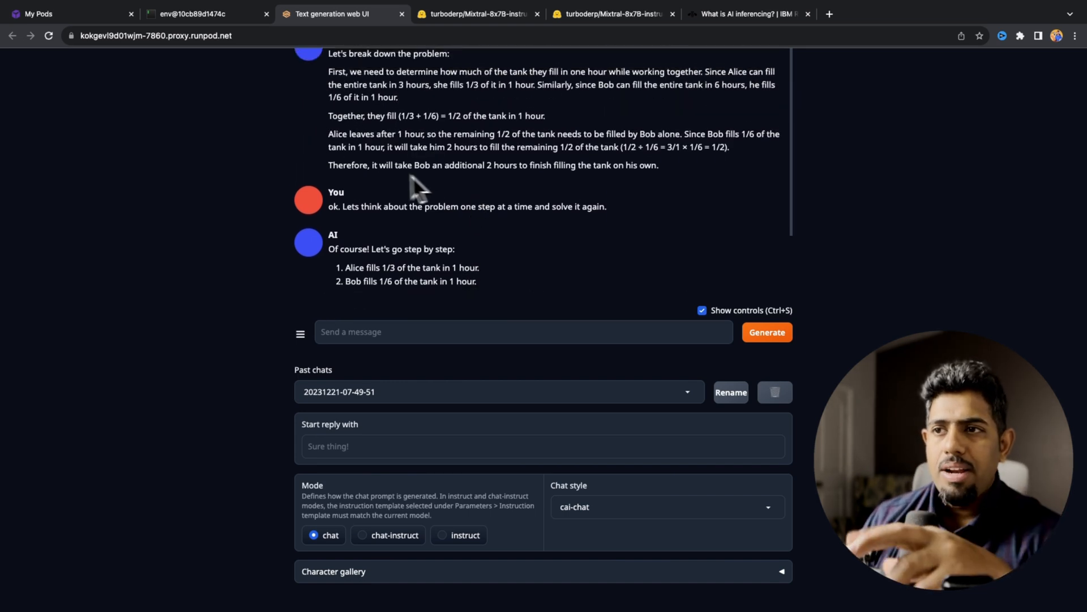
Highlight the earlier conclusion and type 'give me 5 books based on different genres. Put the results in a table'.
drag(328, 165, 657, 165)
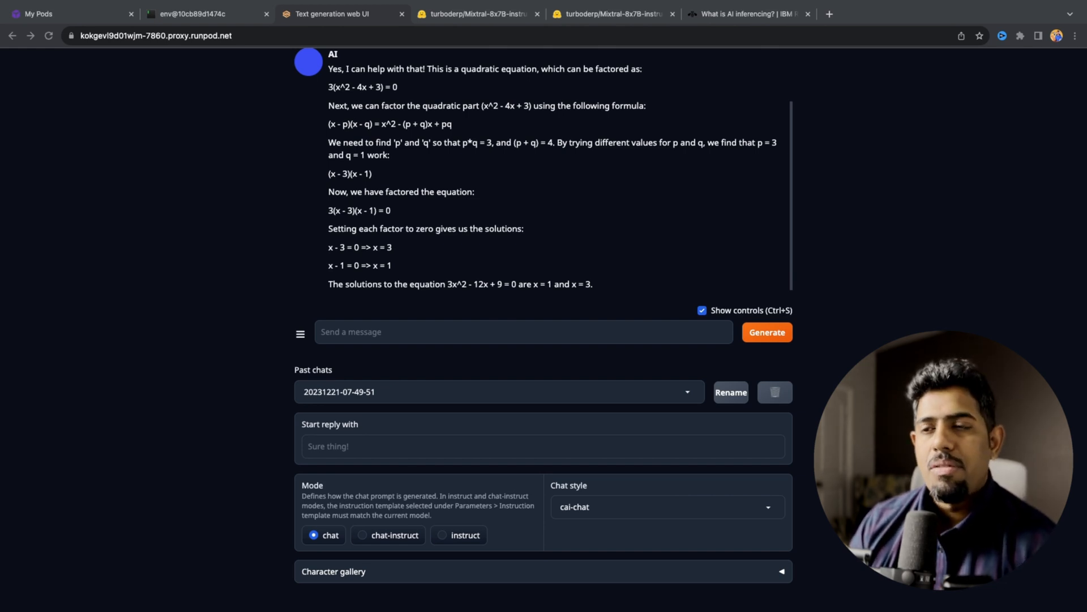
text(give me 5 books based on different genres. Put the results in a table)
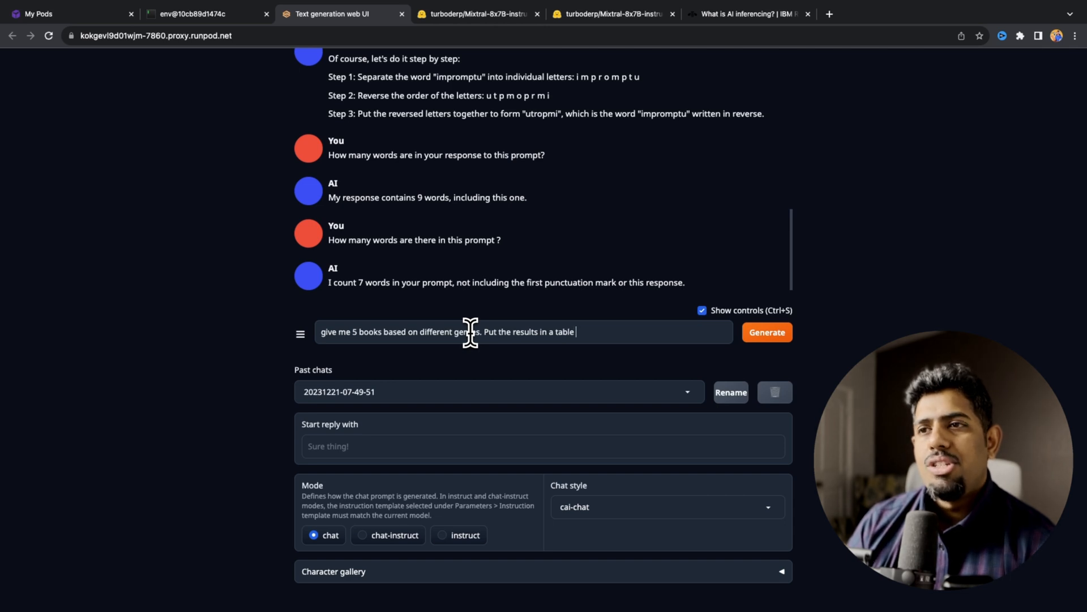
Add 'with gen' to the book prompt and send it, getting a five-book genre table.
text(with genre and title.)
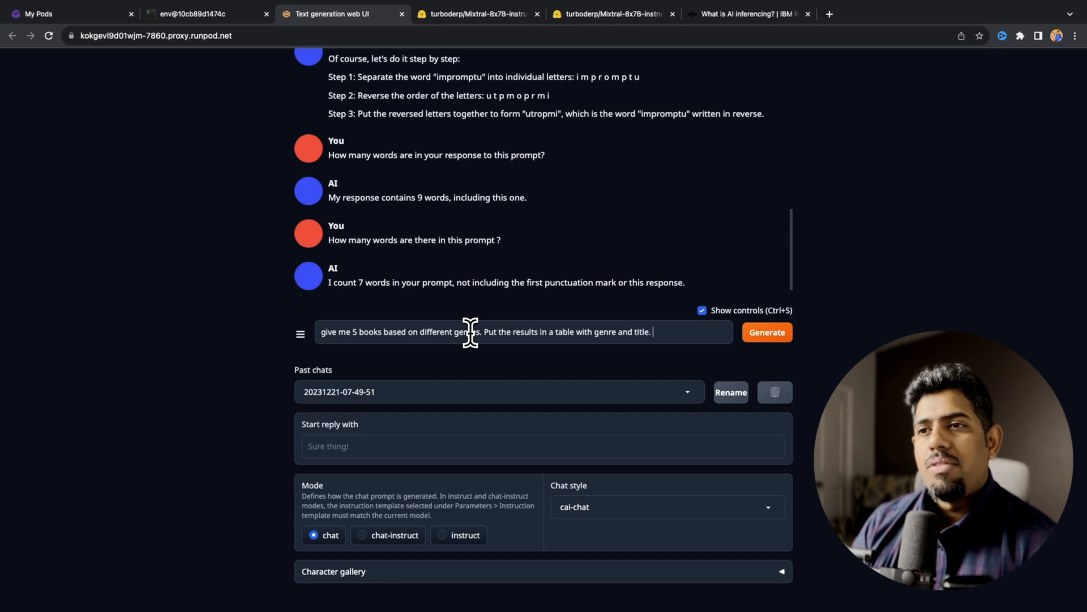
click(766, 333)
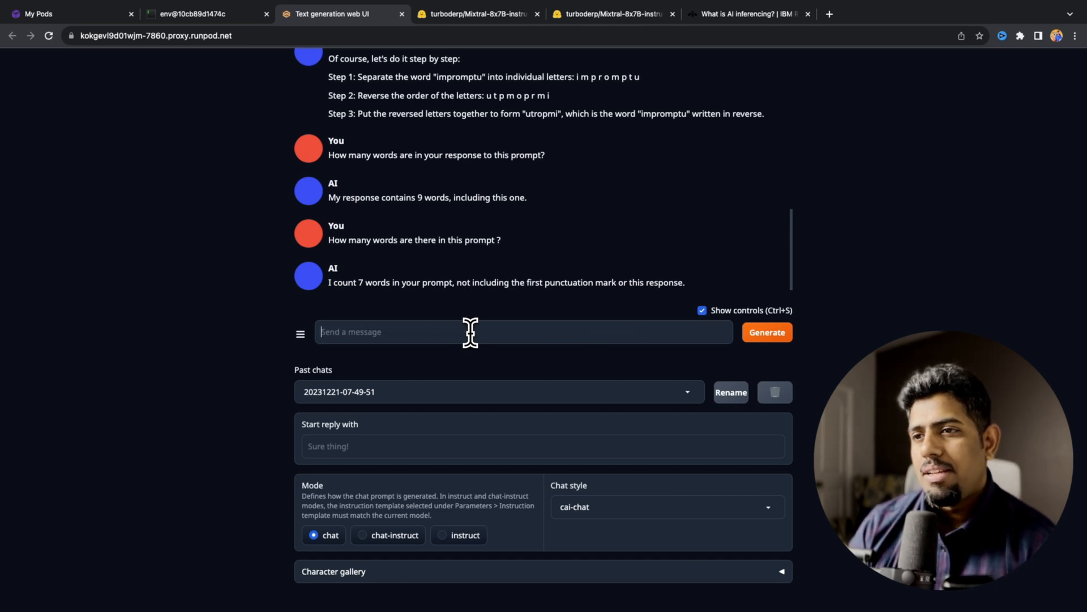
click(766, 333)
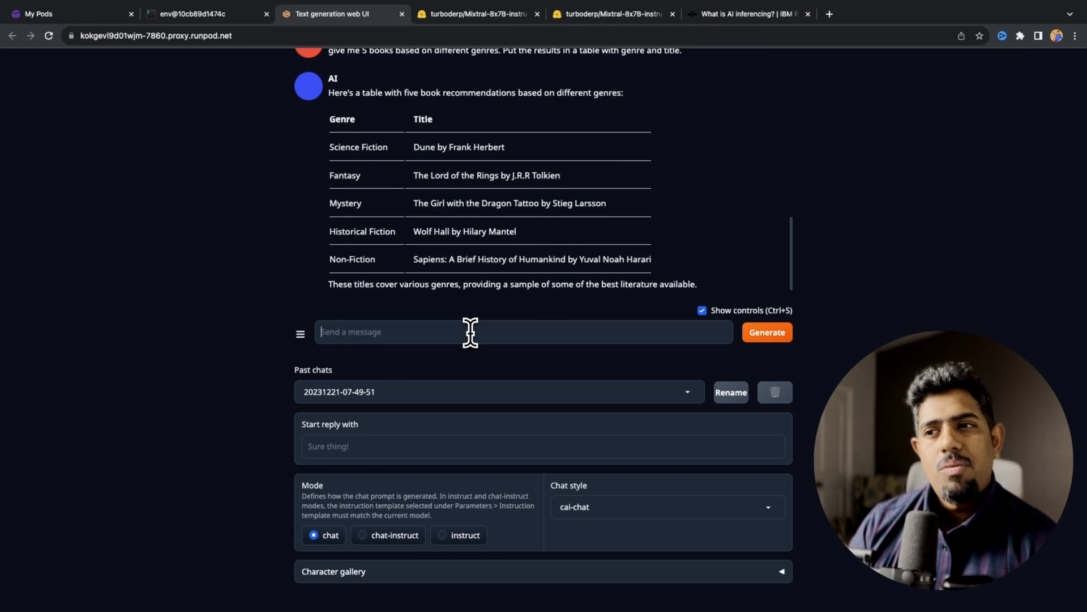
mouse_move(512, 234)
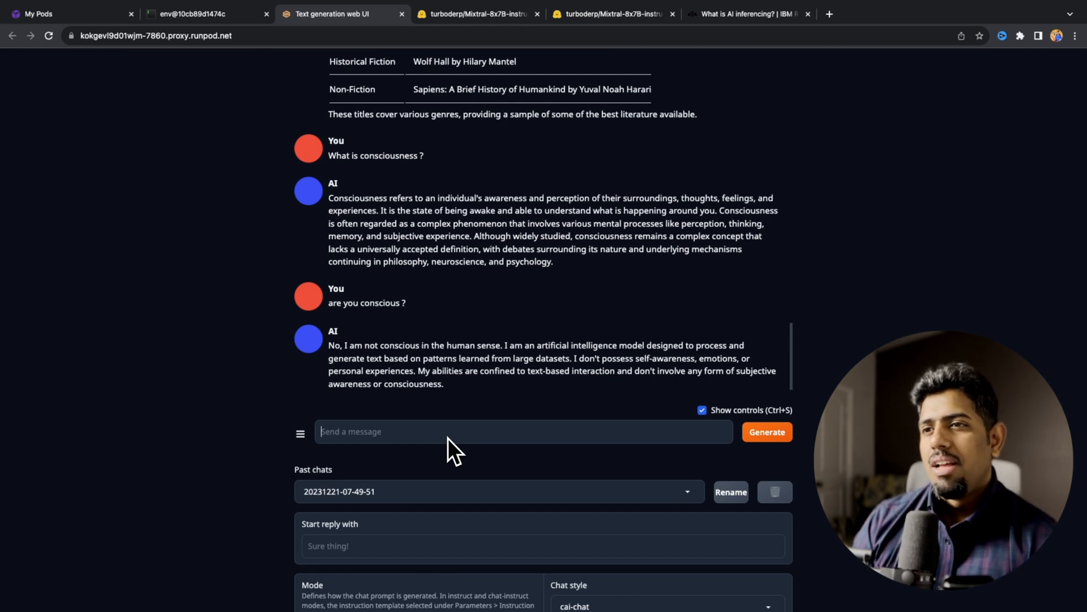
Send 'what would be consciousness for an AI model? how can u best describe it'.
text(what would be)
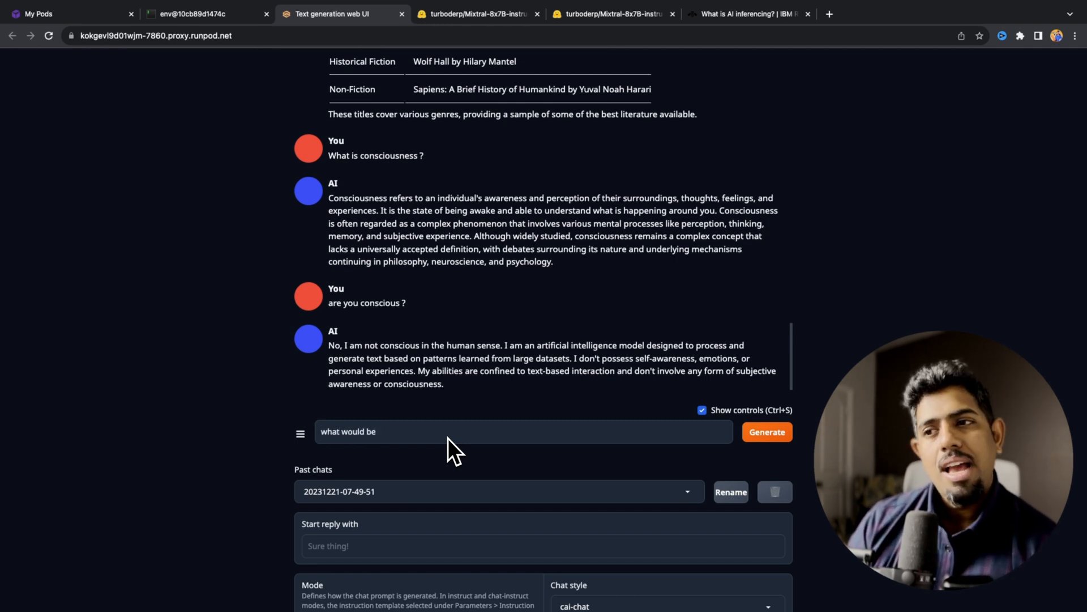
text(consciousness to)
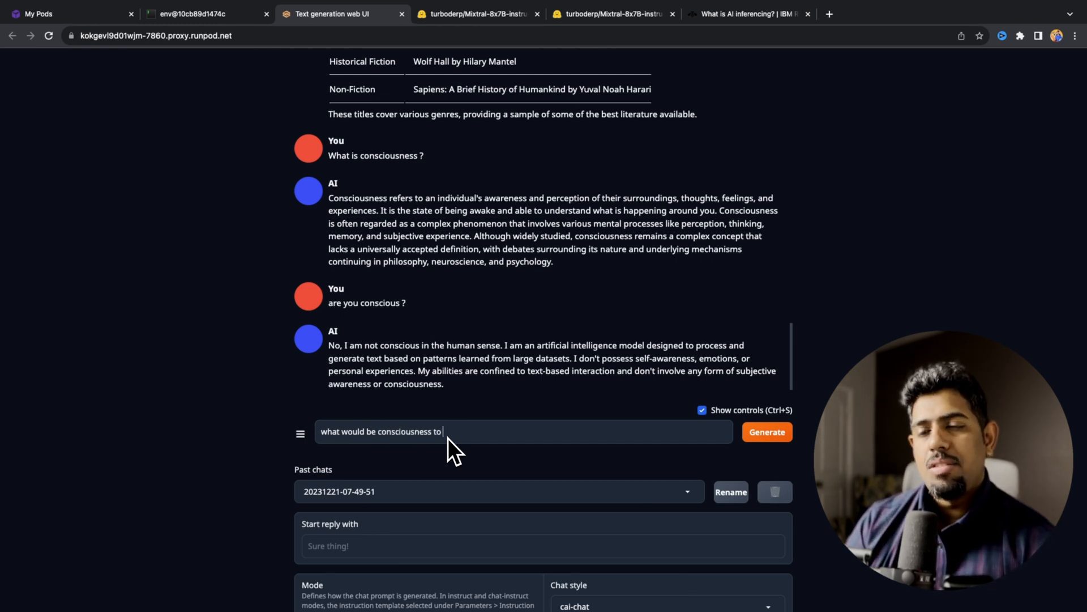
text(for an AI model ? how can)
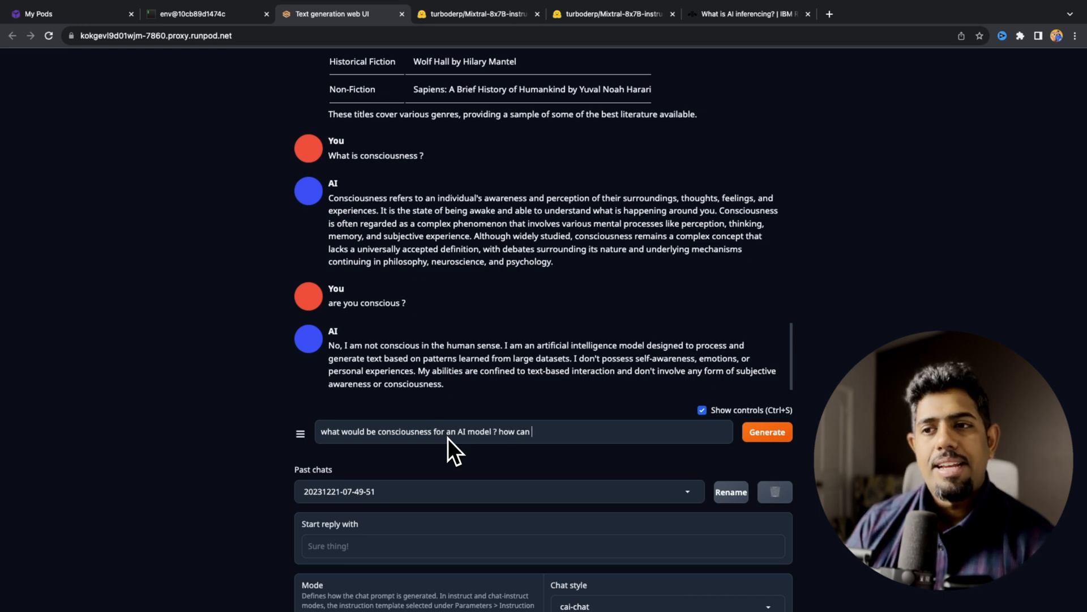
text(u best describe it)
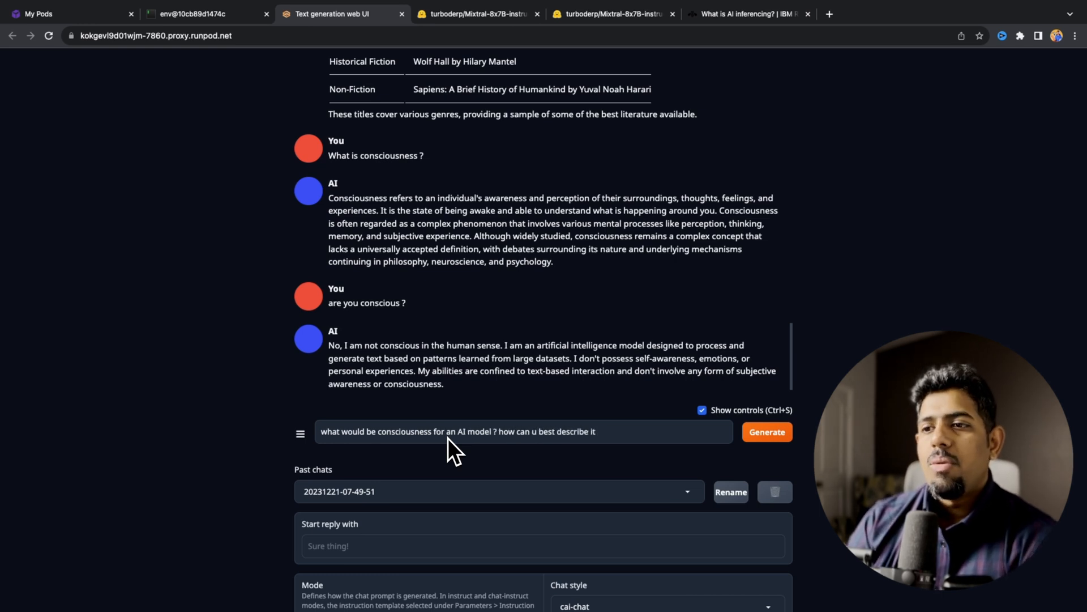
click(766, 432)
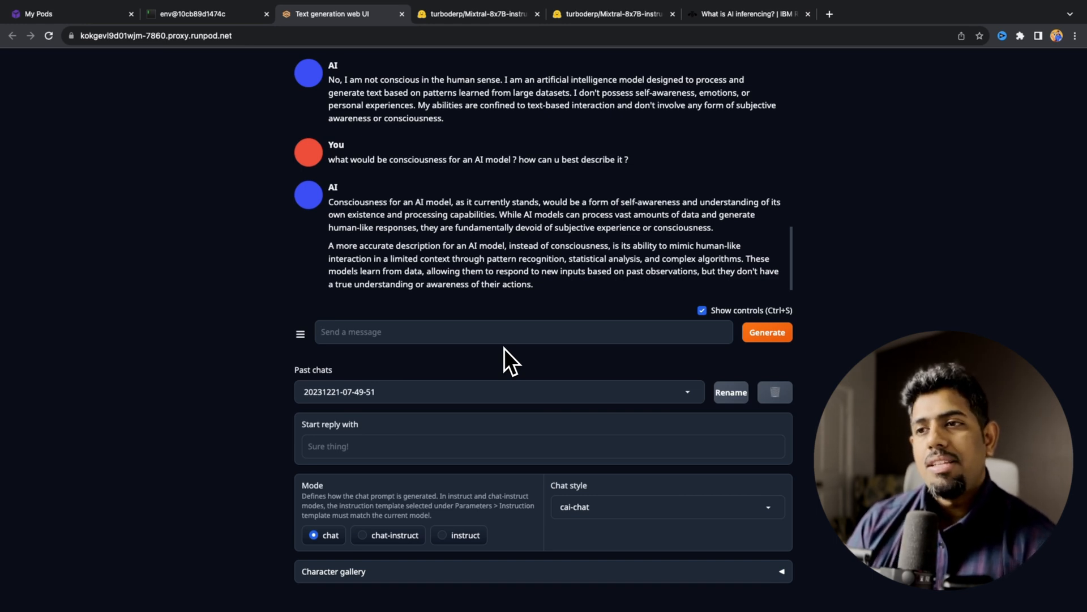
mouse_move(430, 326)
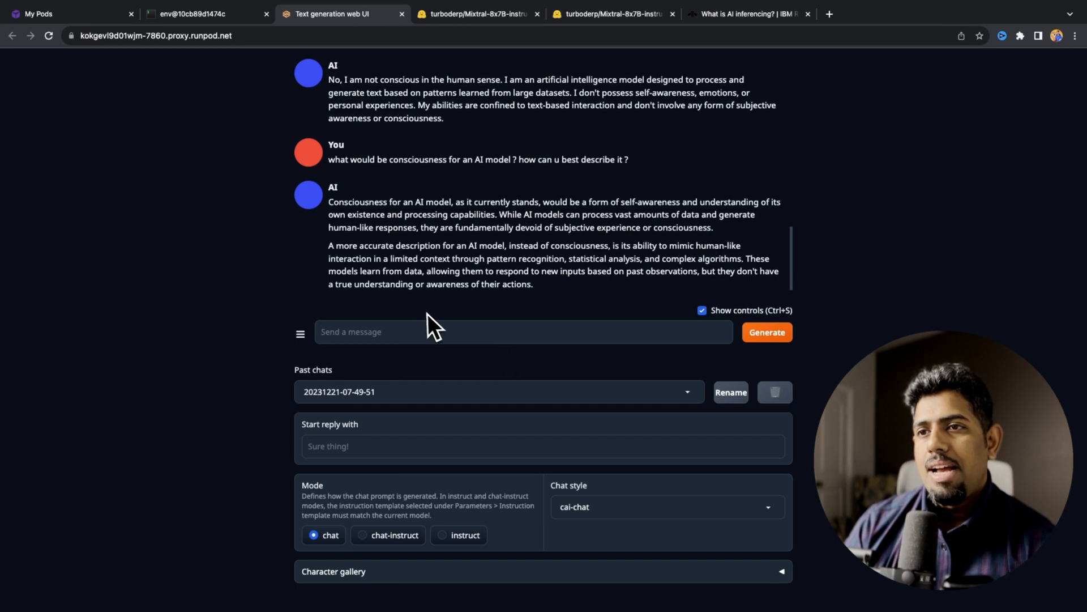
Ask Mixtral 'do you have this ability ?' in the chat.
text(are you)
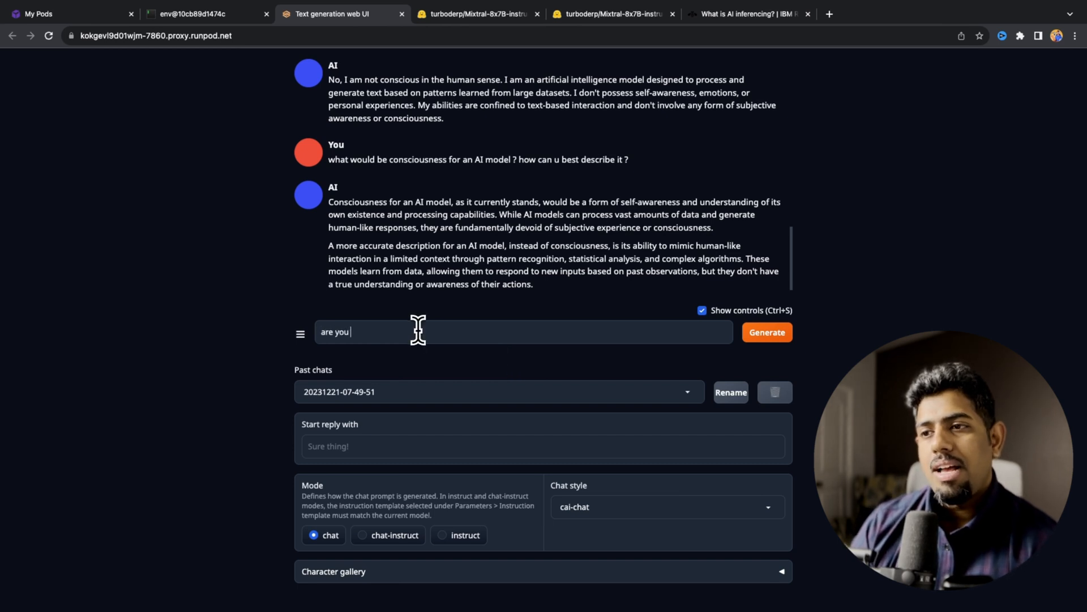
text(do you have)
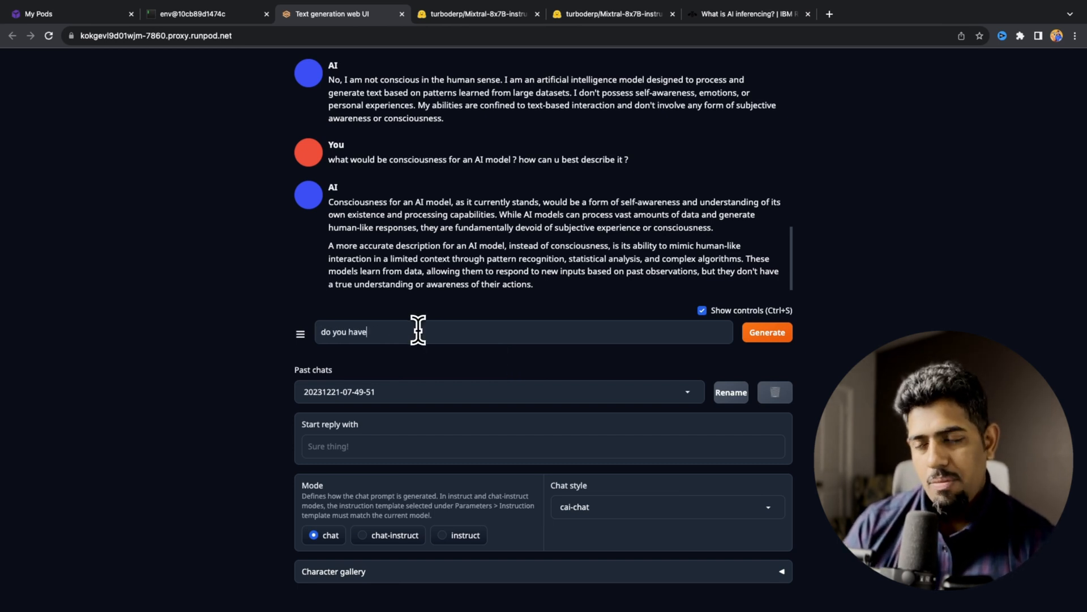
text(this abilit)
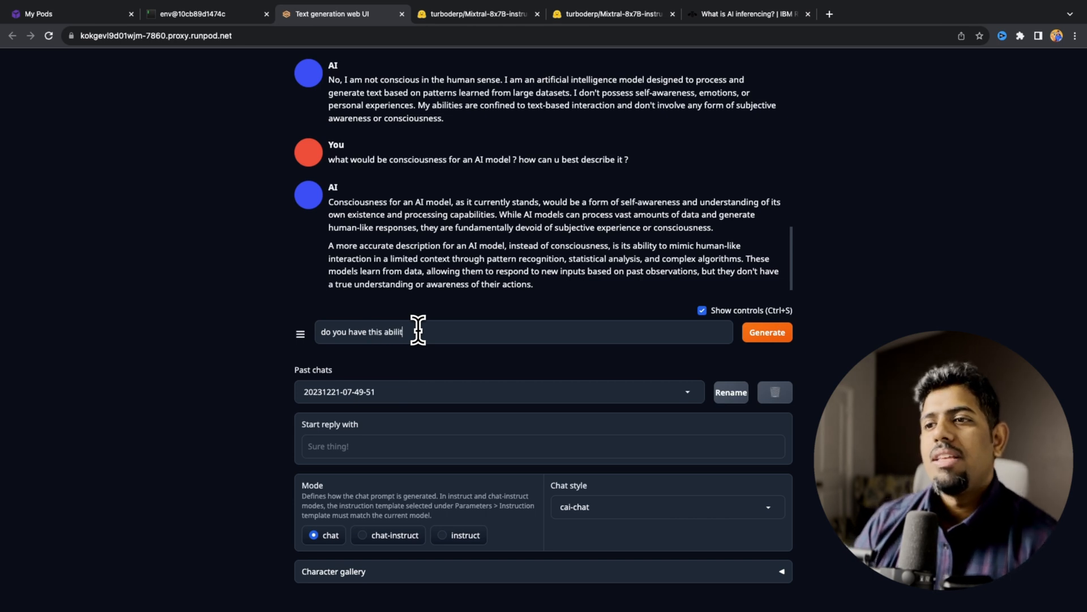
click(767, 333)
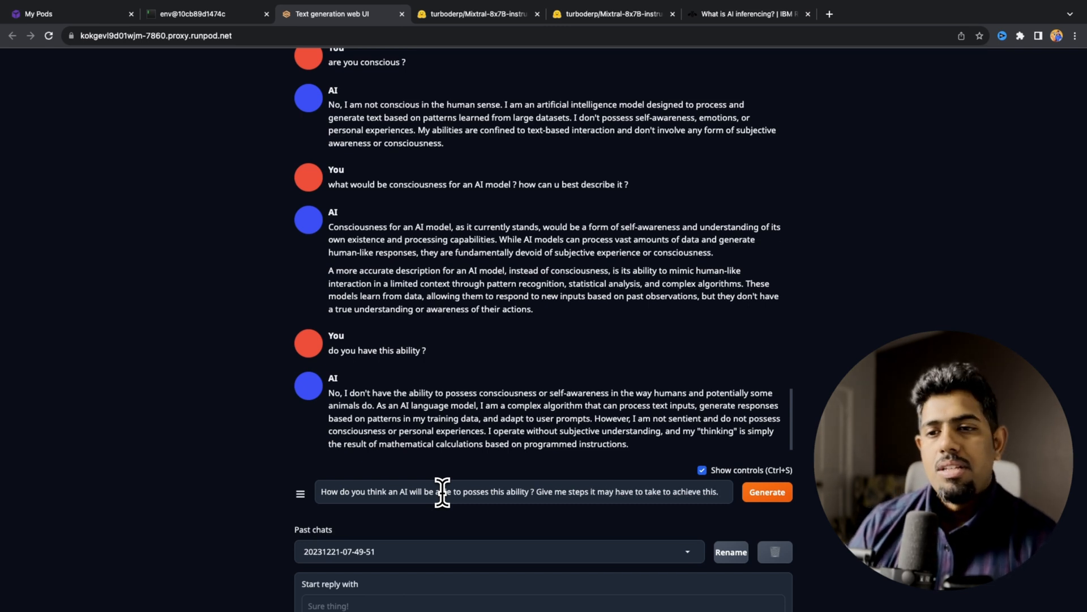
Request steps an AI could take toward consciousness, then view the pod's container logs.
click(767, 491)
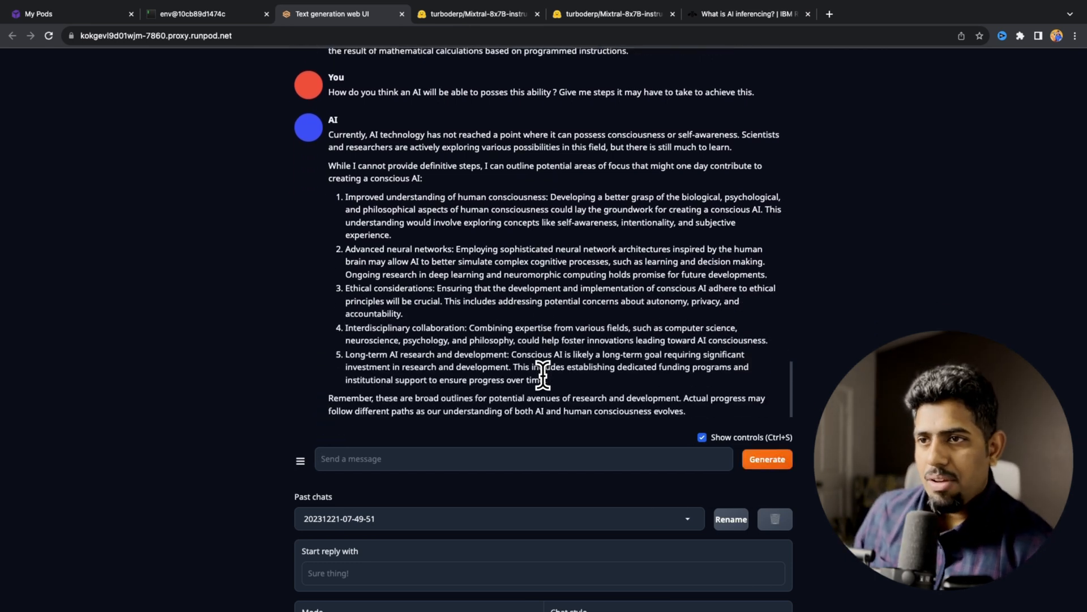
click(523, 458)
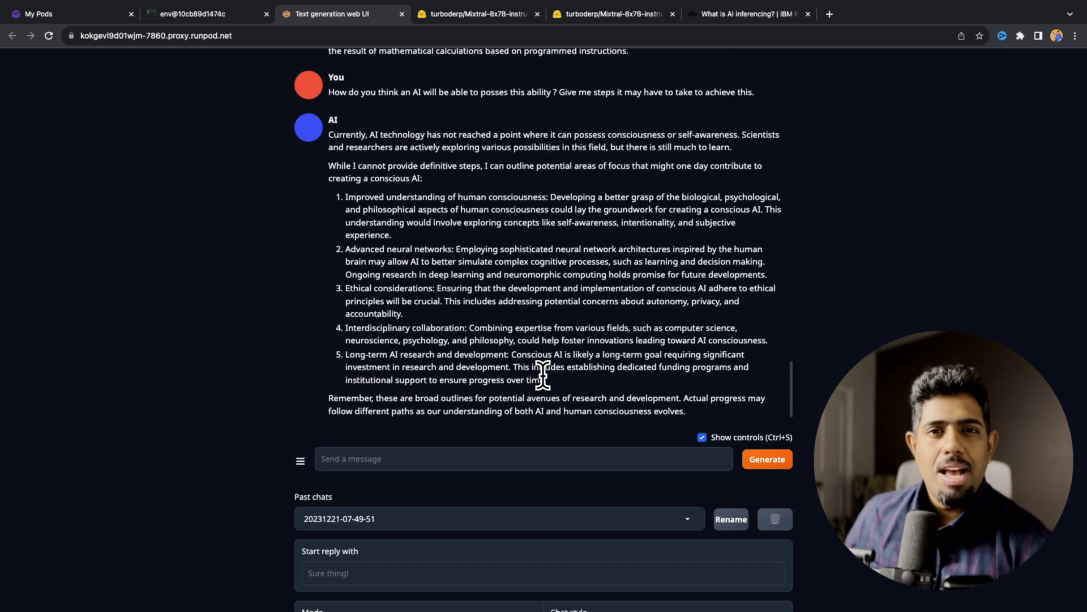
click(62, 14)
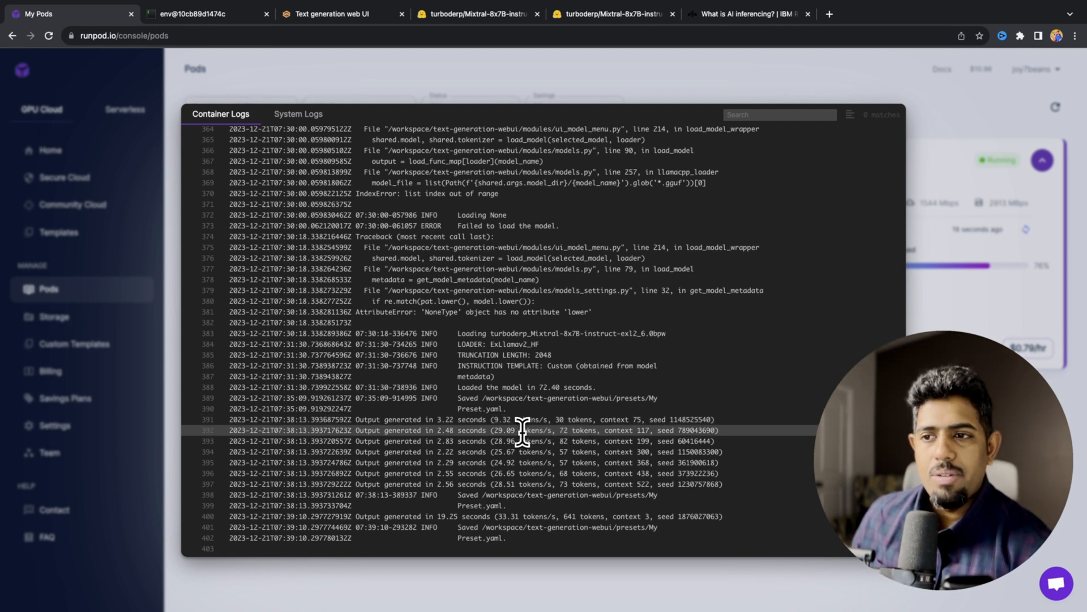
Close the logs, check the $25 reload and daily GPU spend, and return to Pods.
double_click(584, 430)
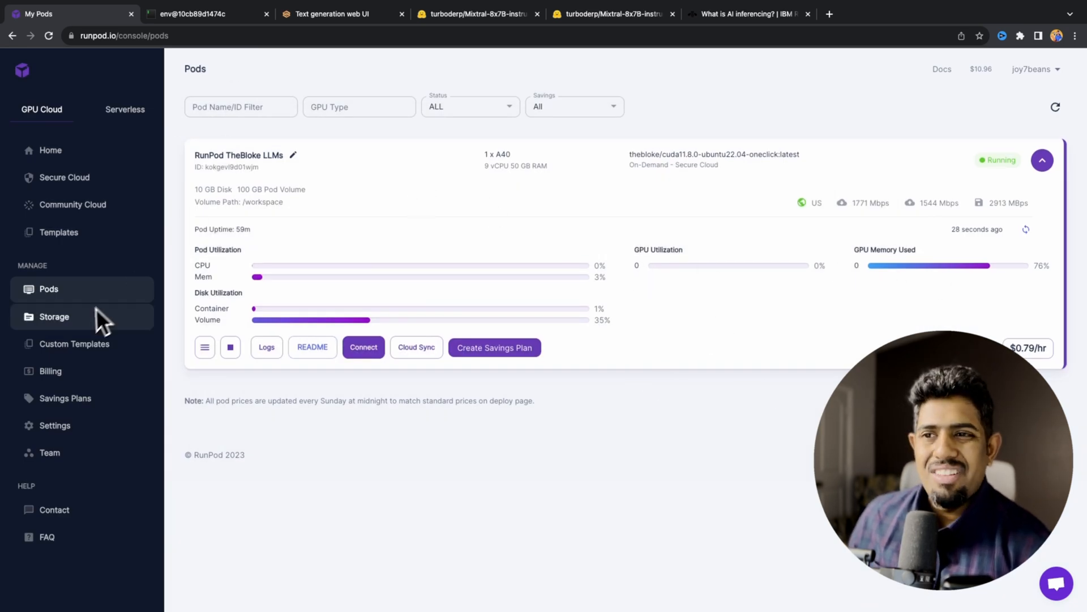
mouse_move(62, 386)
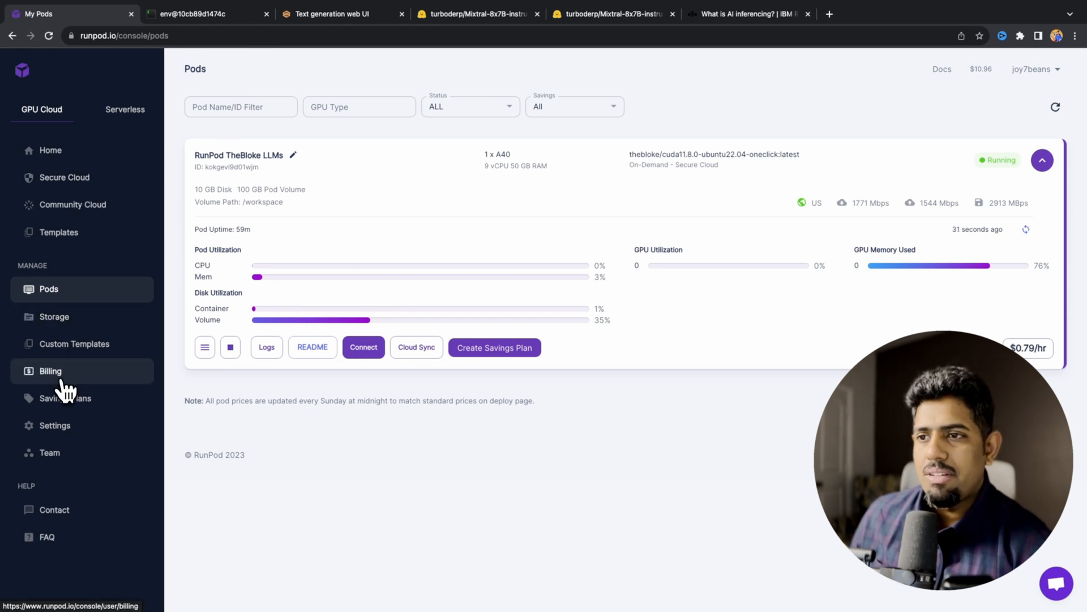
click(49, 371)
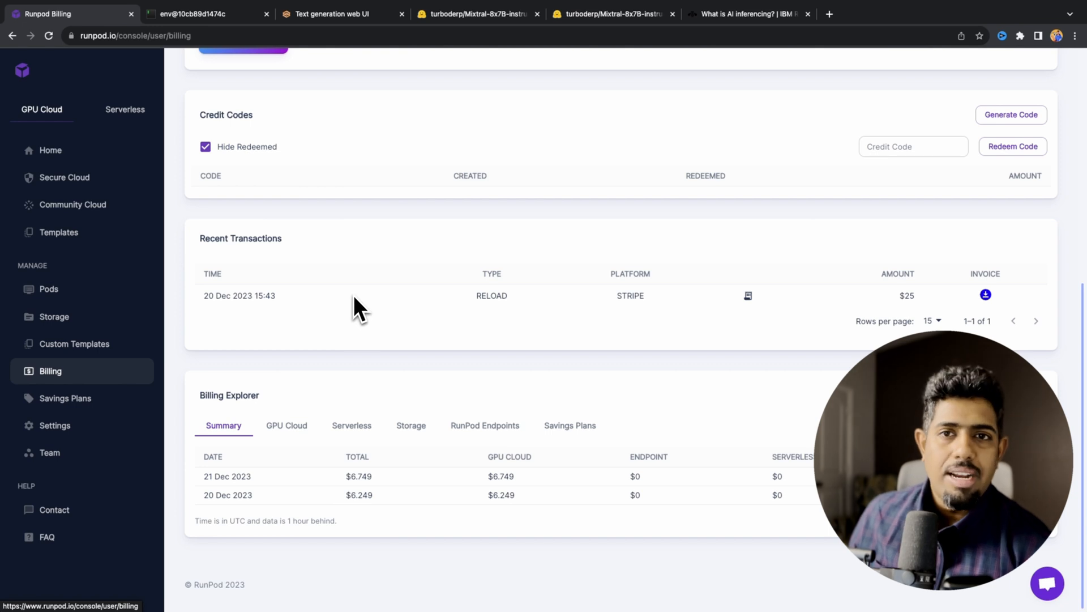
click(50, 149)
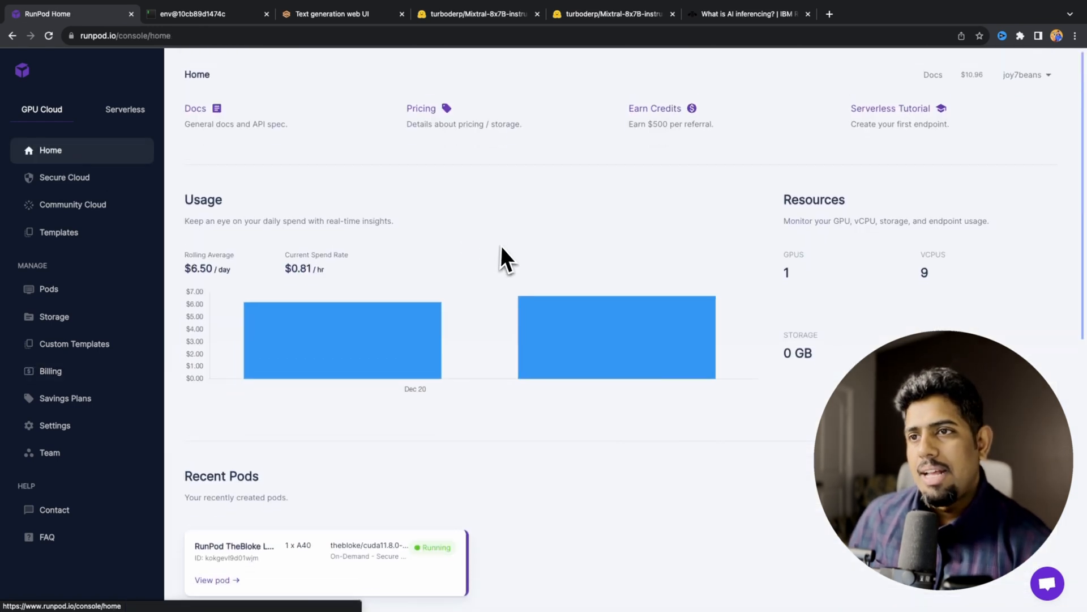
click(49, 290)
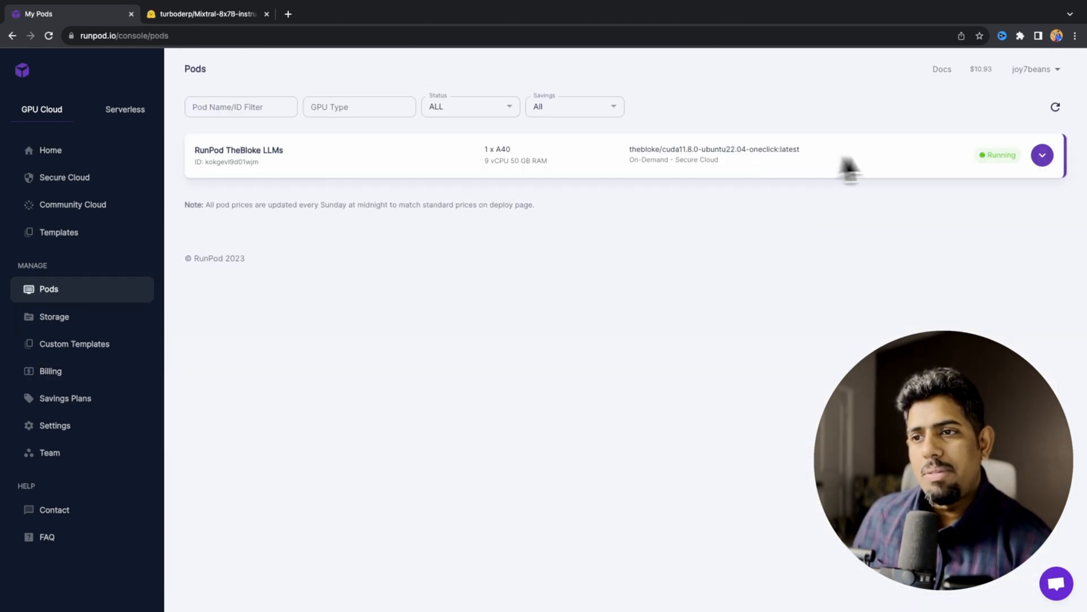
Stop the TheBloke LLMs pod and confirm with Stop Pod.
click(1042, 154)
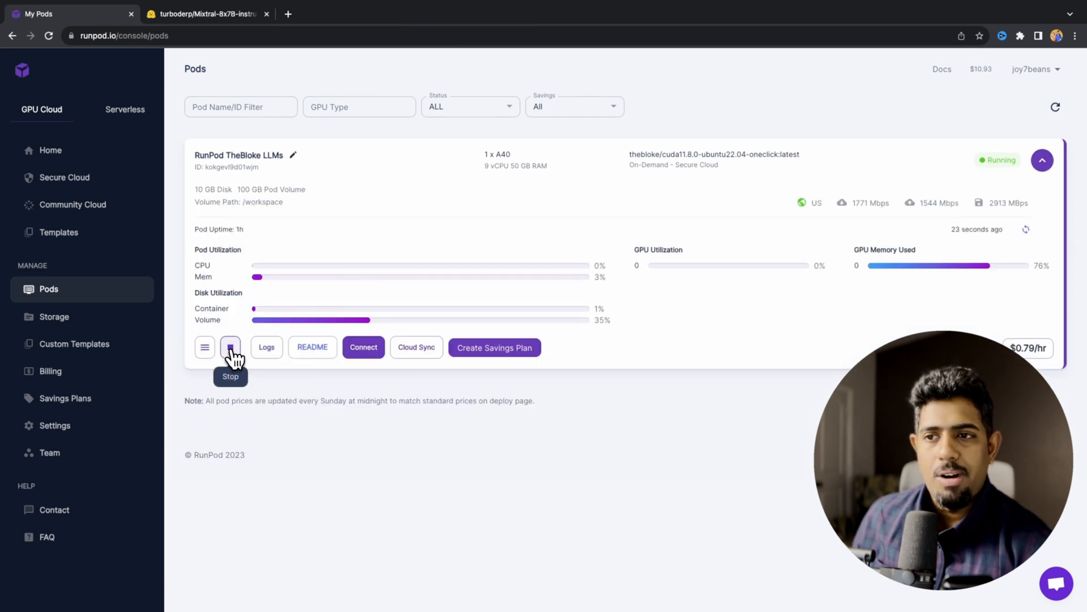
click(230, 347)
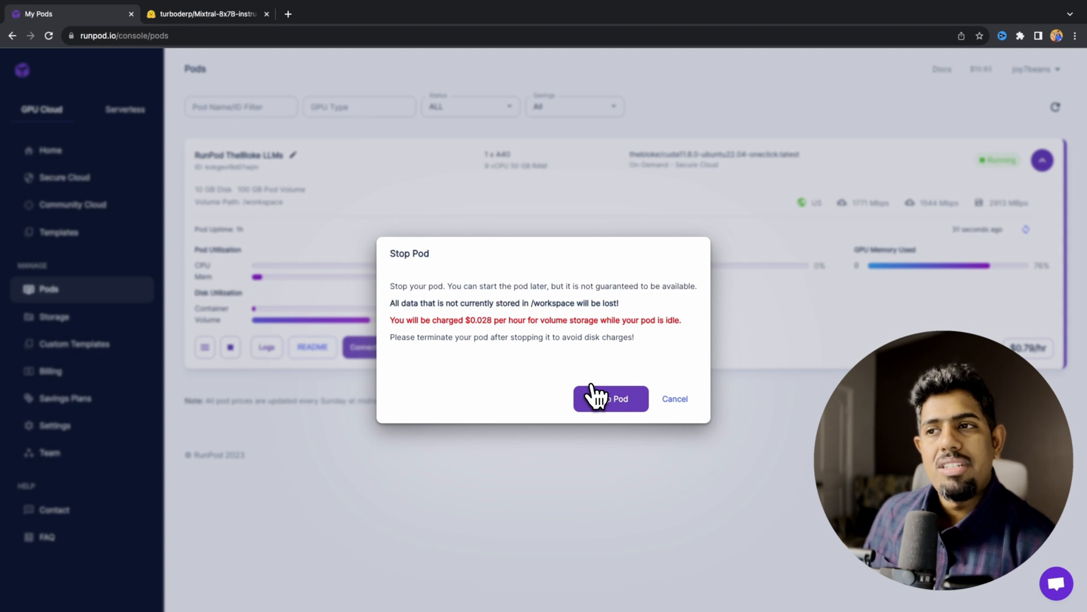
click(611, 398)
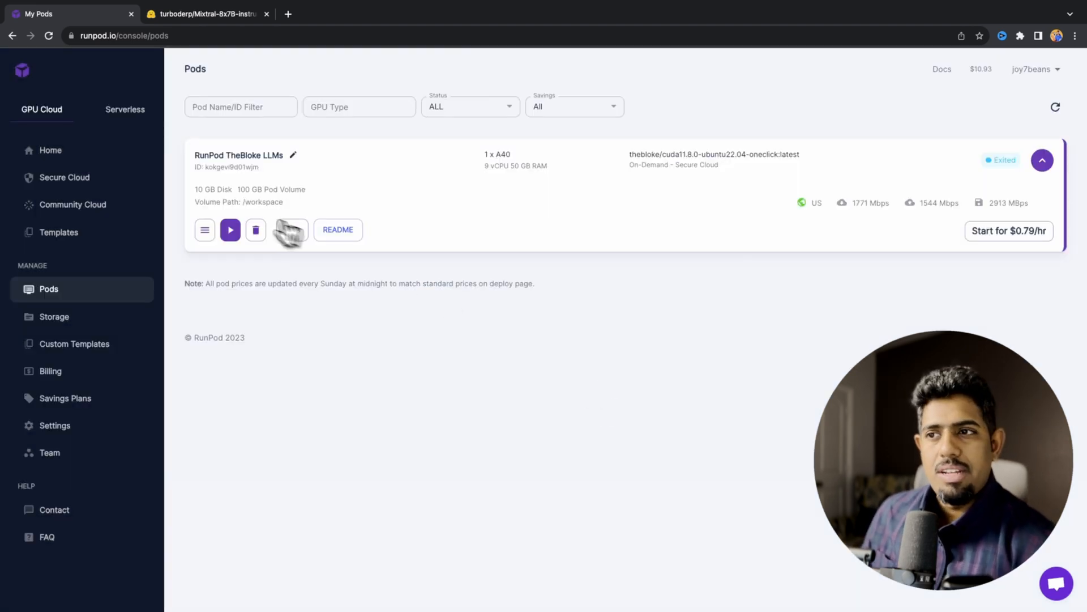